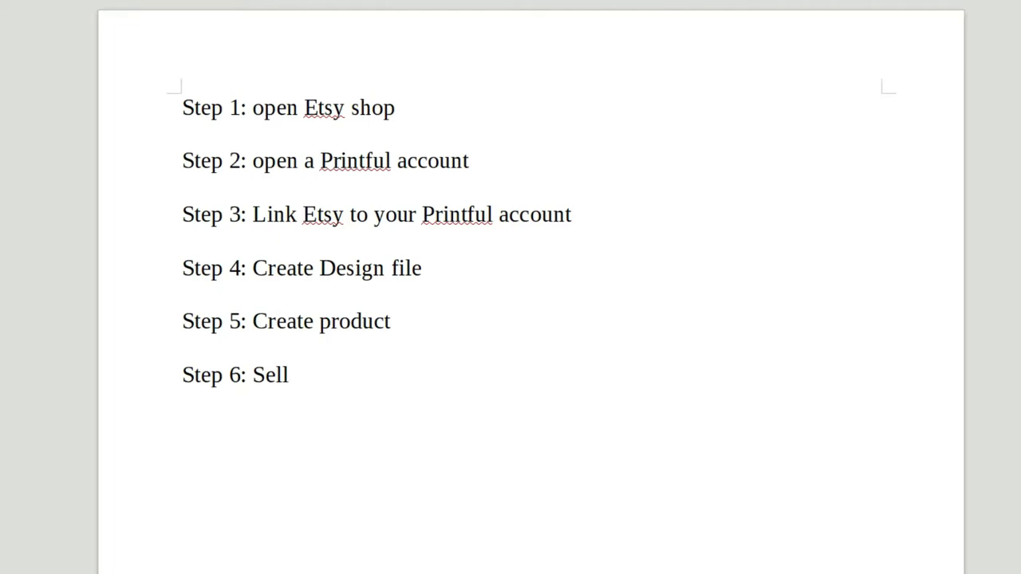
- Browse down through the Printful products catalogue page
left_click(290, 375)
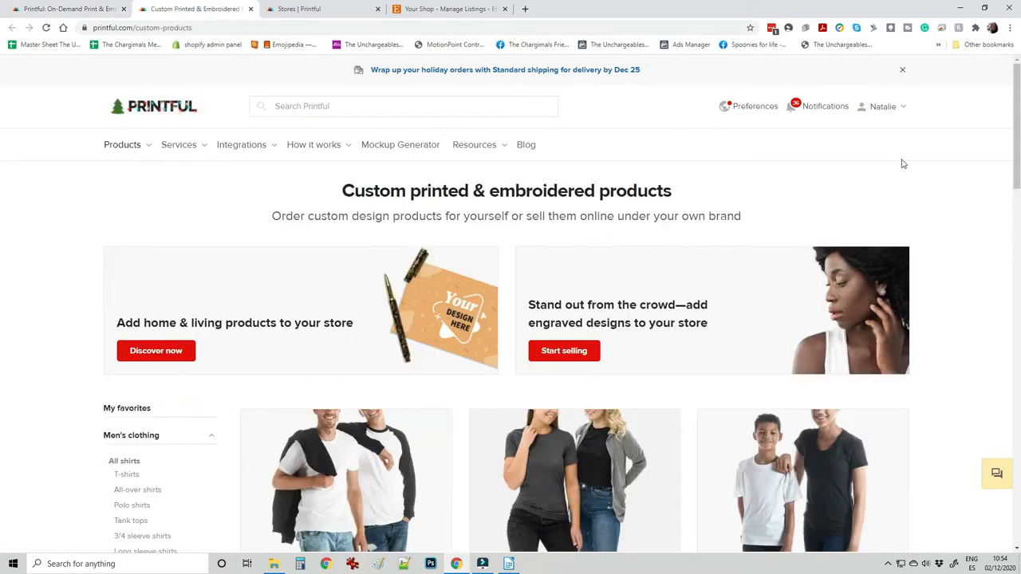
scroll("down", 3)
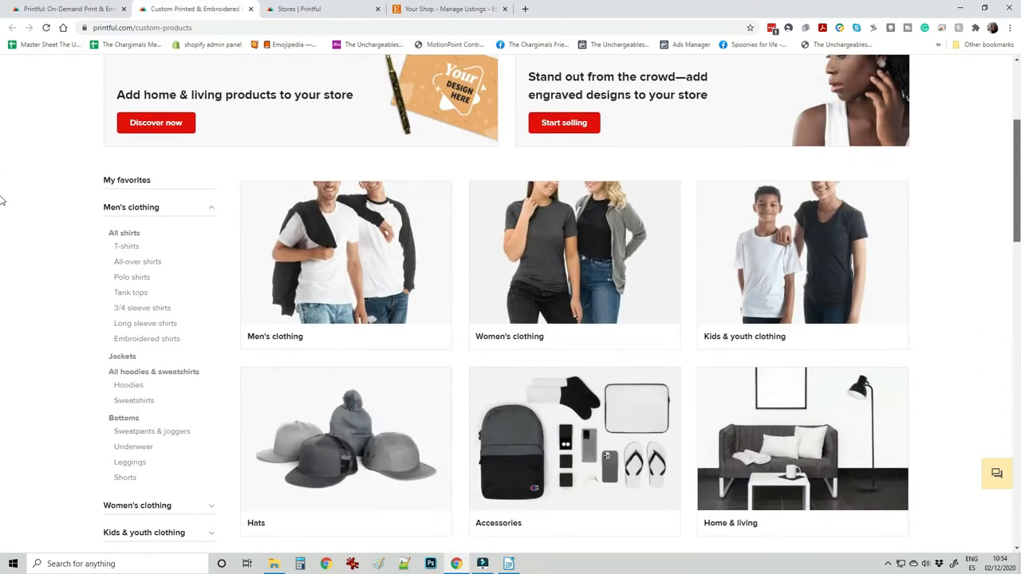
scroll("down", 3)
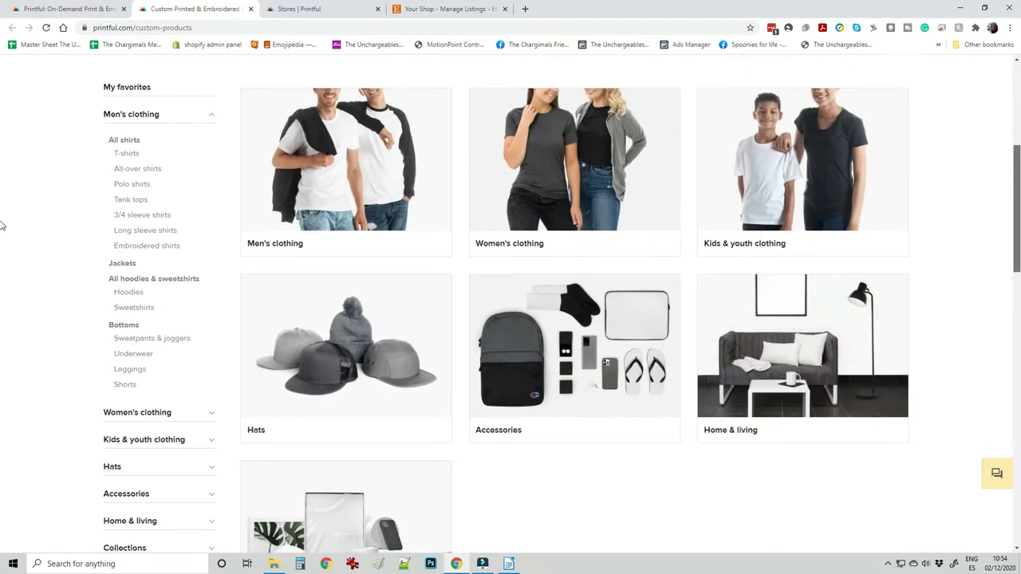
scroll("down", 3)
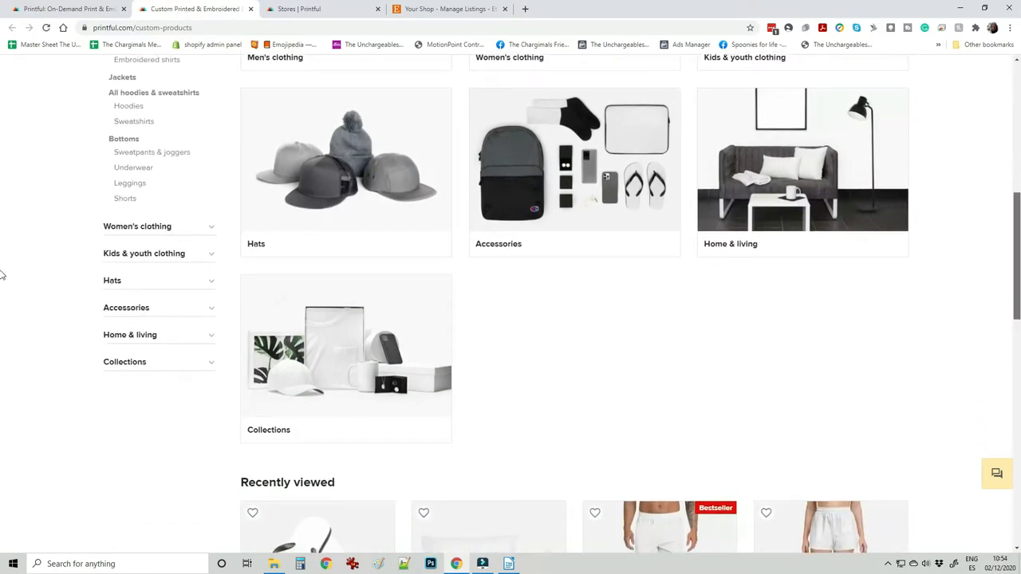
scroll("down", 3)
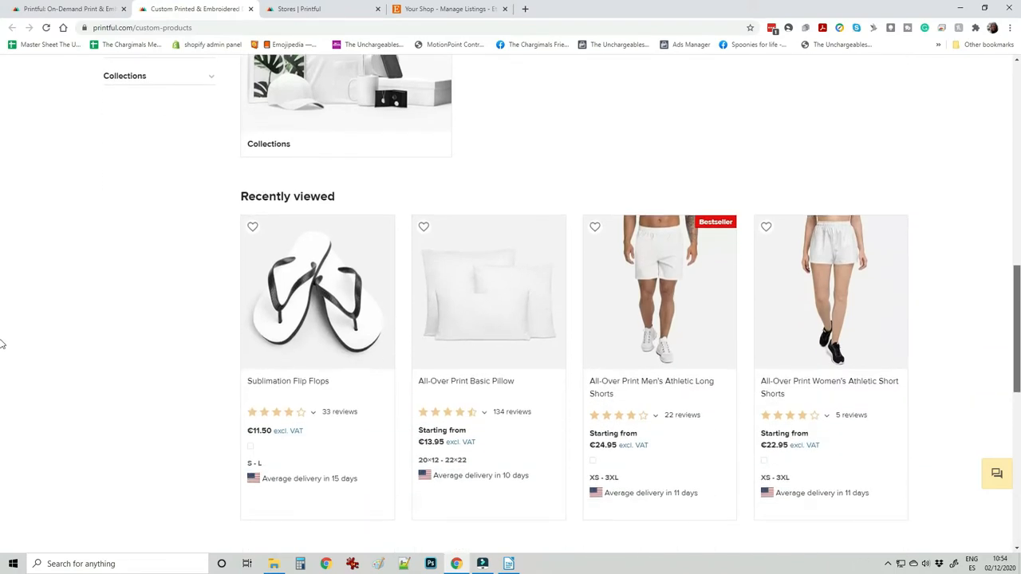
scroll("down", 3)
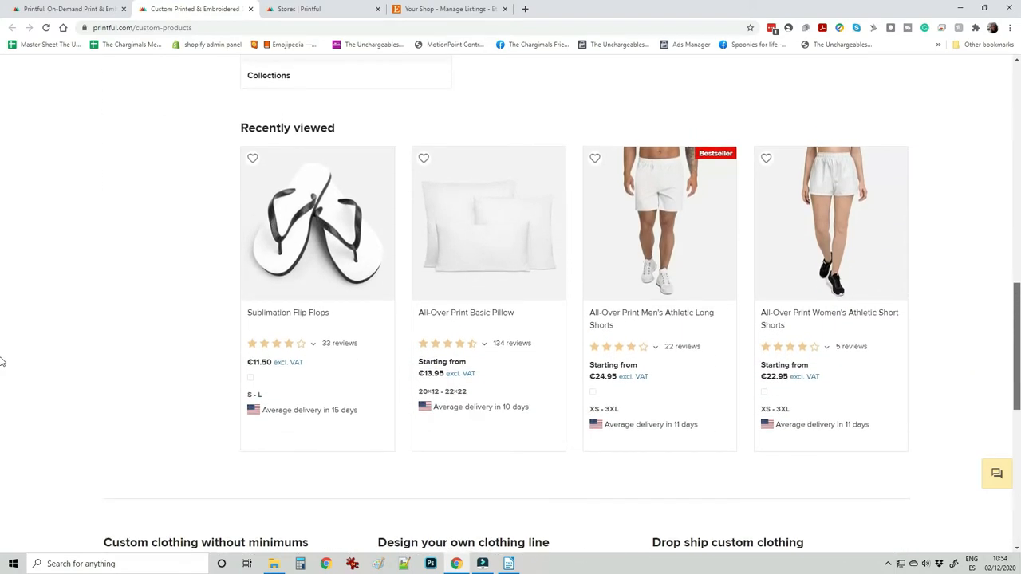
scroll("down", 3)
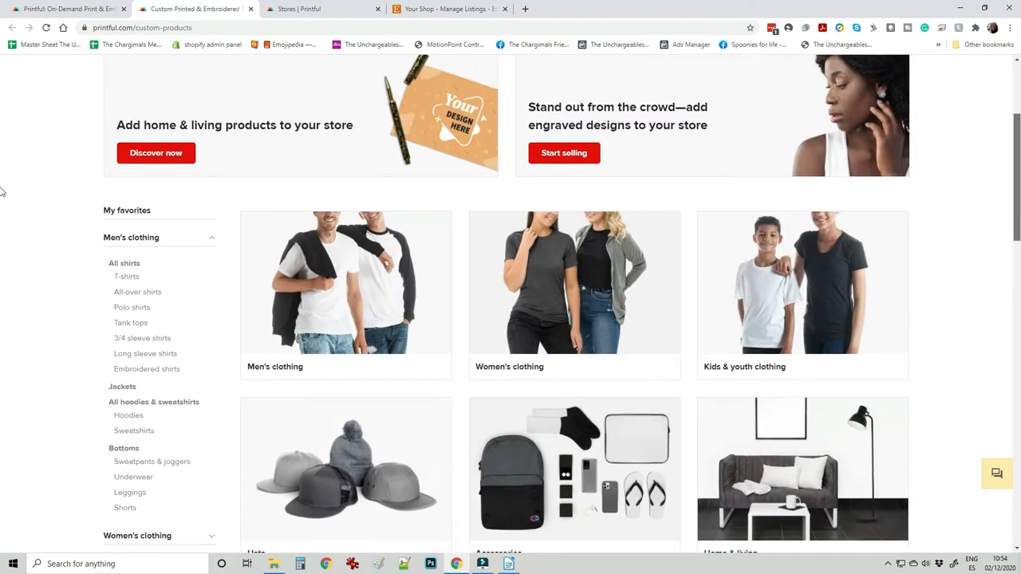
mouse_move(988, 245)
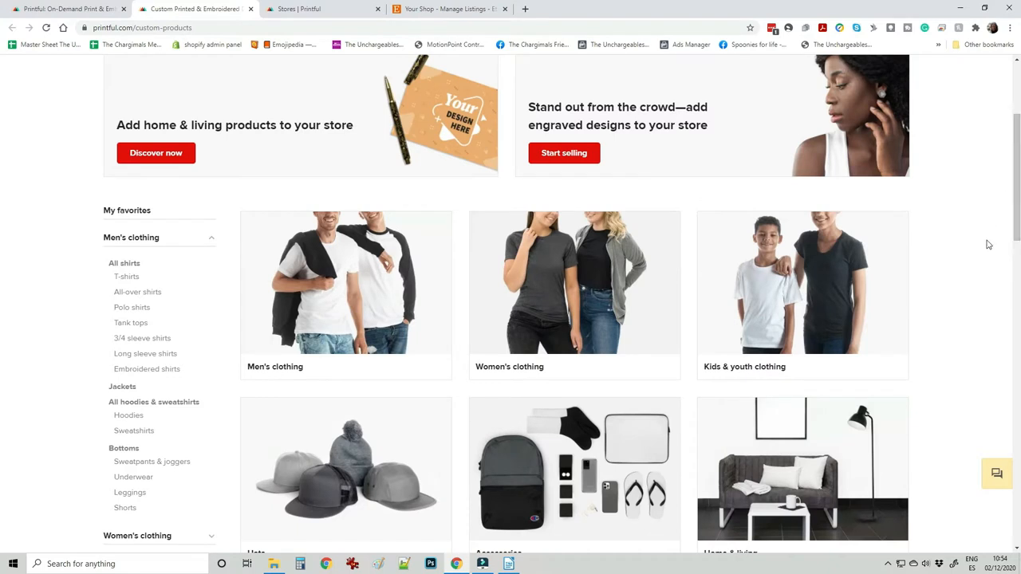
mouse_move(989, 249)
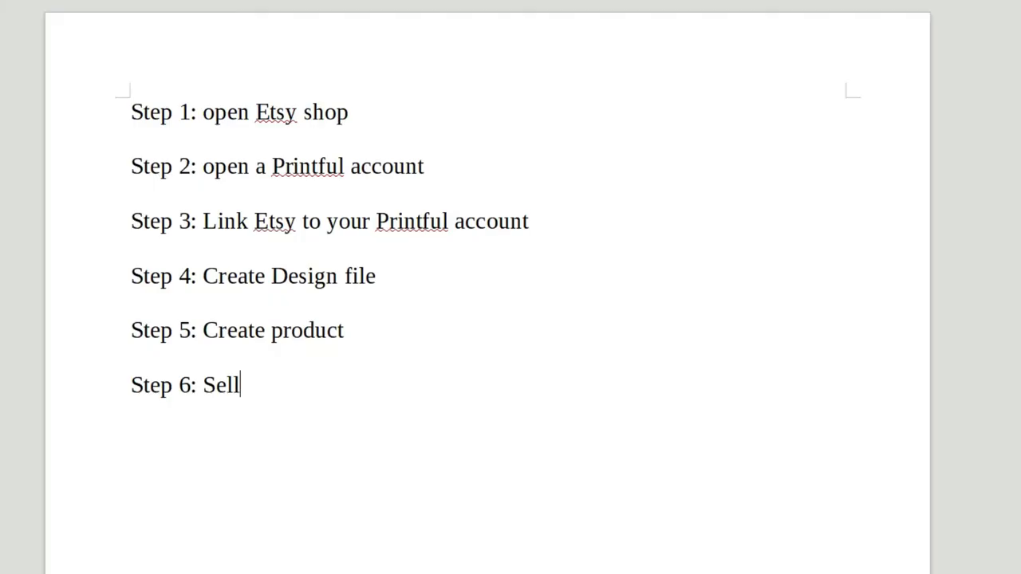
mouse_move(1014, 306)
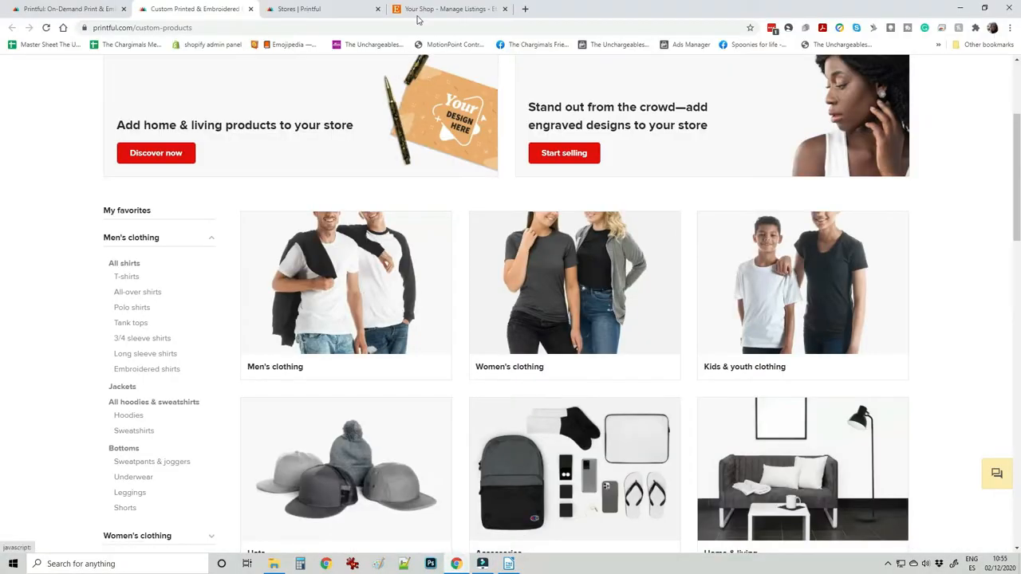
- Check the Etsy shop's active listings, then return to the Printful catalogue
left_click(450, 10)
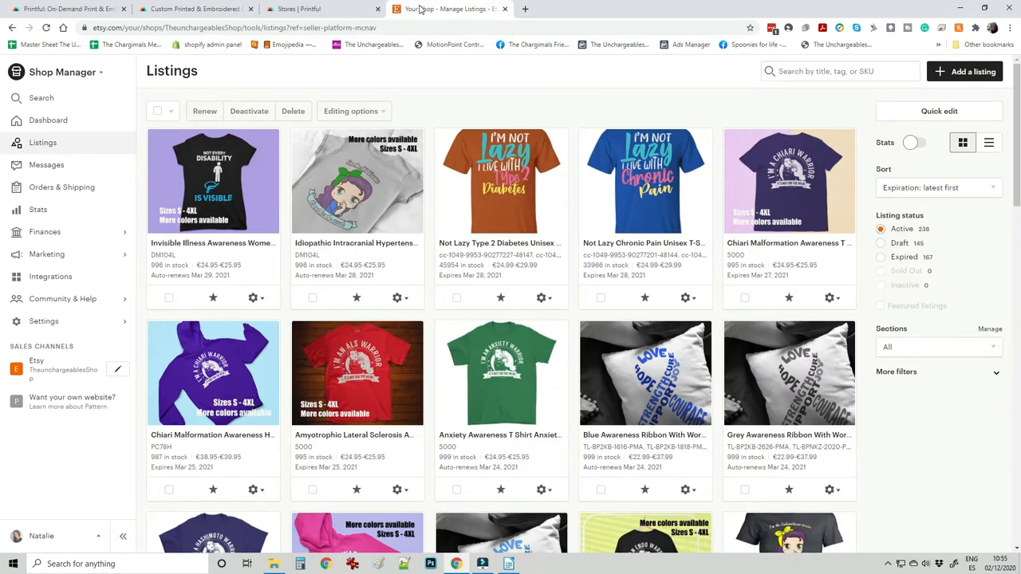
mouse_move(278, 75)
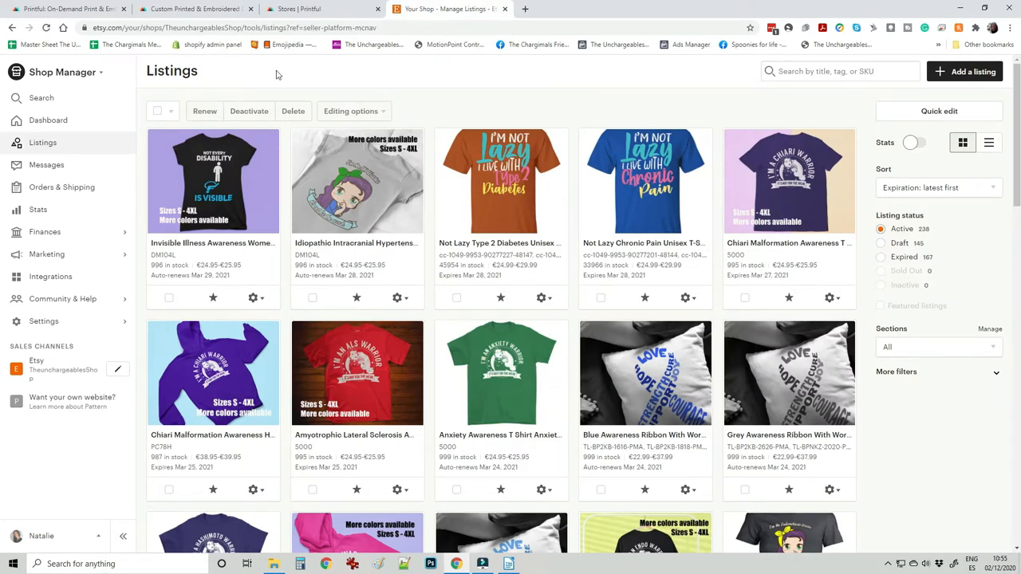
left_click(195, 9)
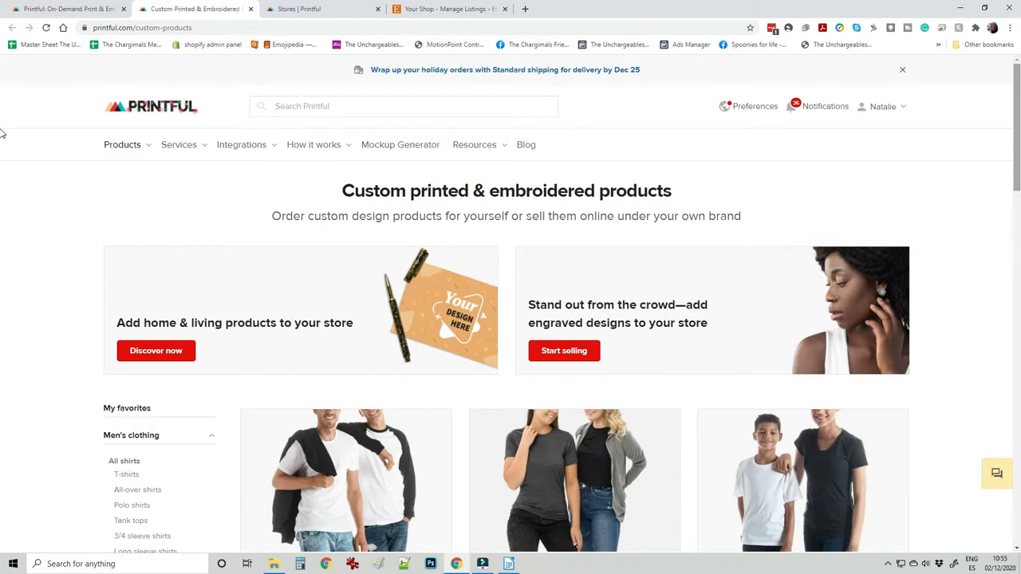
mouse_move(379, 207)
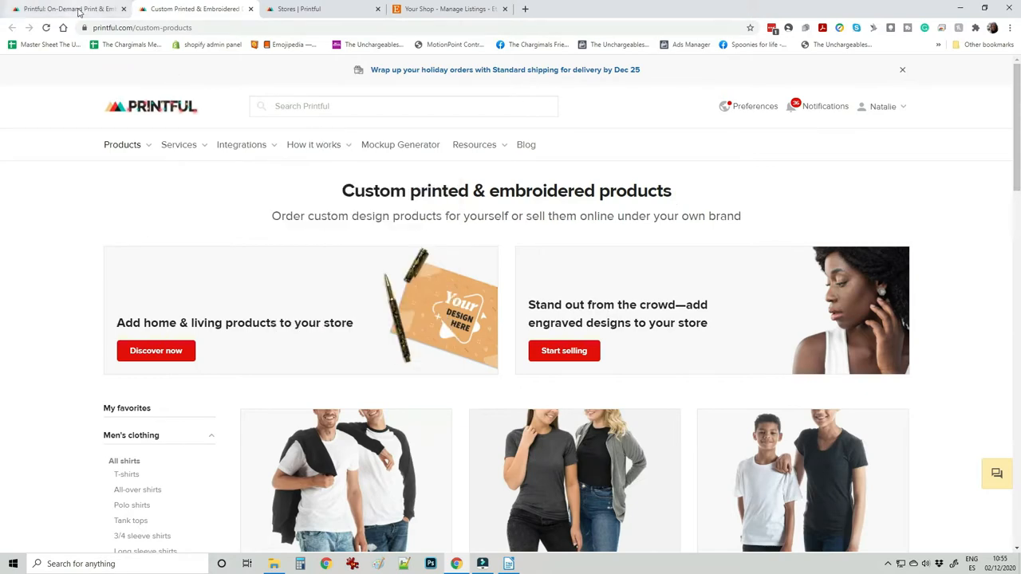
- View the Printful Stores dashboard down to the 'create a new store' options
left_click(288, 10)
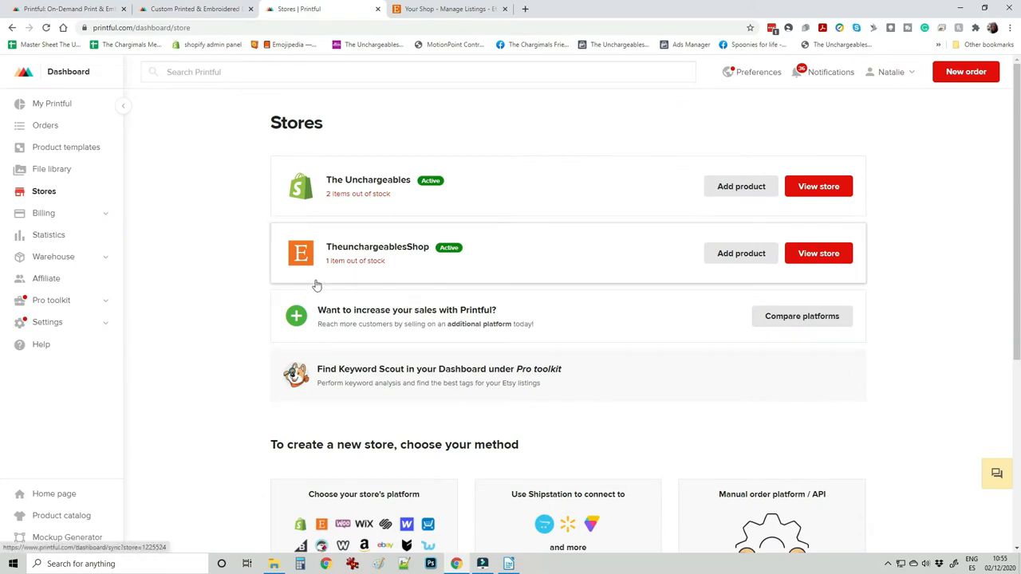
mouse_move(406, 90)
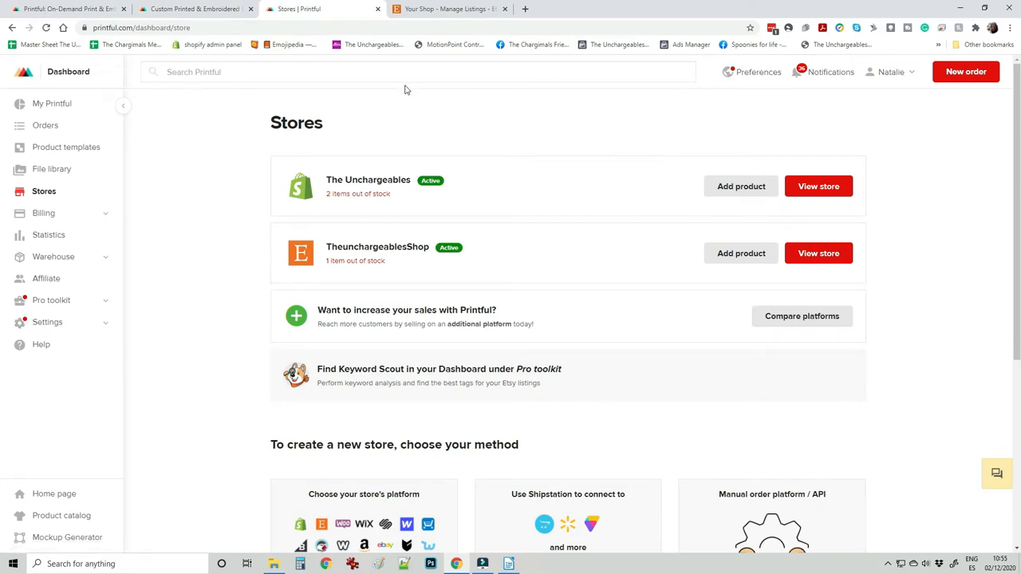
mouse_move(317, 201)
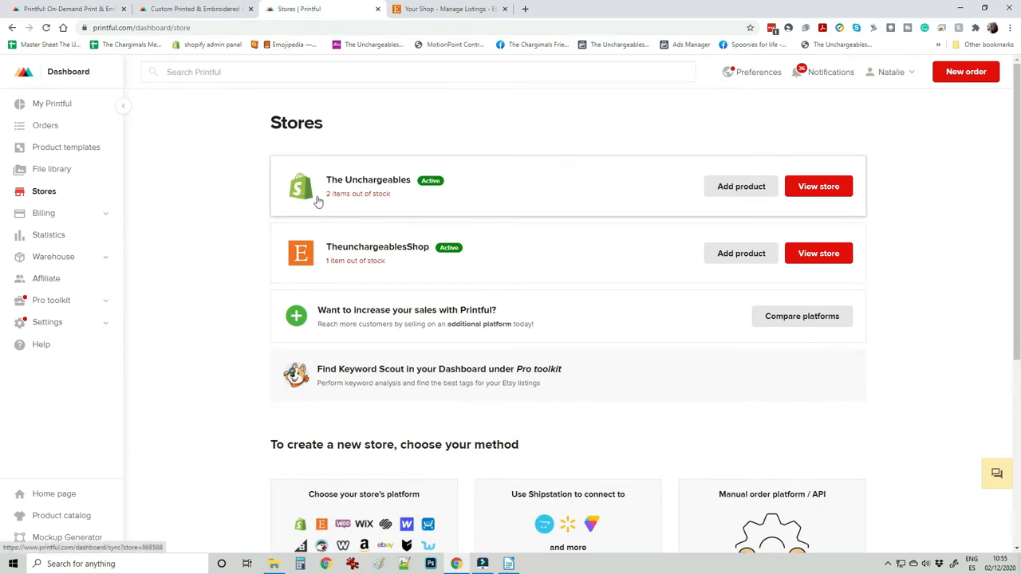
mouse_move(319, 252)
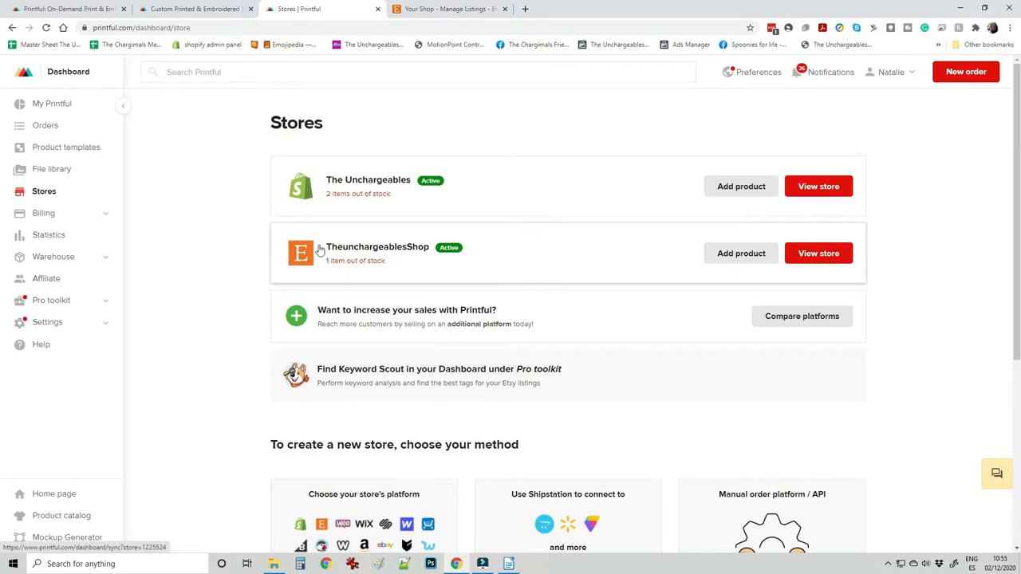
mouse_move(1011, 223)
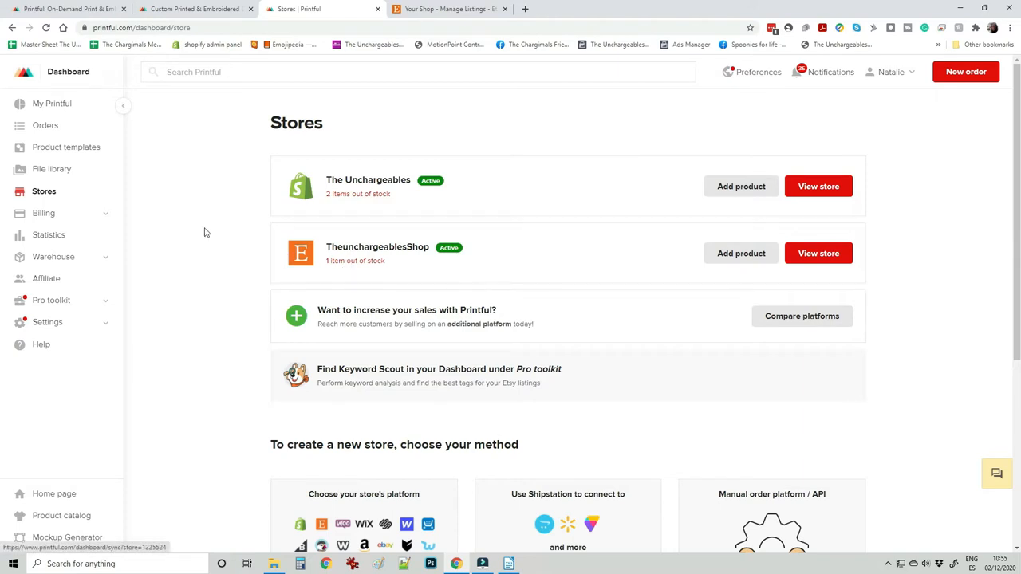
mouse_move(67, 217)
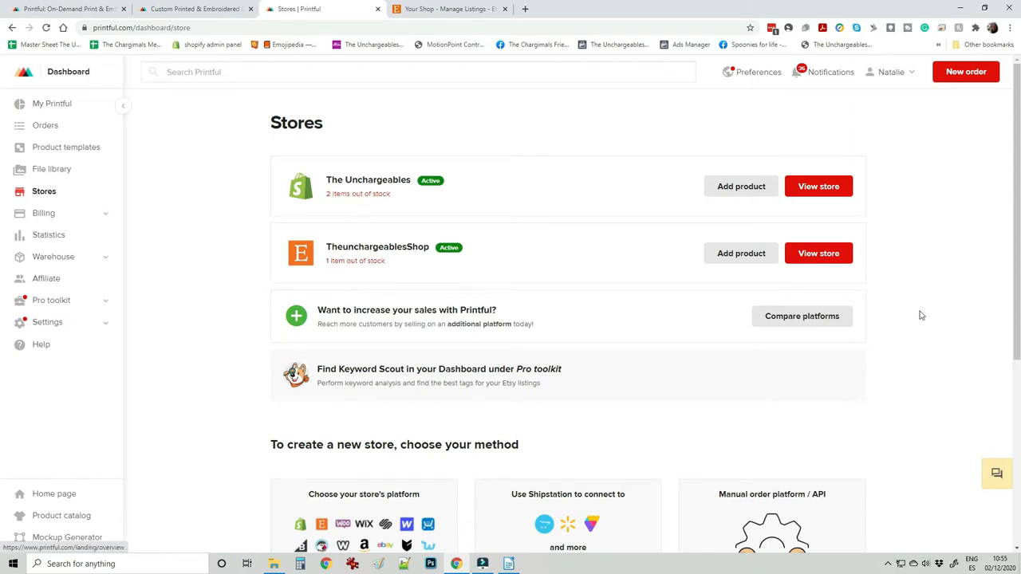
scroll("down", 3)
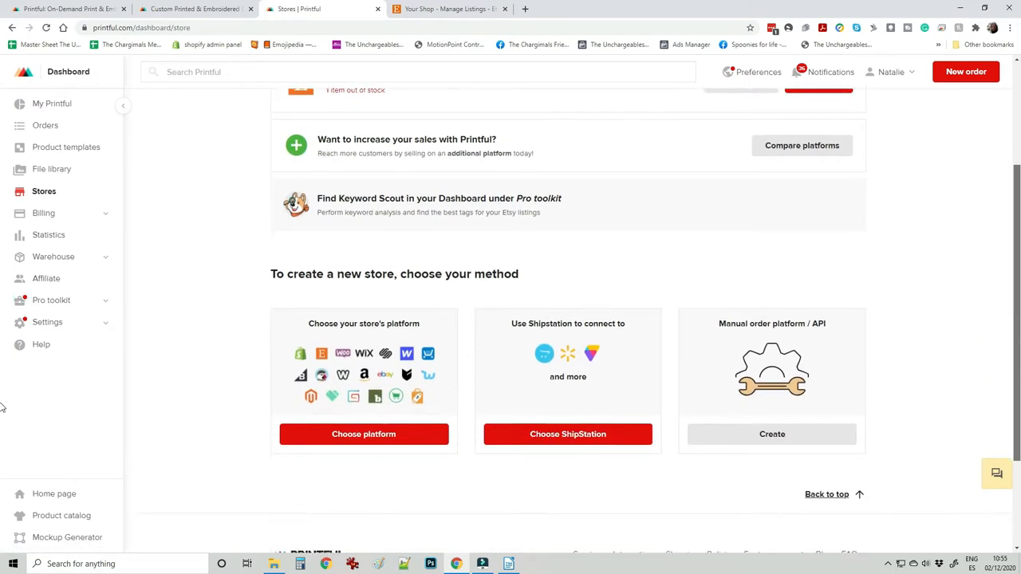
scroll("down", 3)
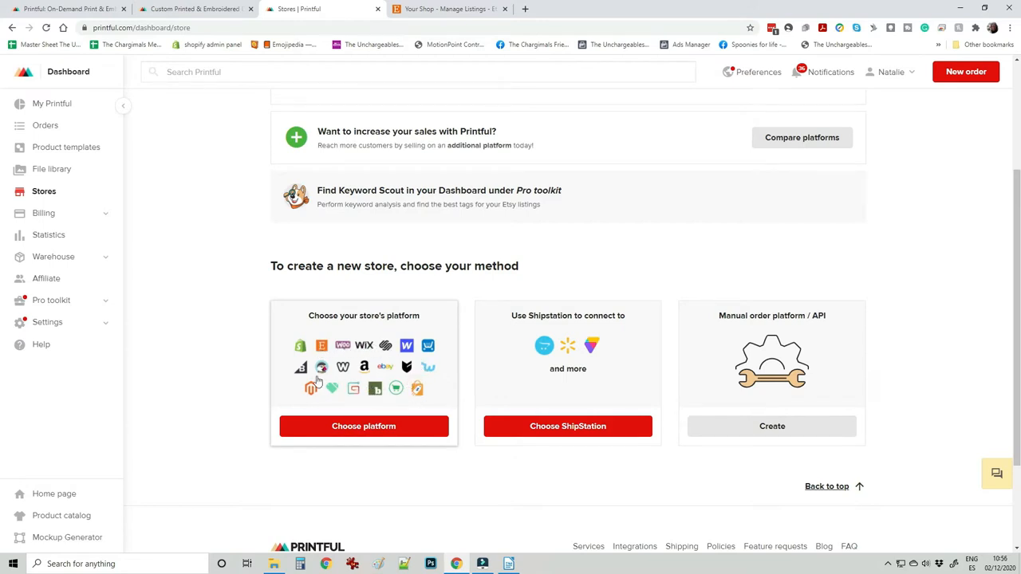
mouse_move(435, 377)
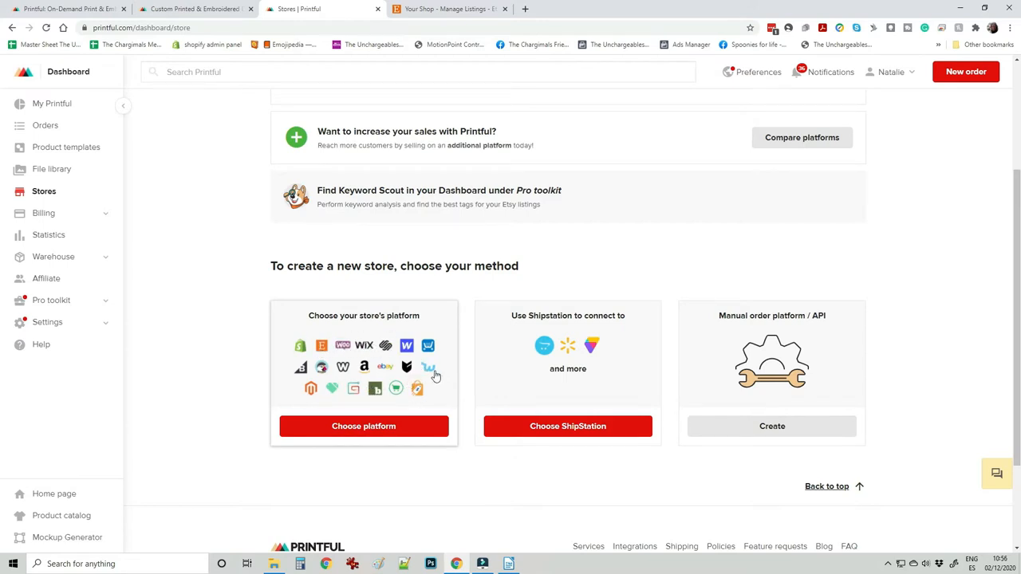
mouse_move(364, 426)
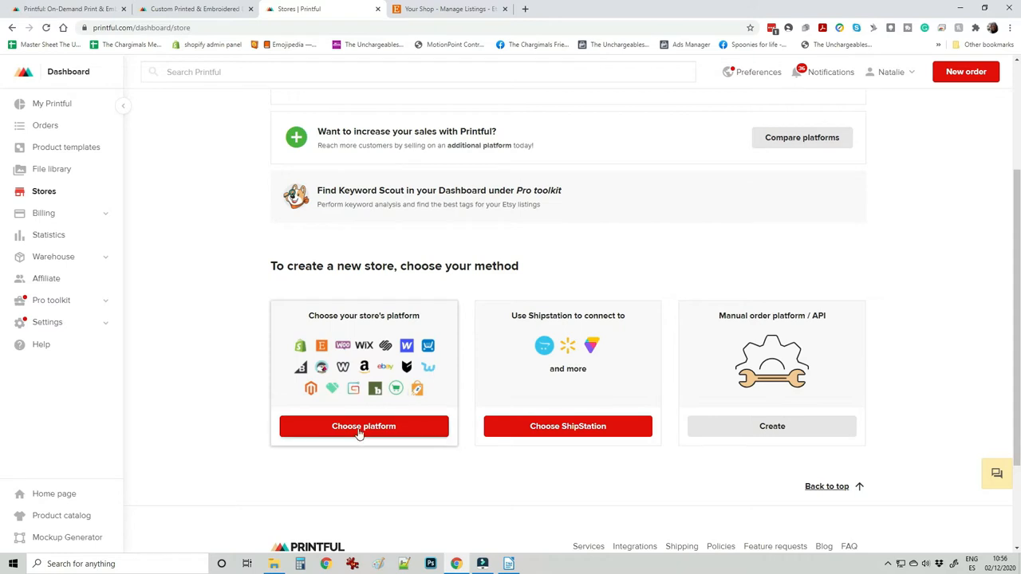
left_click(364, 426)
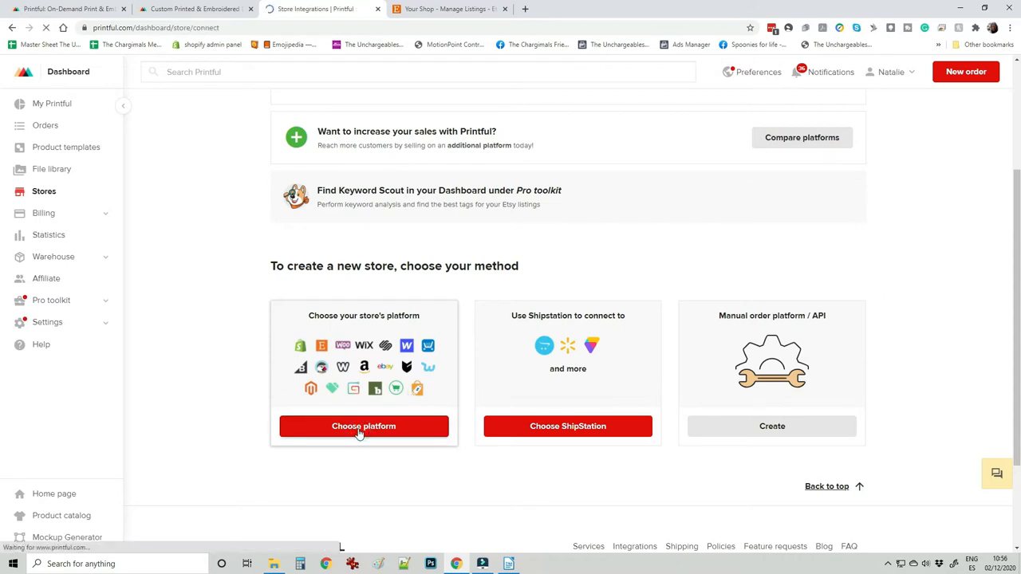
left_click(364, 426)
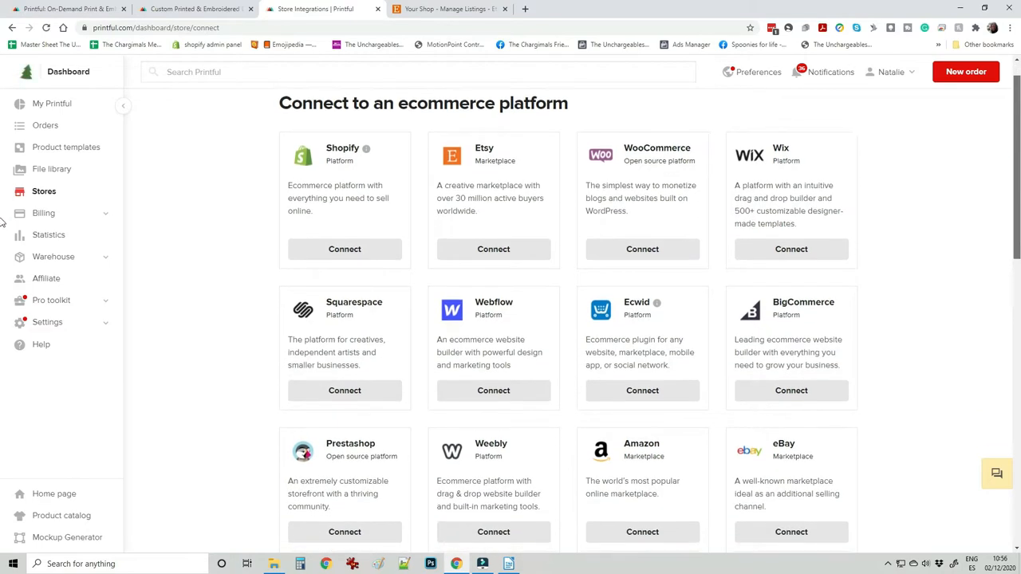
scroll("down", 3)
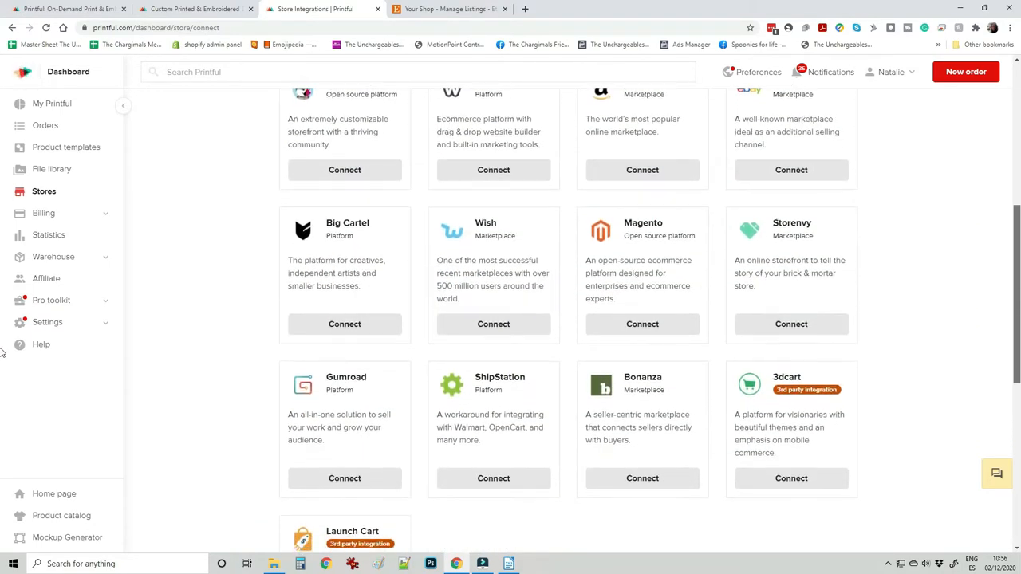
scroll("down", 3)
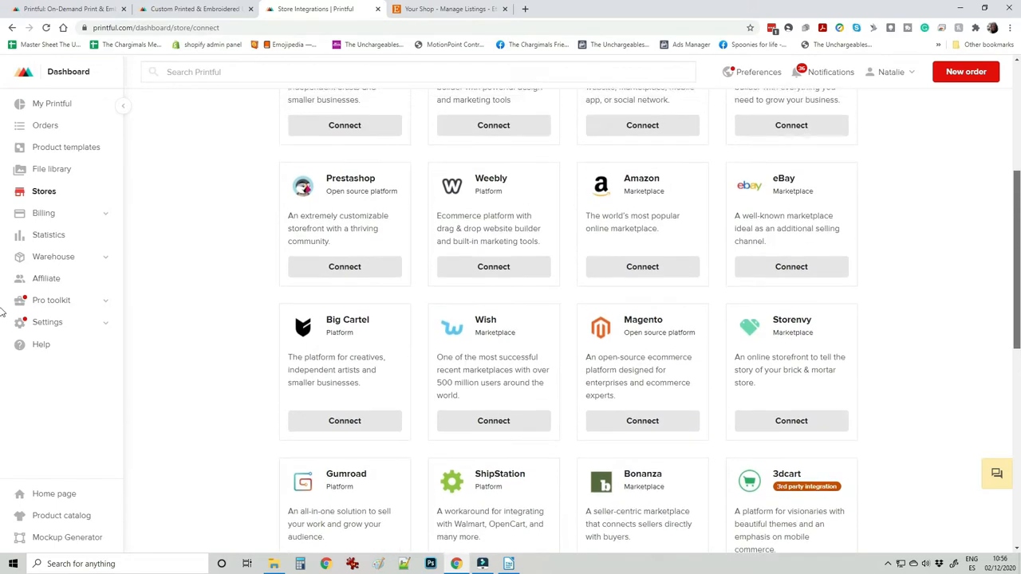
scroll("up", 3)
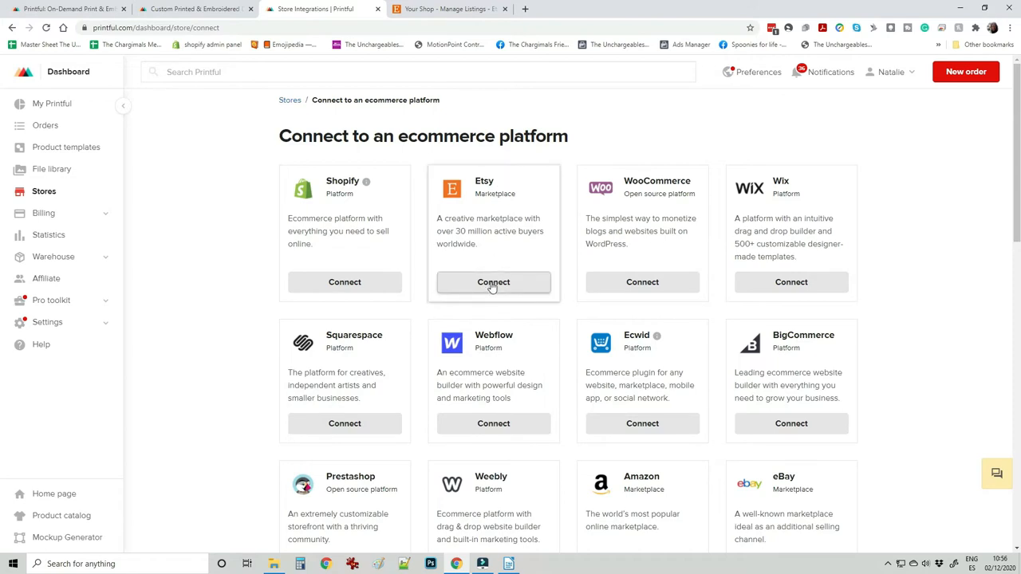
mouse_move(493, 281)
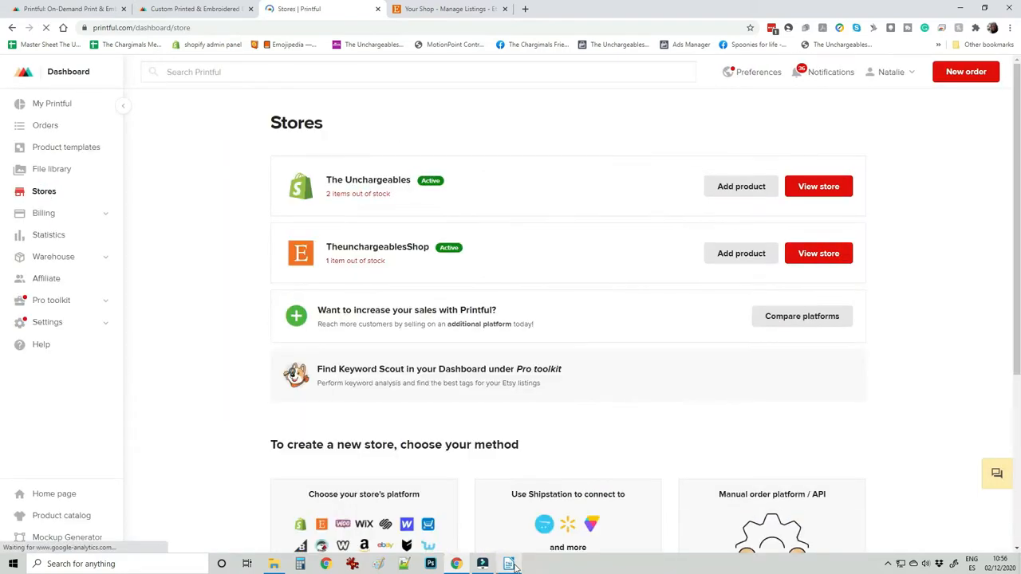
- Consult the step list document, then return to the Printful Stores page
left_click(507, 564)
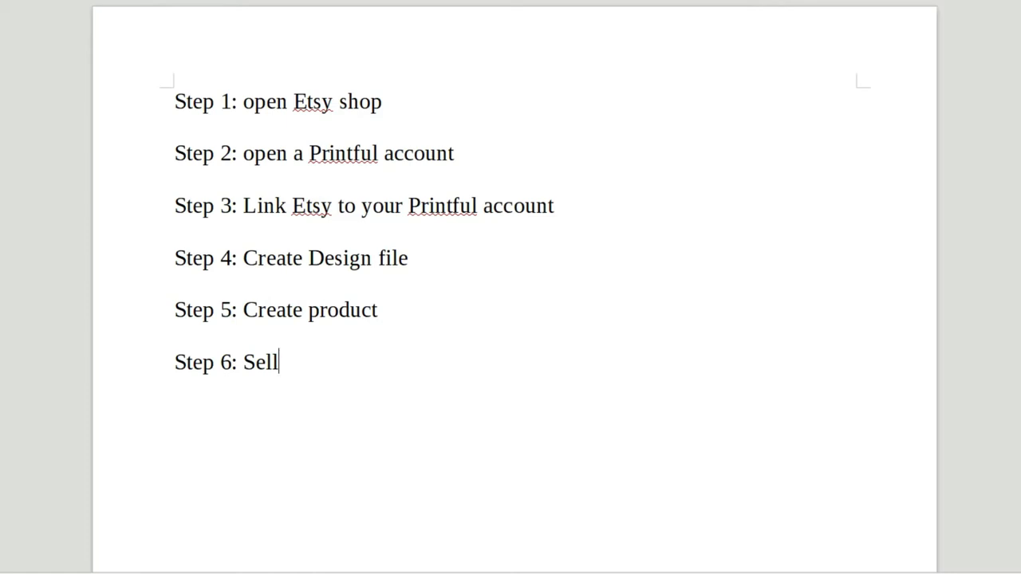
left_click(295, 9)
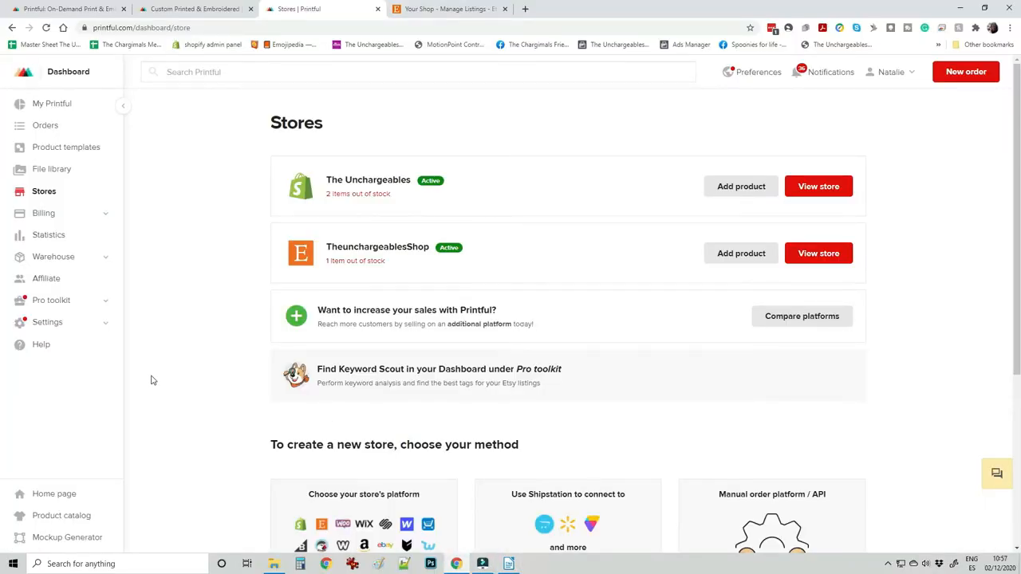
mouse_move(944, 167)
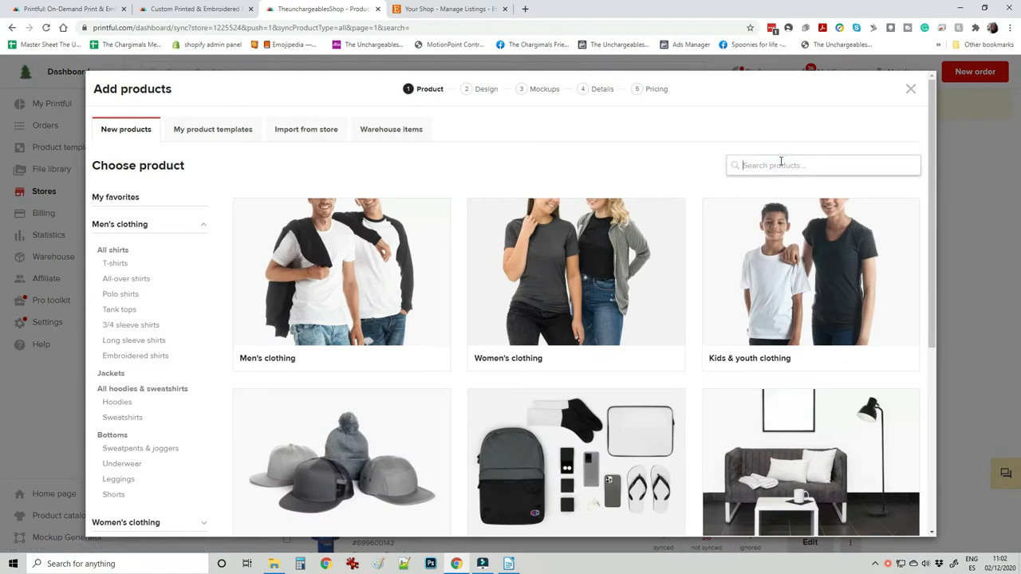
- Search the product catalogue for 'sticker' to find Kiss Cut Stickers
type("sticker")
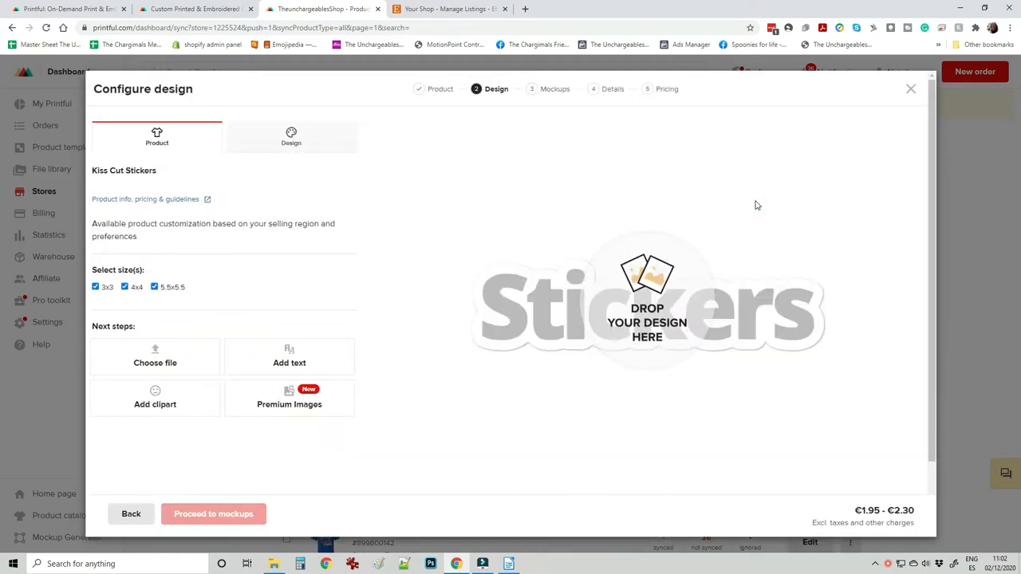
mouse_move(662, 313)
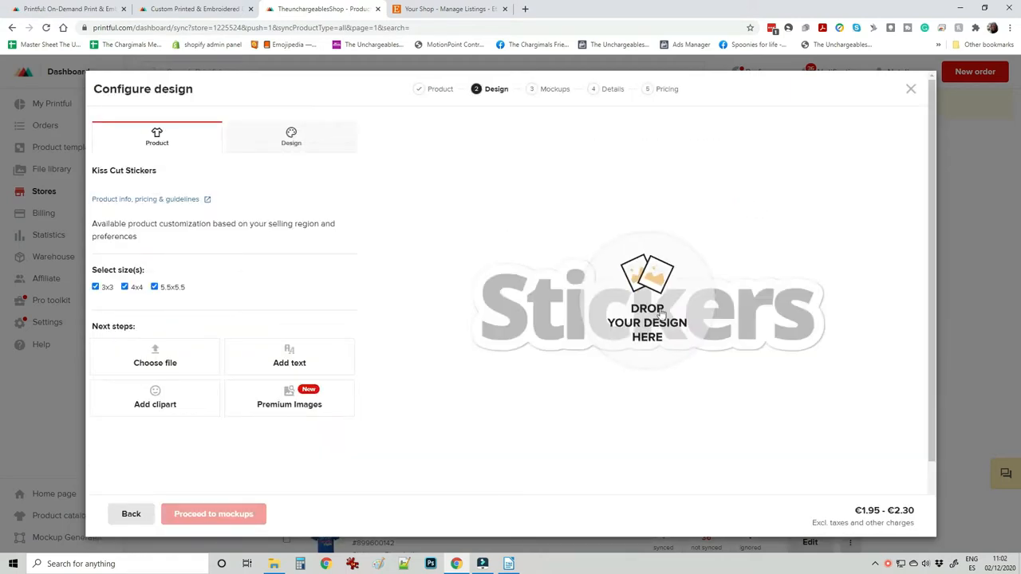
mouse_move(699, 249)
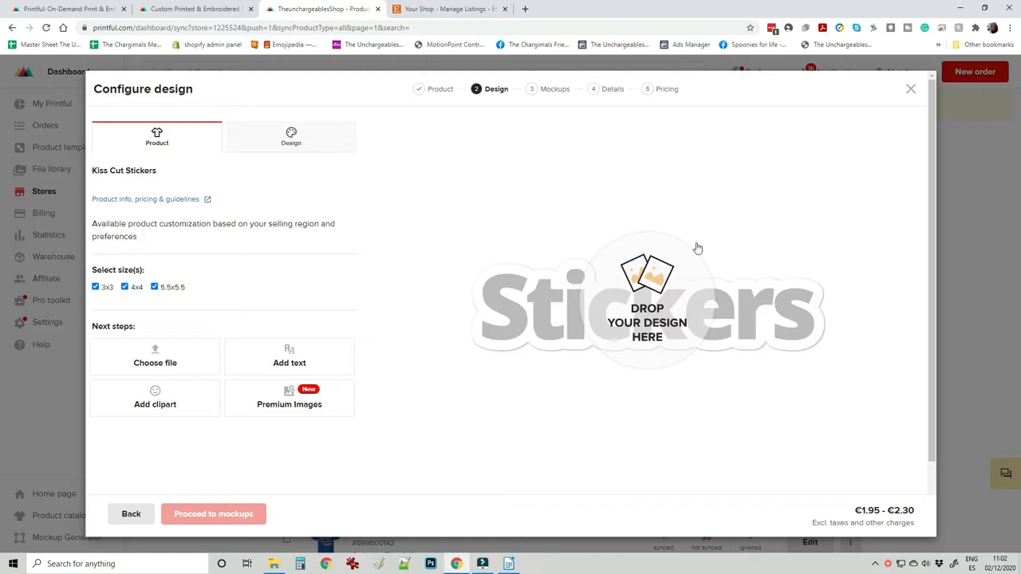
mouse_move(383, 265)
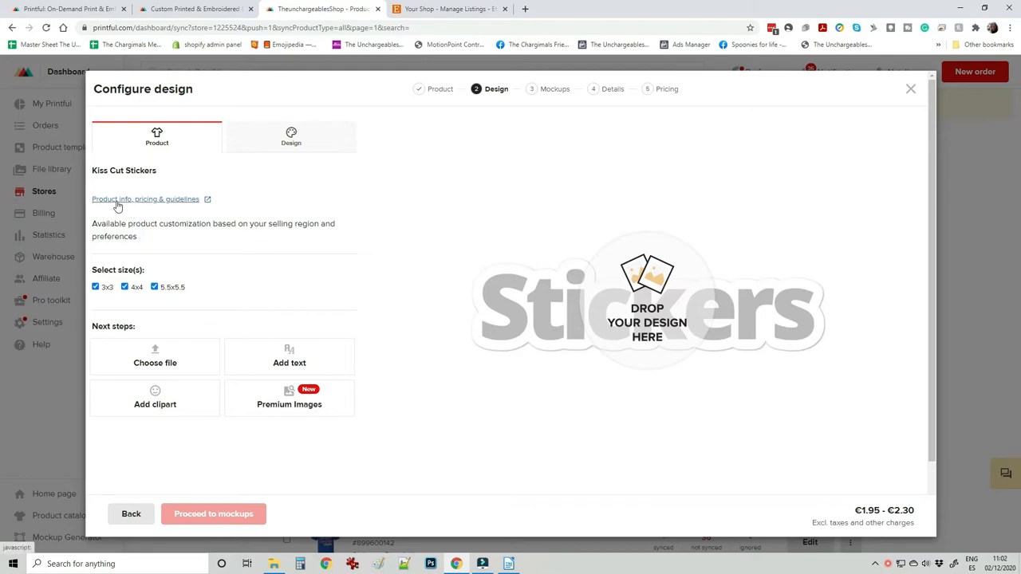
left_click(145, 198)
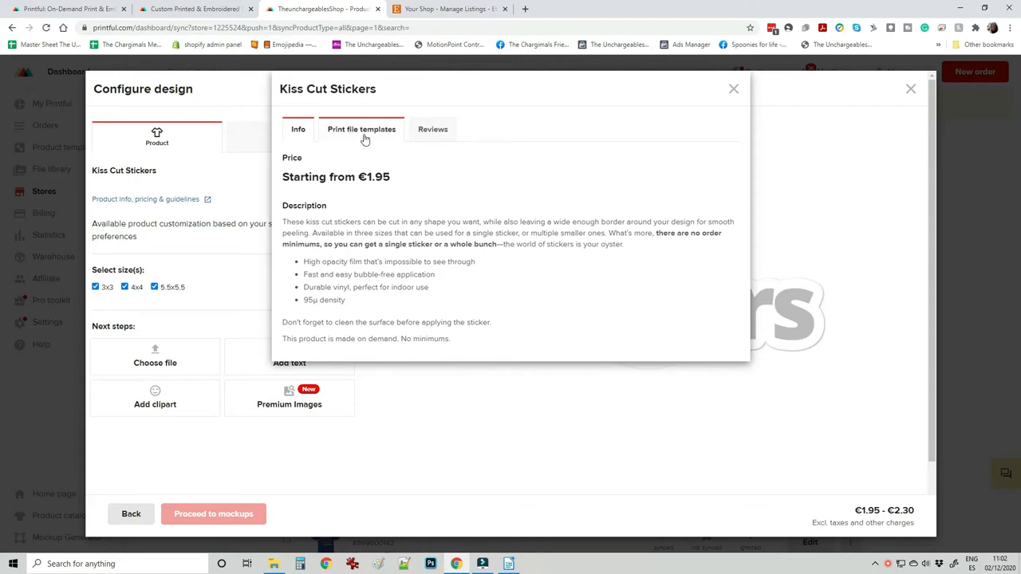
left_click(361, 129)
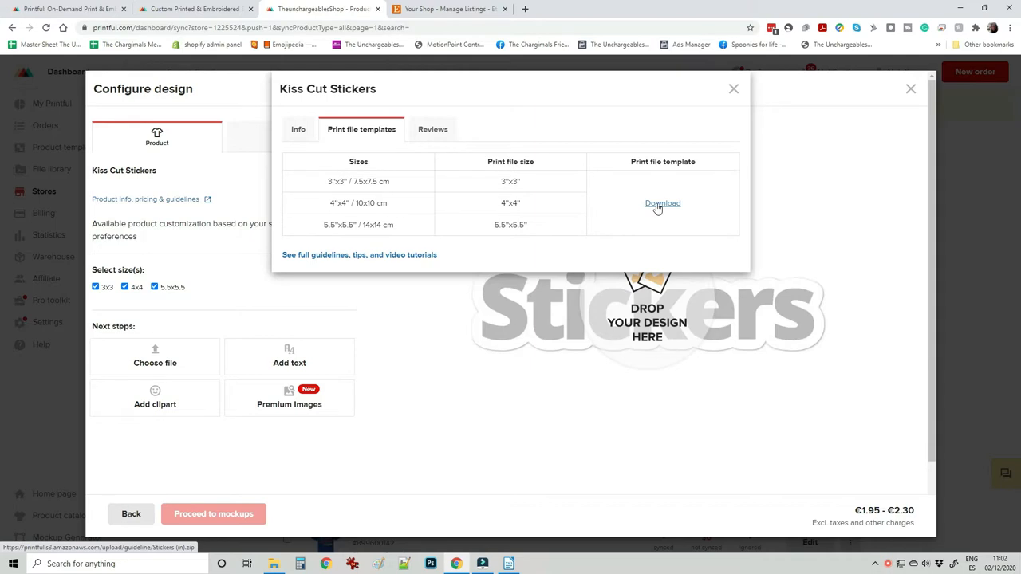
mouse_move(737, 109)
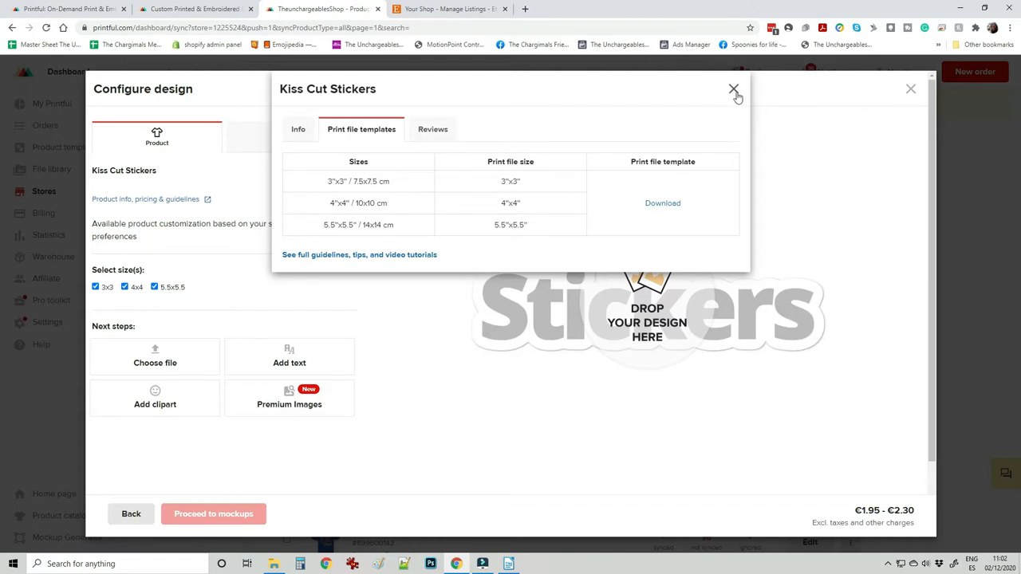
left_click(732, 90)
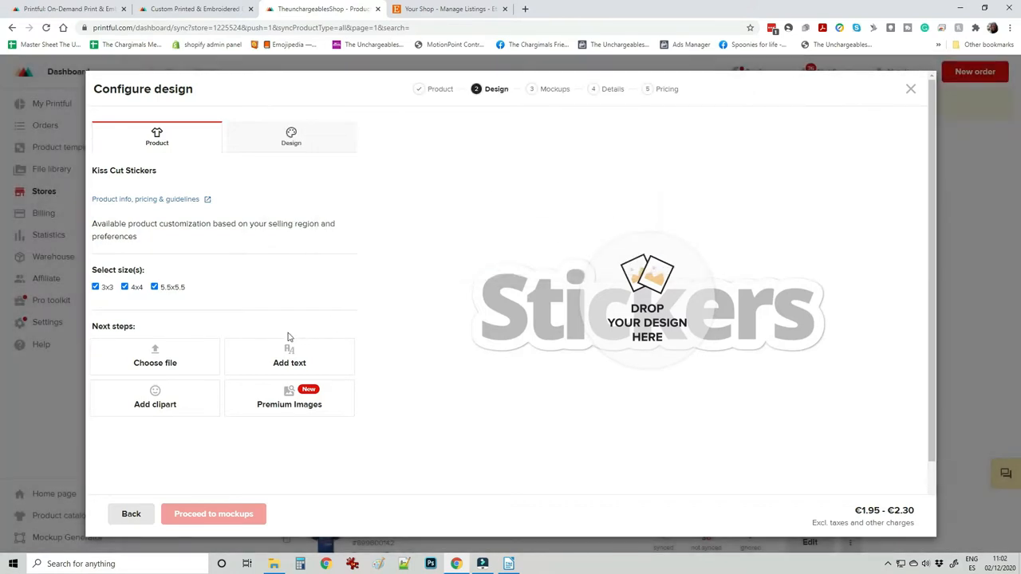
mouse_move(210, 391)
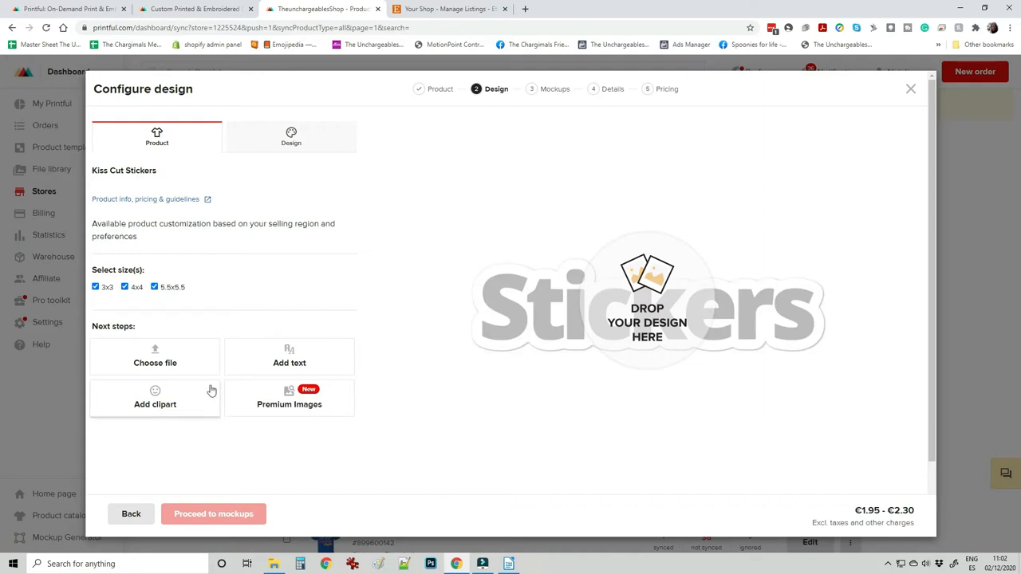
- Start a file upload and browse to Dropbox > design > Sticker Designs
left_click(155, 358)
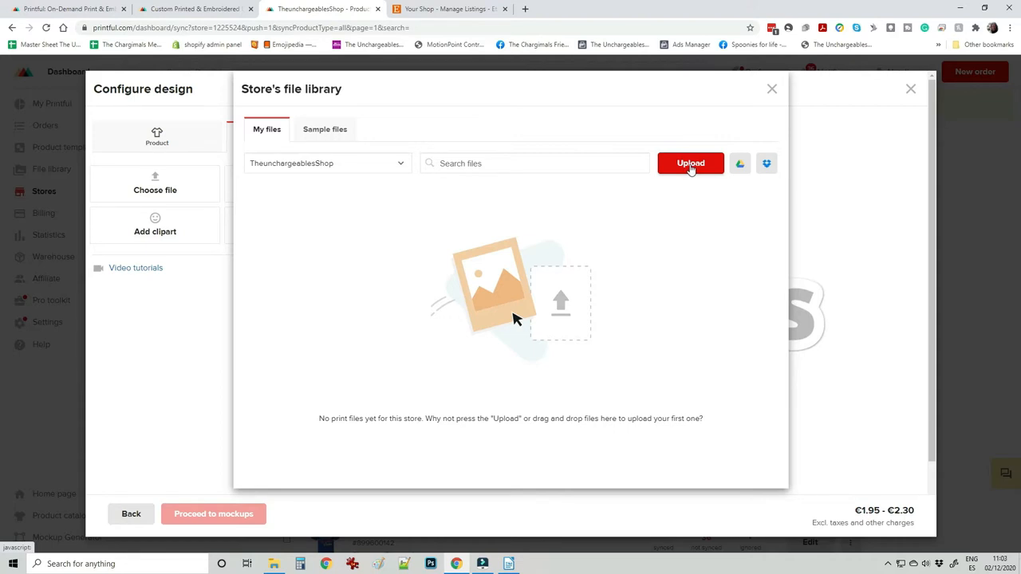
left_click(690, 163)
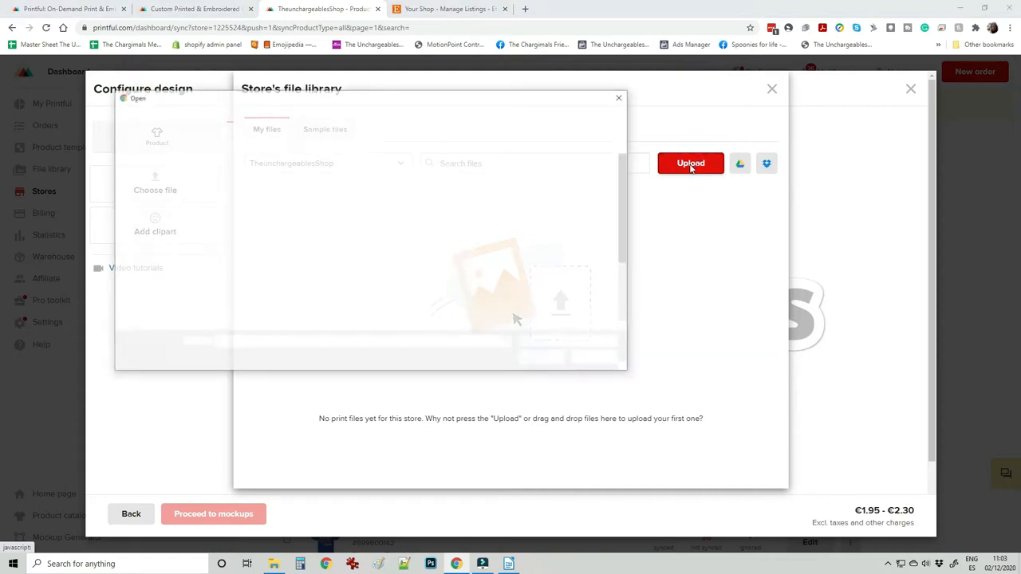
left_click(689, 163)
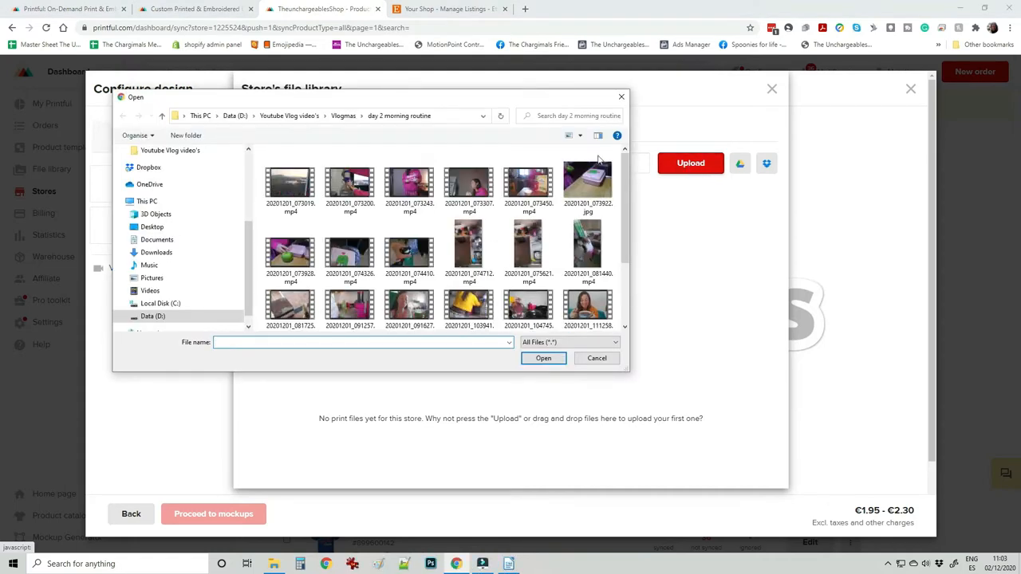
left_click(148, 168)
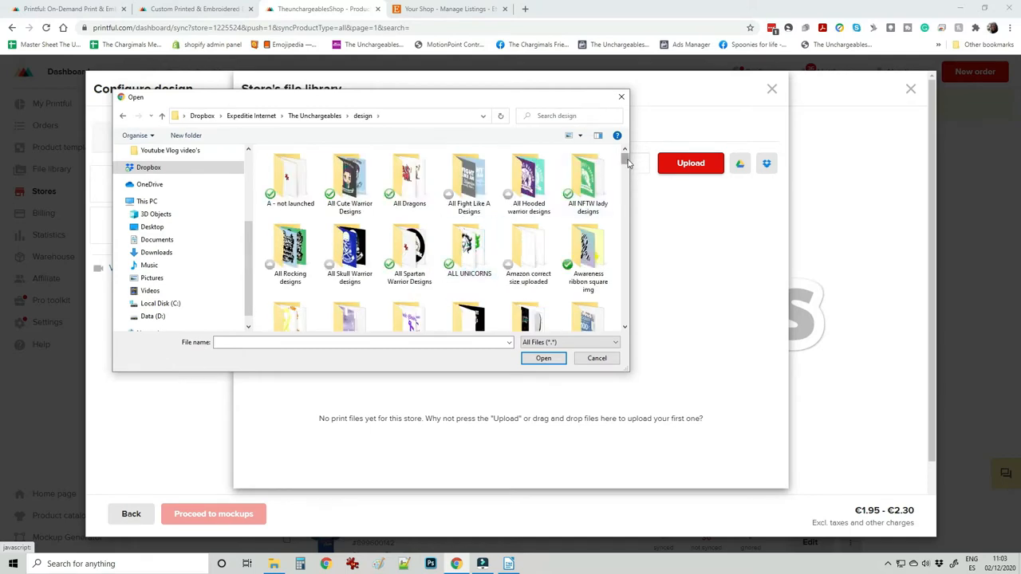
scroll("down", 3)
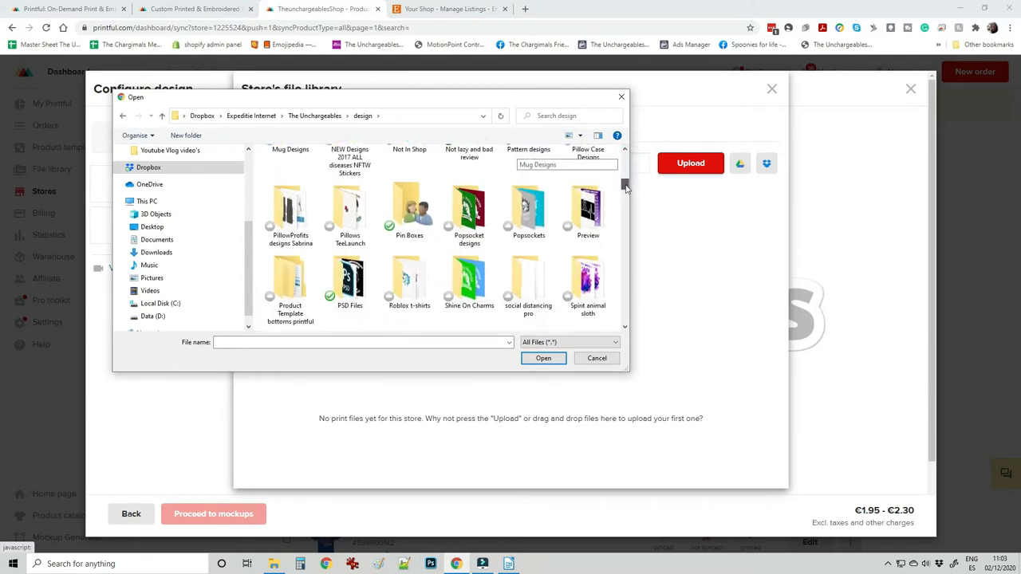
scroll("down", 3)
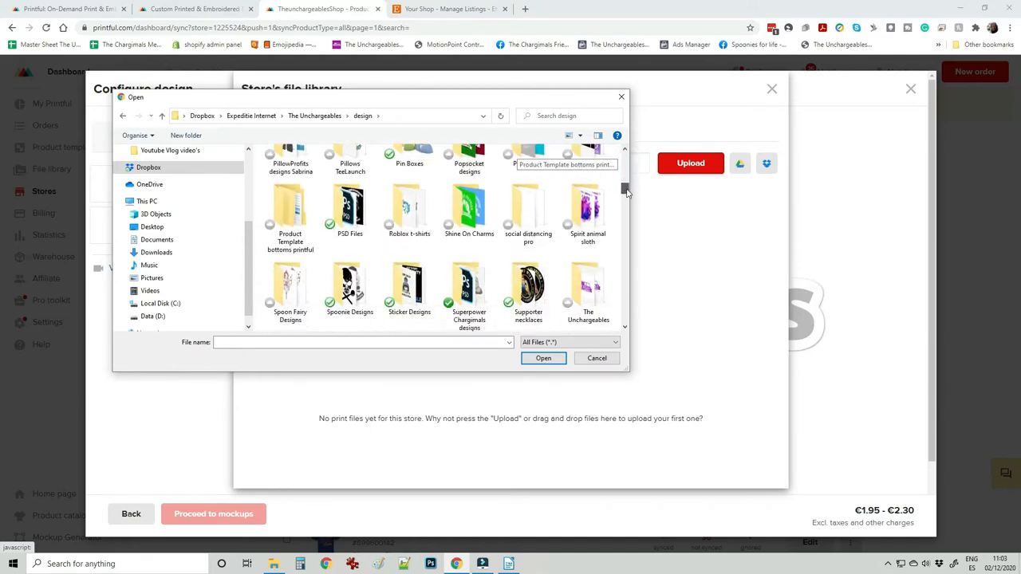
scroll("down", 3)
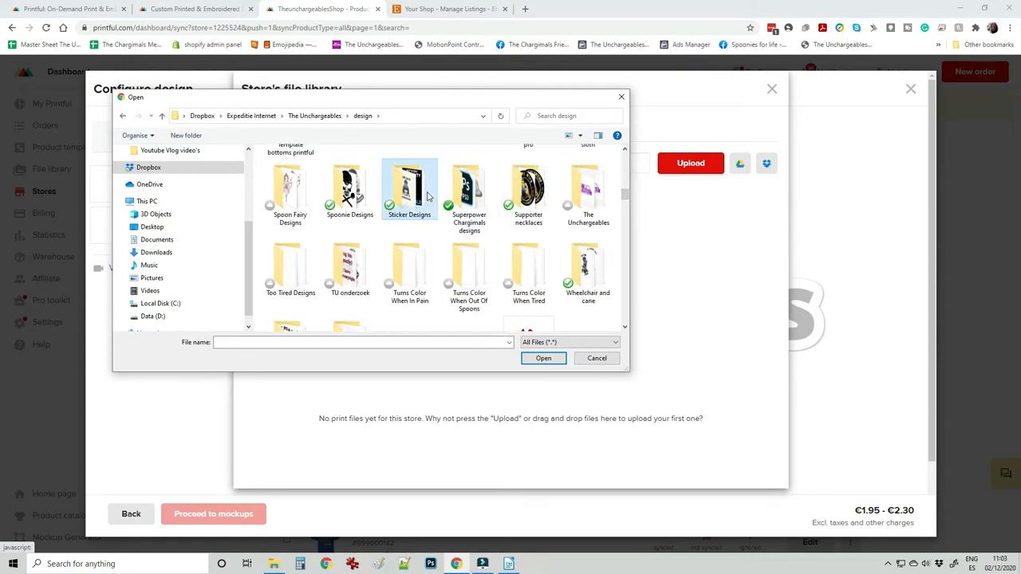
double_click(408, 188)
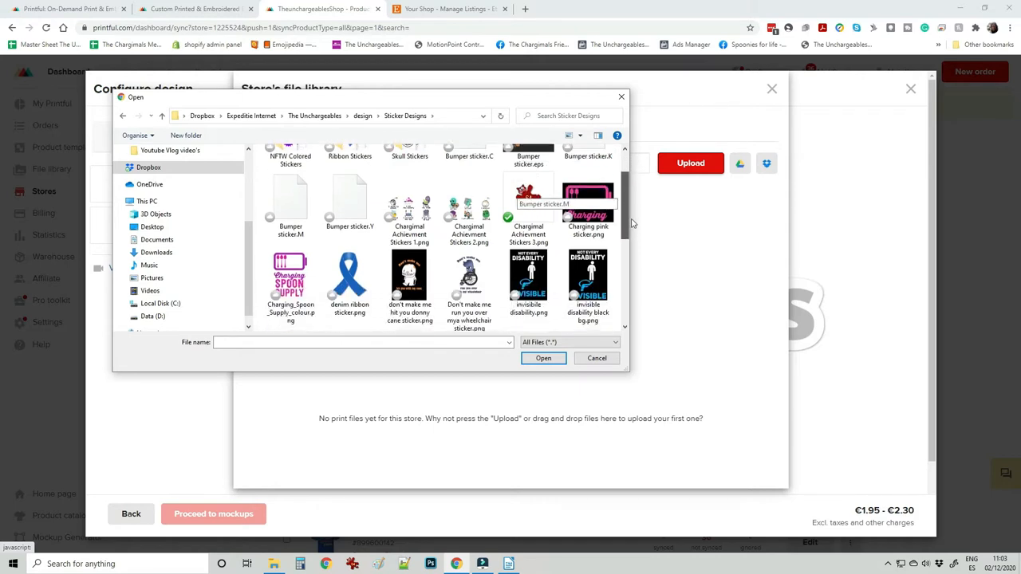
- Upload the KEEP CALM wheelchair sticker PNG to the store's file library
scroll("down", 3)
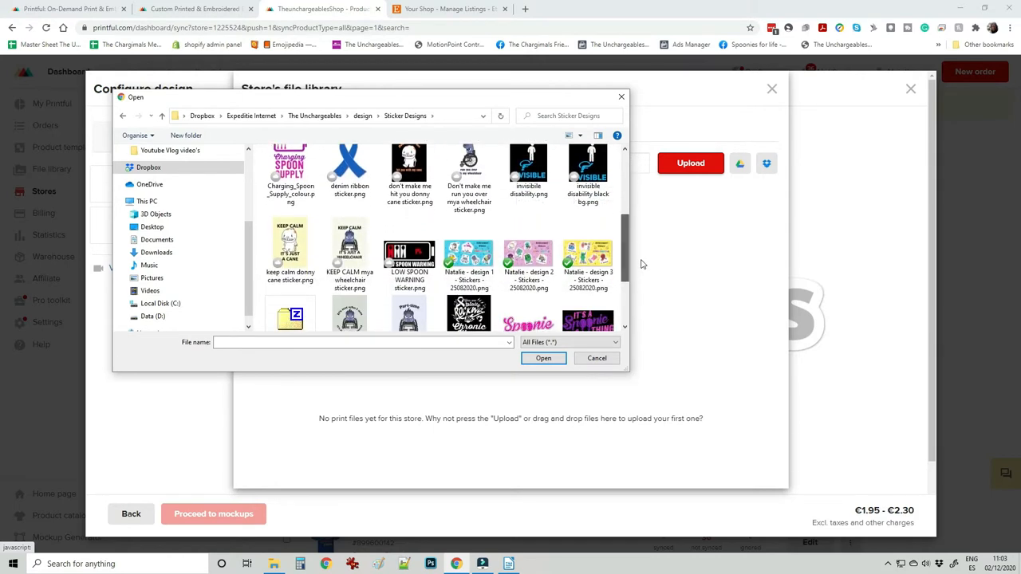
left_click(349, 252)
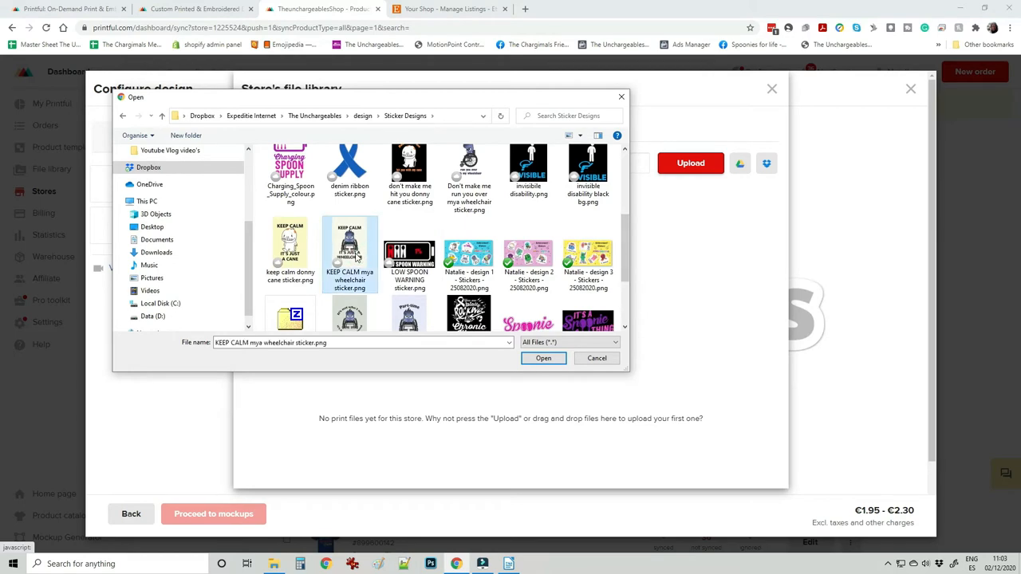
left_click(542, 357)
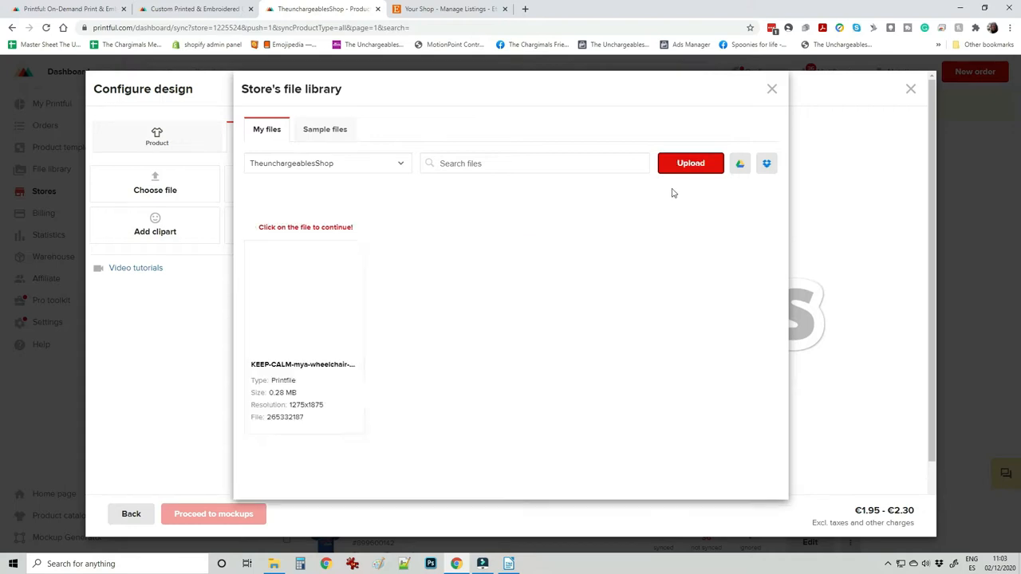
mouse_move(303, 295)
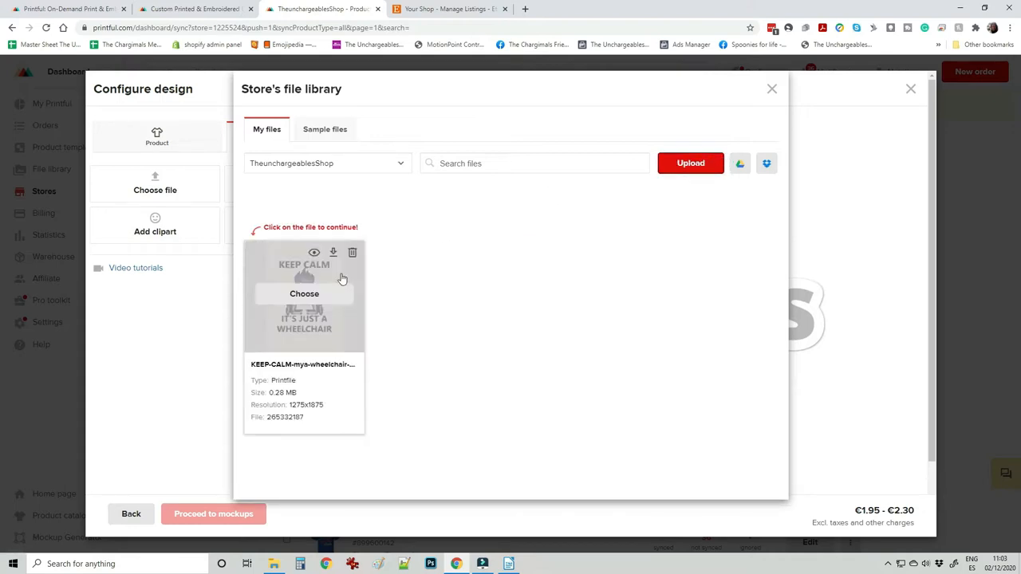
- Apply the uploaded KEEP CALM wheelchair file as the sticker design and proceed to mockups
left_click(303, 294)
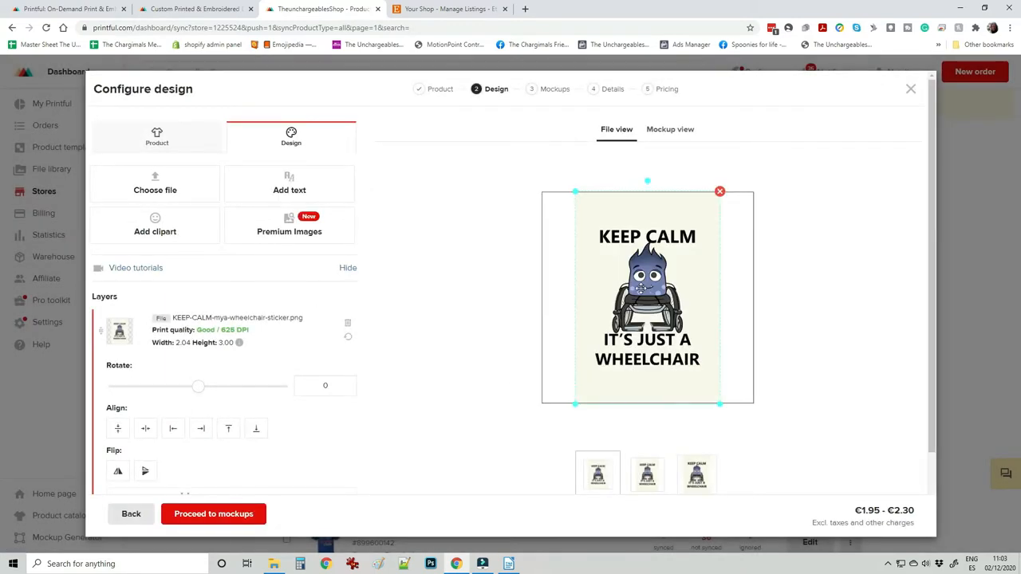
scroll("down", 3)
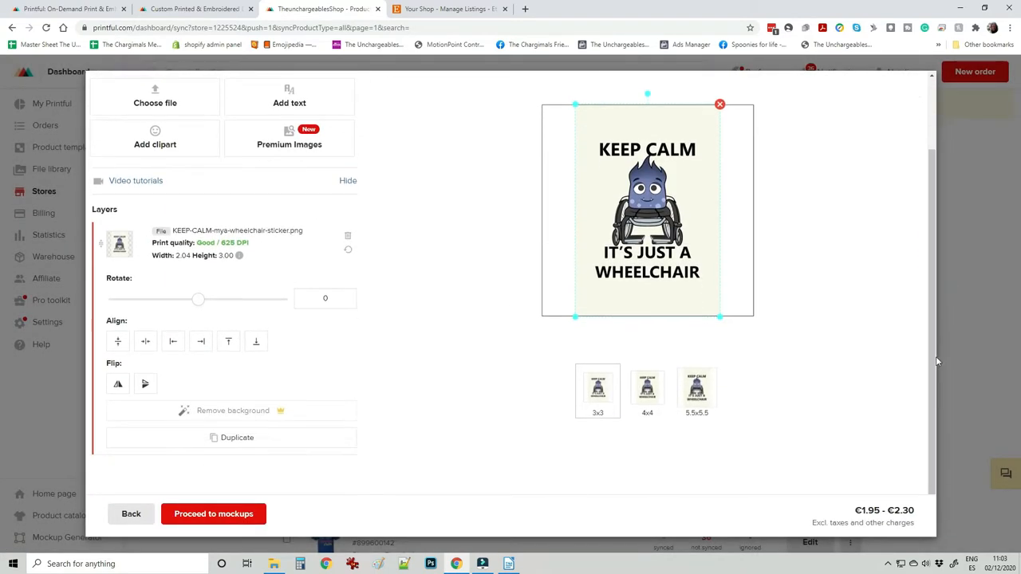
left_click(214, 514)
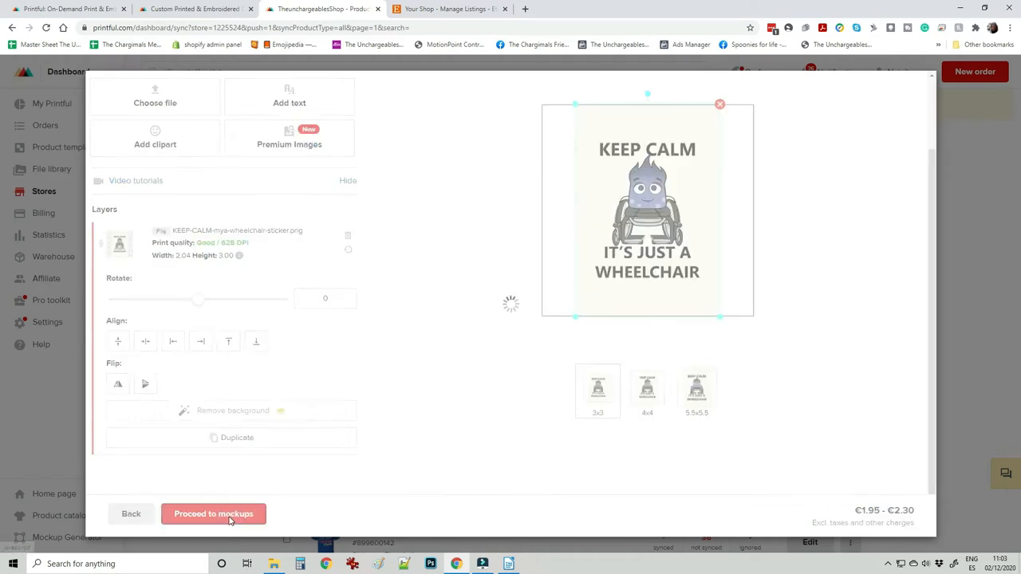
- Set a 5.5x5.5 lifestyle mockup as main image and proceed to product details
left_click(214, 513)
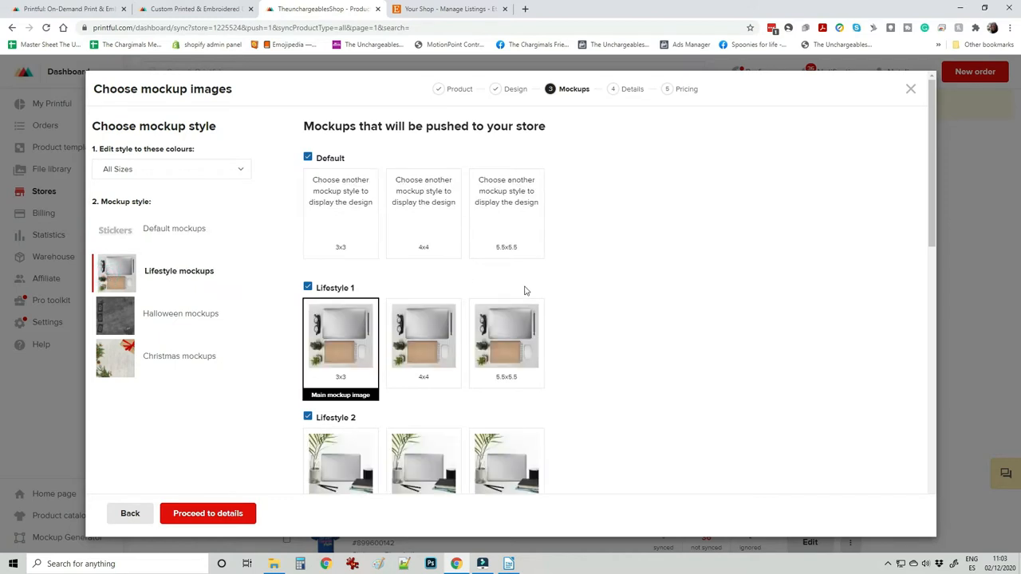
left_click(506, 335)
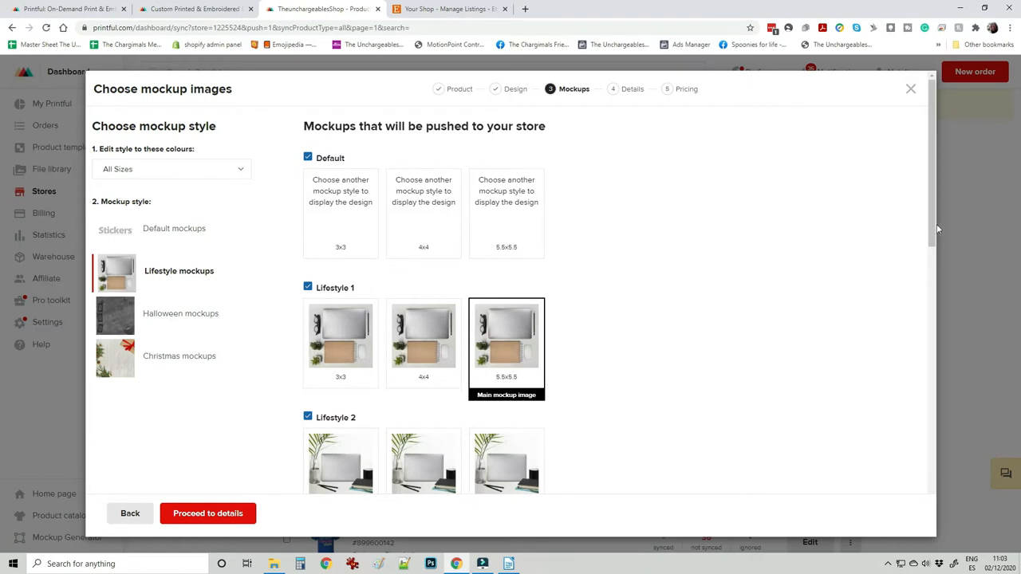
scroll("down", 3)
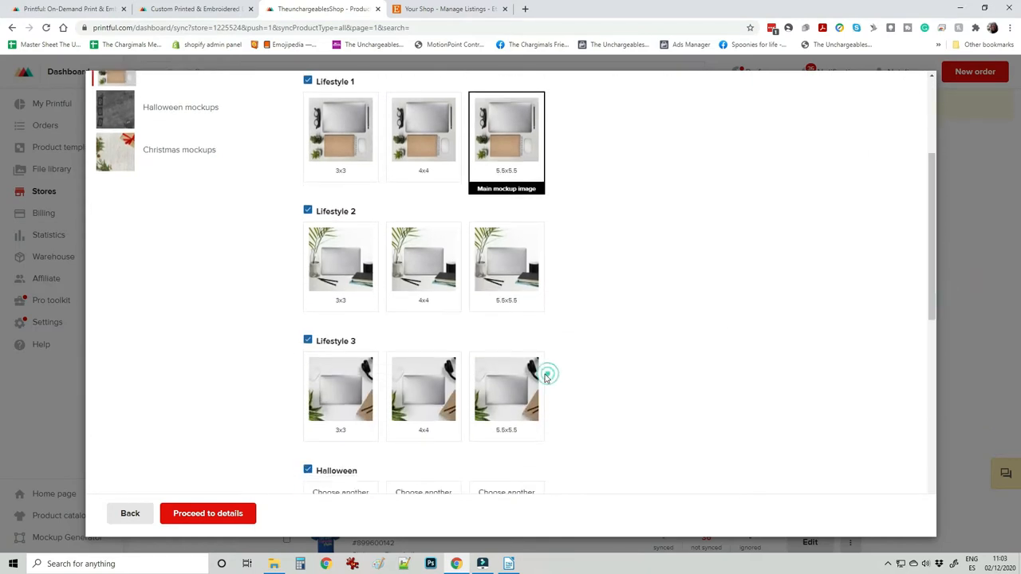
left_click(507, 390)
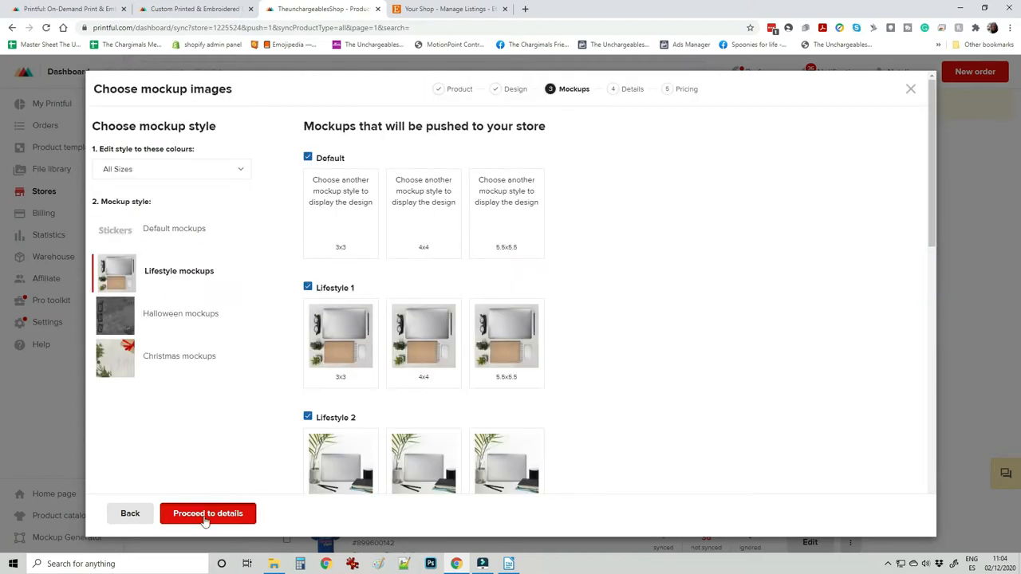
left_click(208, 513)
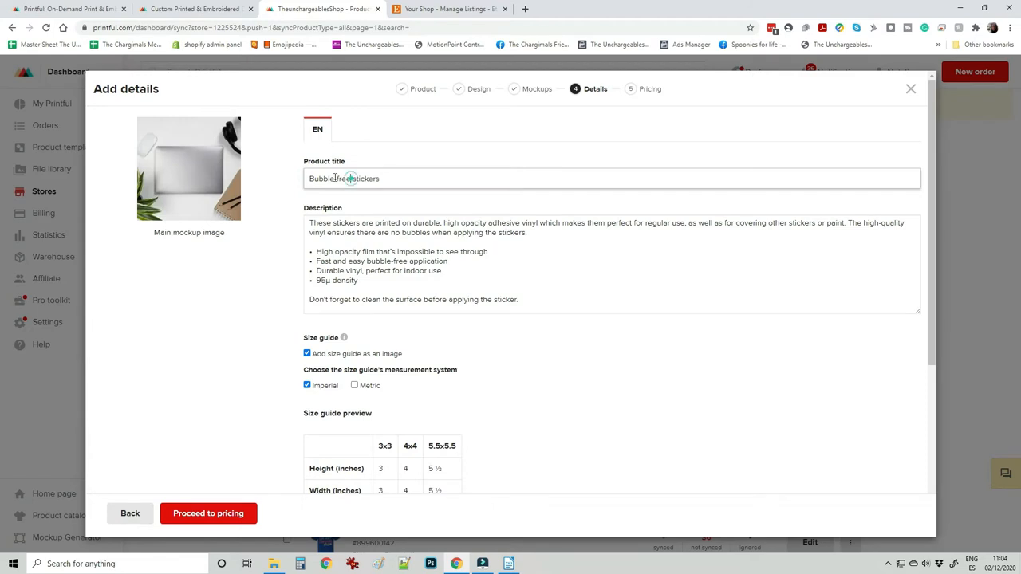
- Edit the title to read "Keep calm it's just a wheelchair sticker"
double_click(329, 179)
type("Keep calm it's just a")
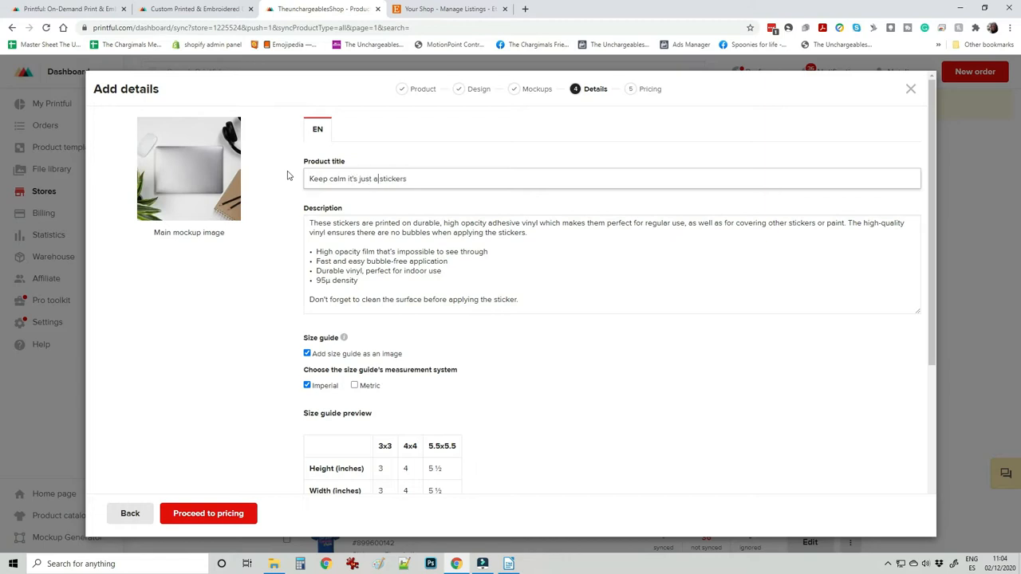
type("wheelchair")
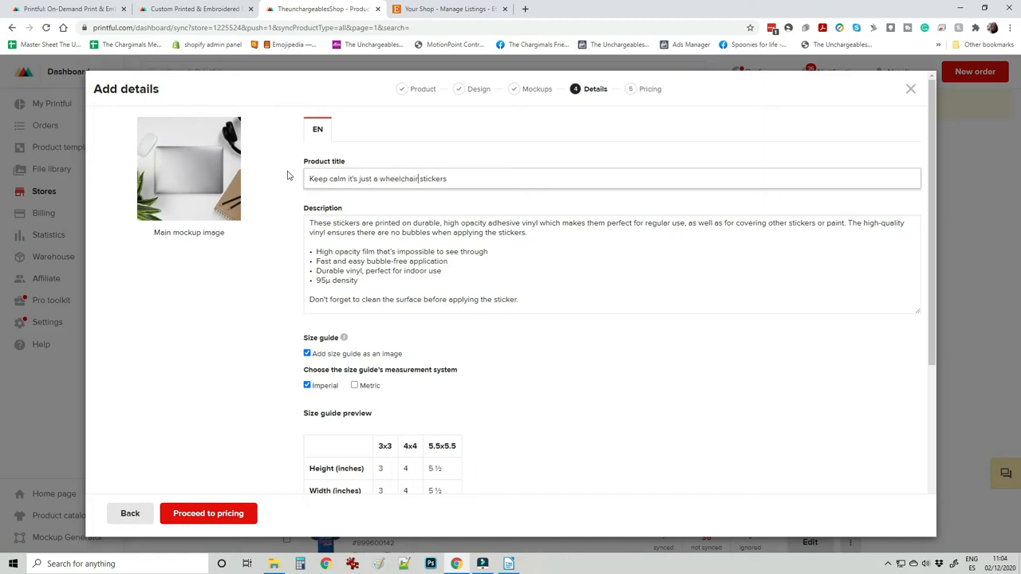
key("BackSpace")
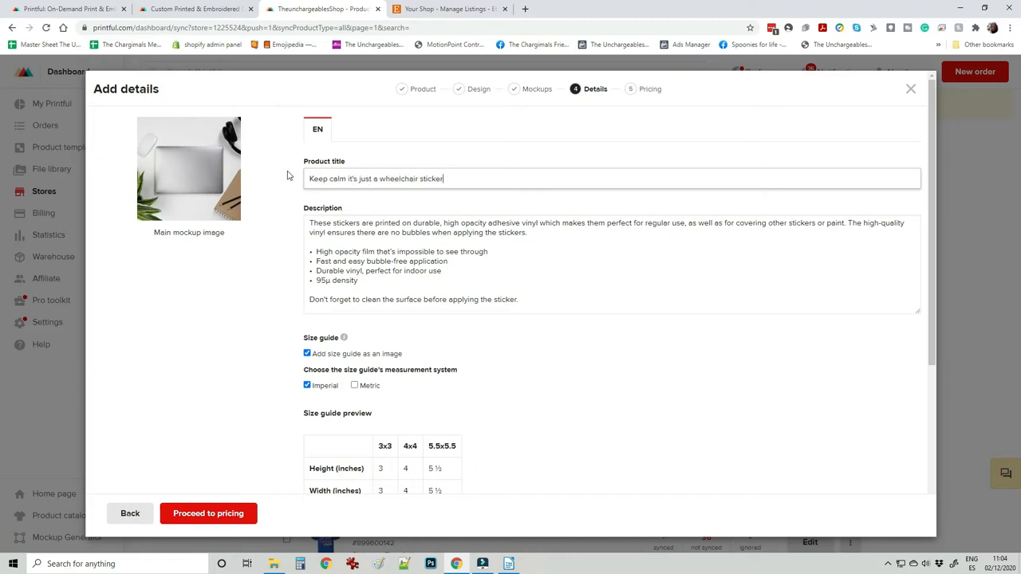
mouse_move(842, 300)
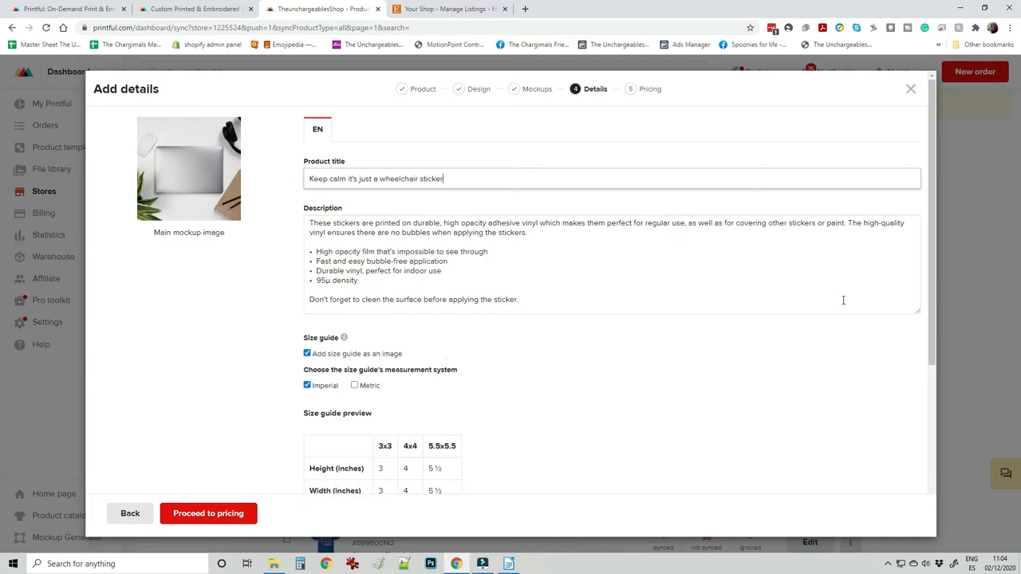
- Add metric measurements alongside imperial in the size guide
scroll("down", 3)
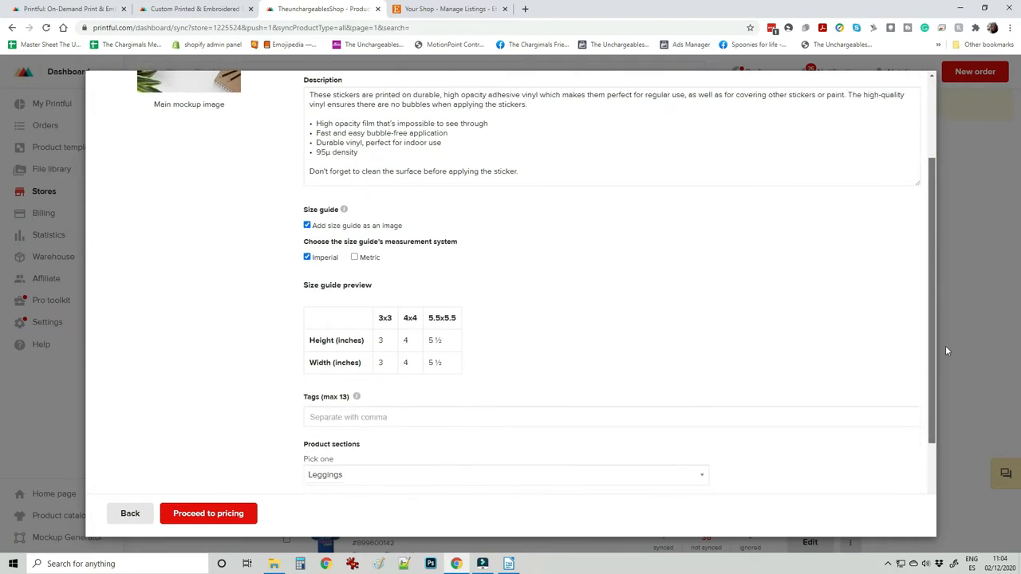
scroll("down", 3)
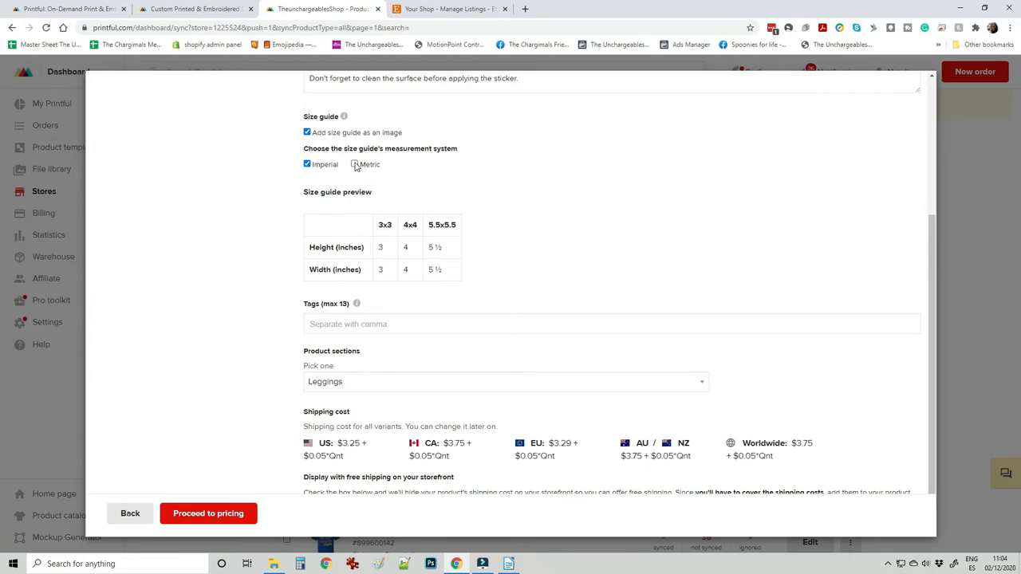
left_click(354, 163)
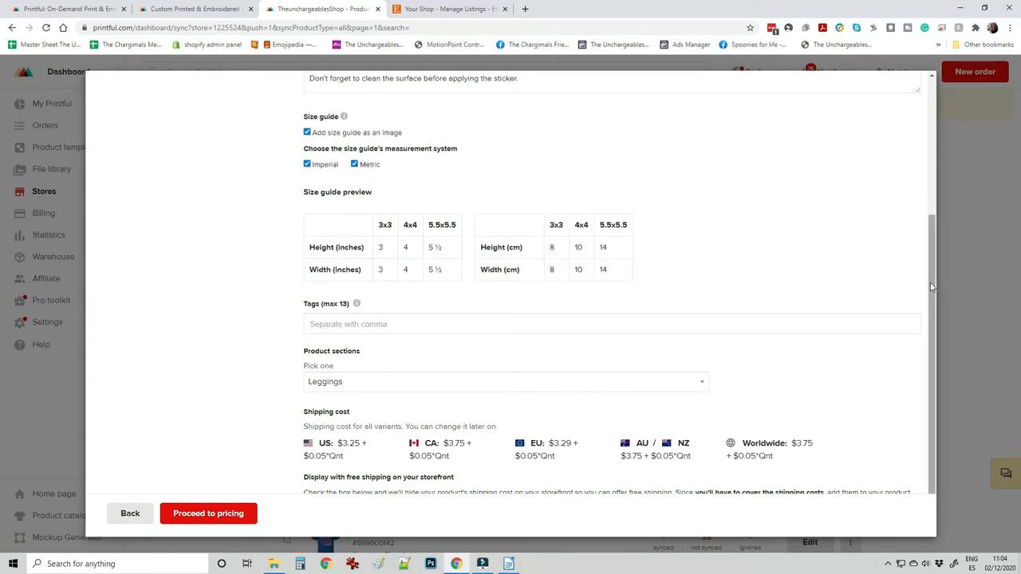
scroll("down", 3)
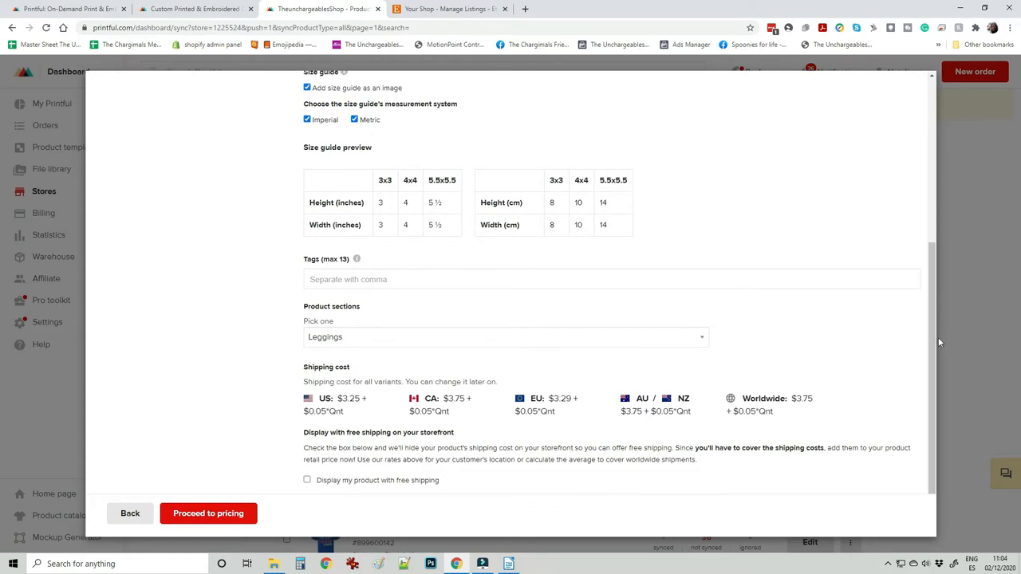
- Add wheelchair sticker and wheelchair decal tags; wheelchair decoration gets rejected and cleared
left_click(589, 279)
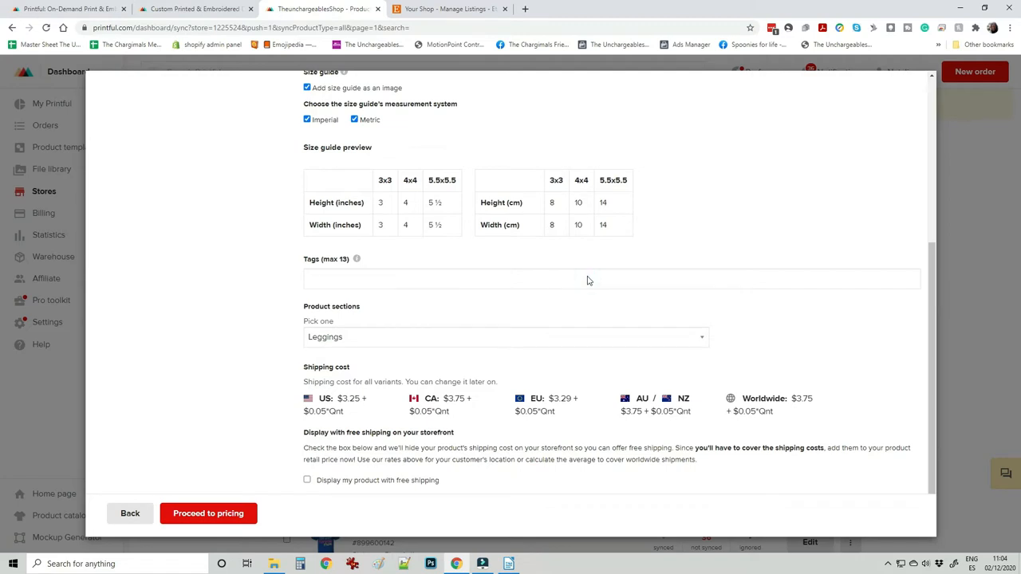
mouse_move(358, 258)
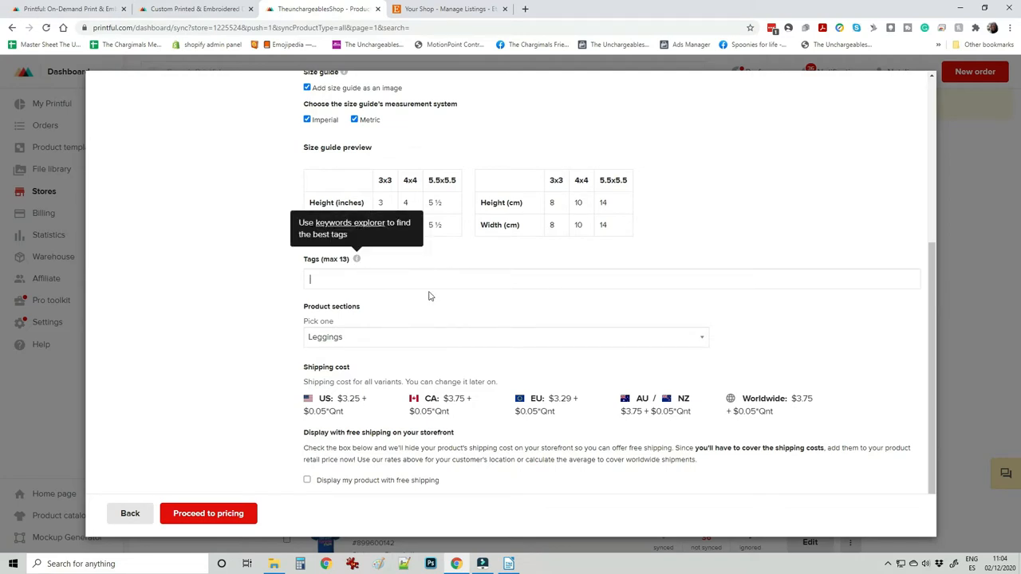
mouse_move(434, 284)
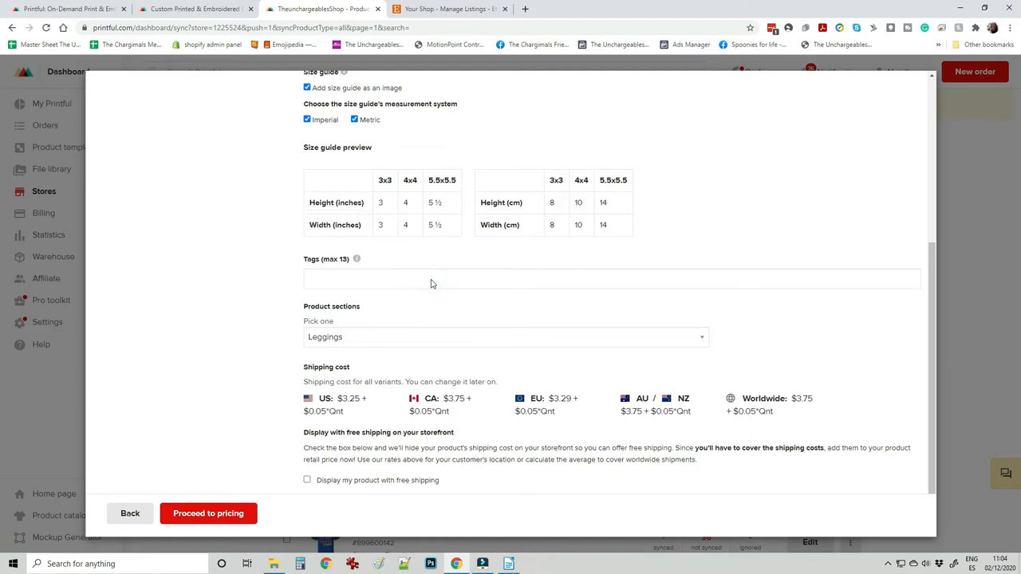
type("wheelchair sticker")
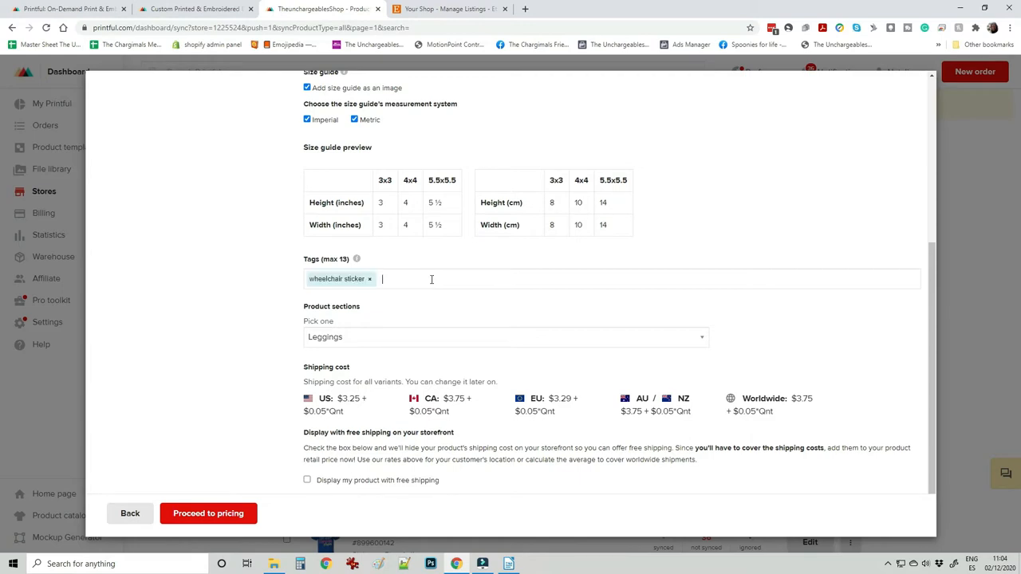
type("wheelchair decal")
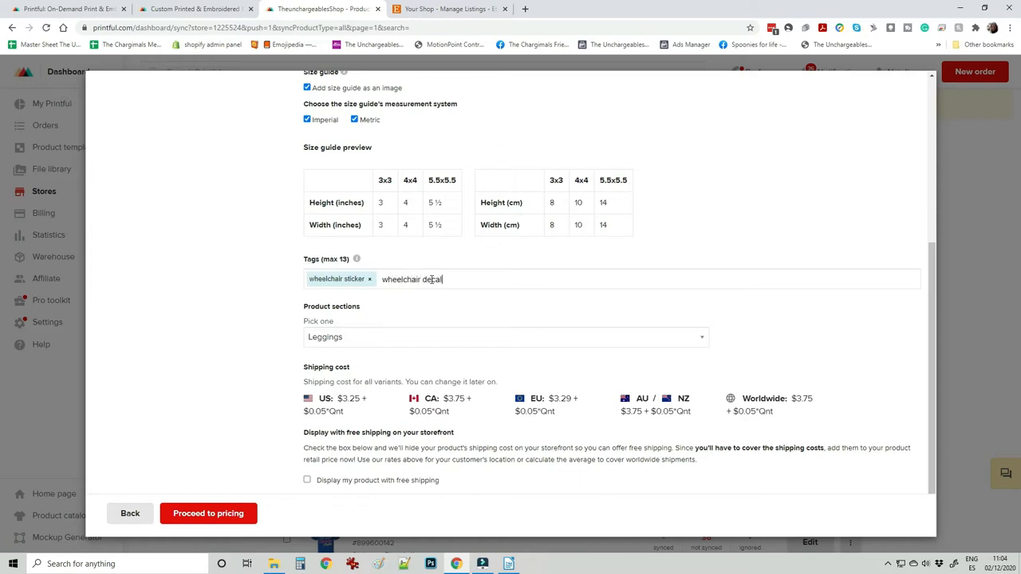
type("wheel")
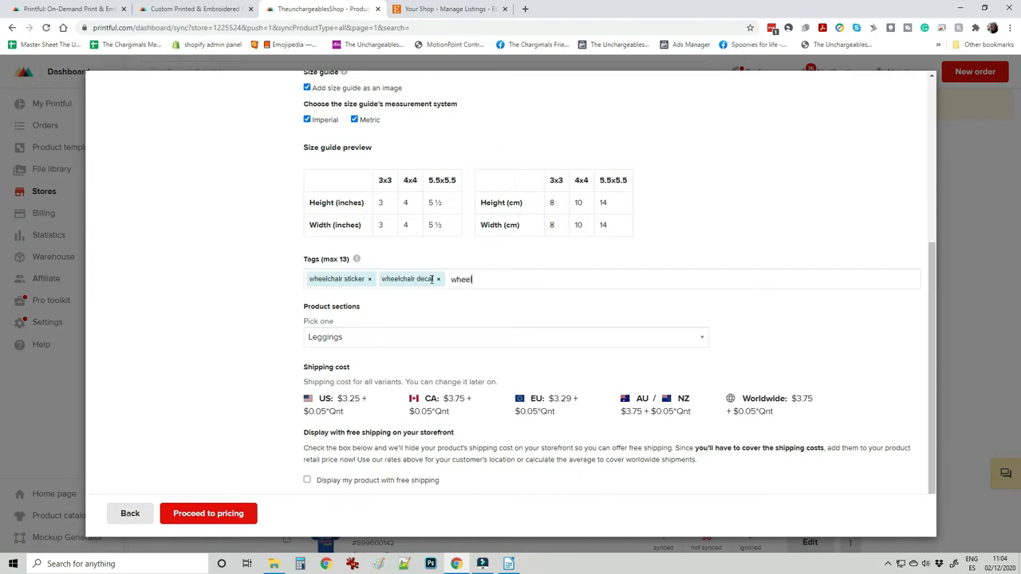
type("wheelchair decor")
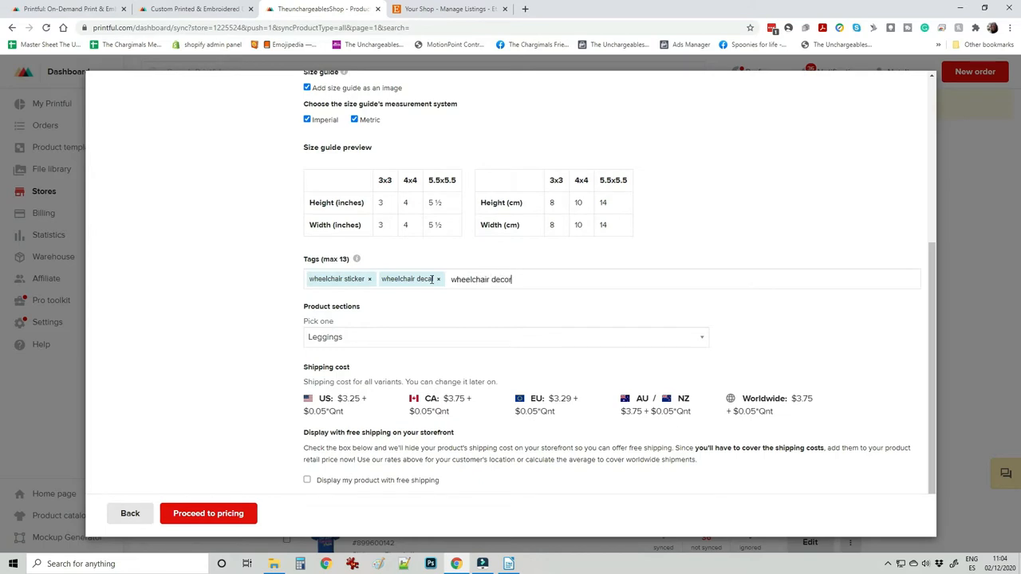
type("ation")
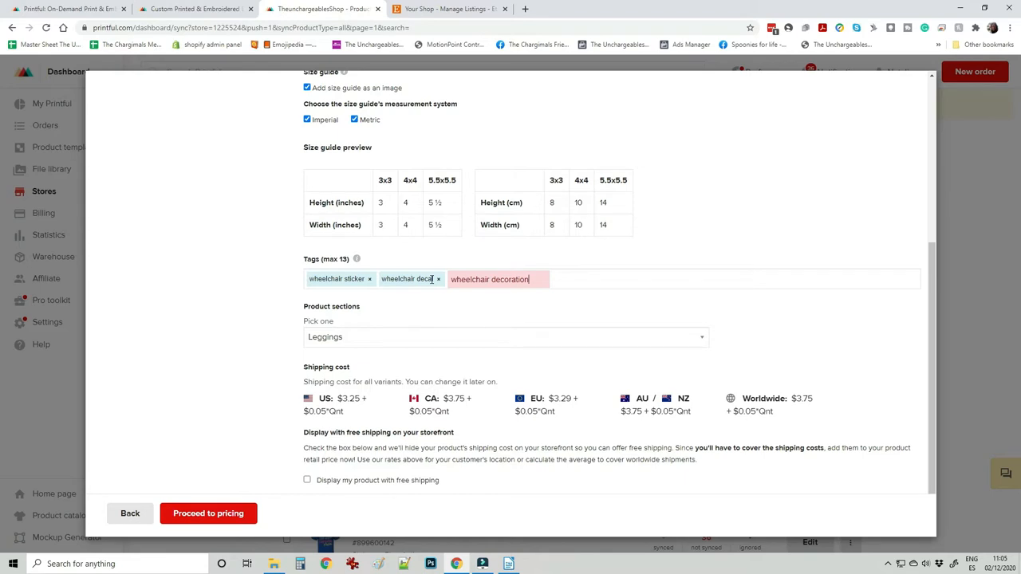
key("Backspace")
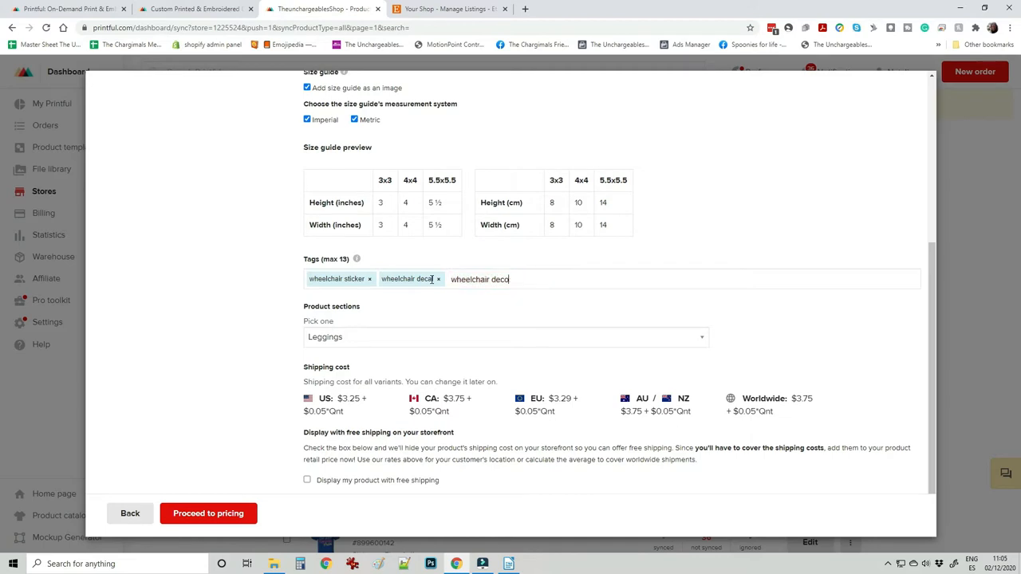
key("Backspace")
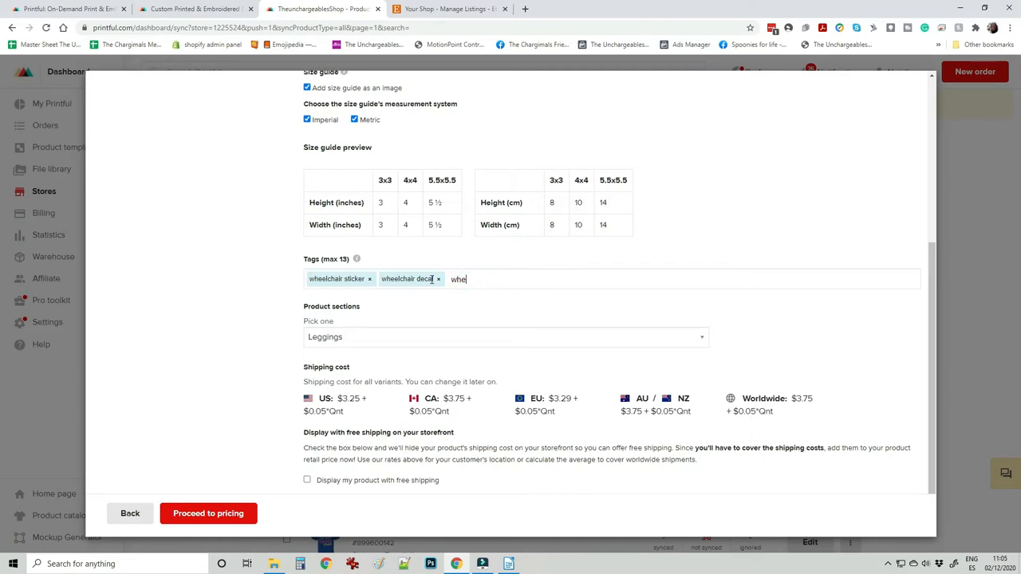
- Add tags mobility aid sticker, mobility aid decal, wheelchair gift, wheelchair awareness
type("mobility aid s")
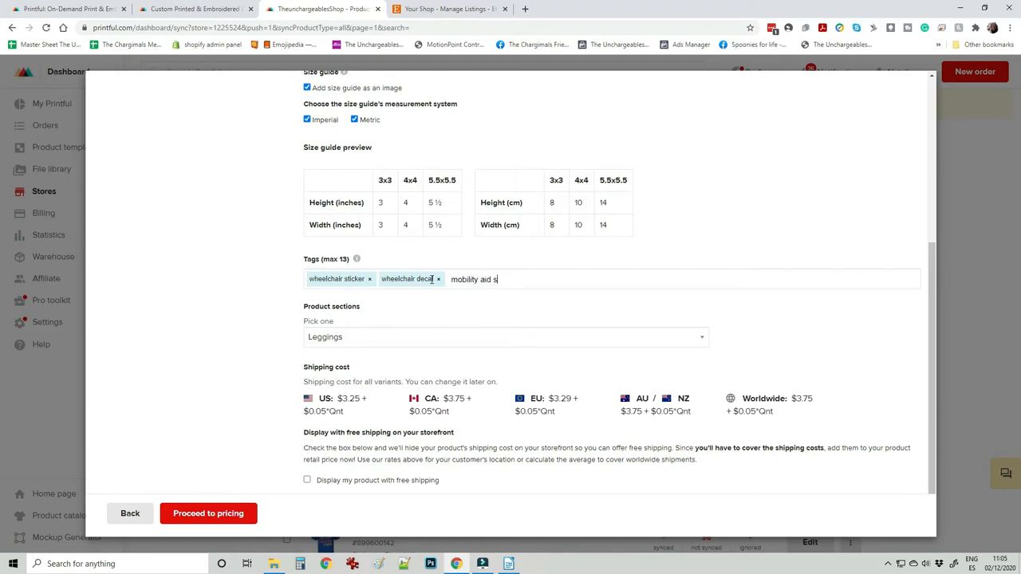
type("ticker")
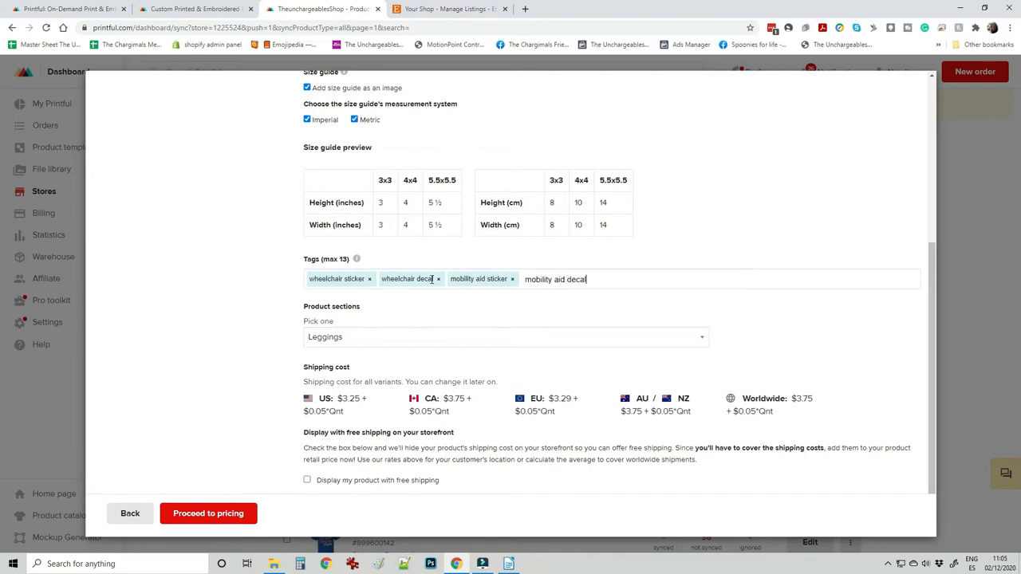
type("wheelchair gif")
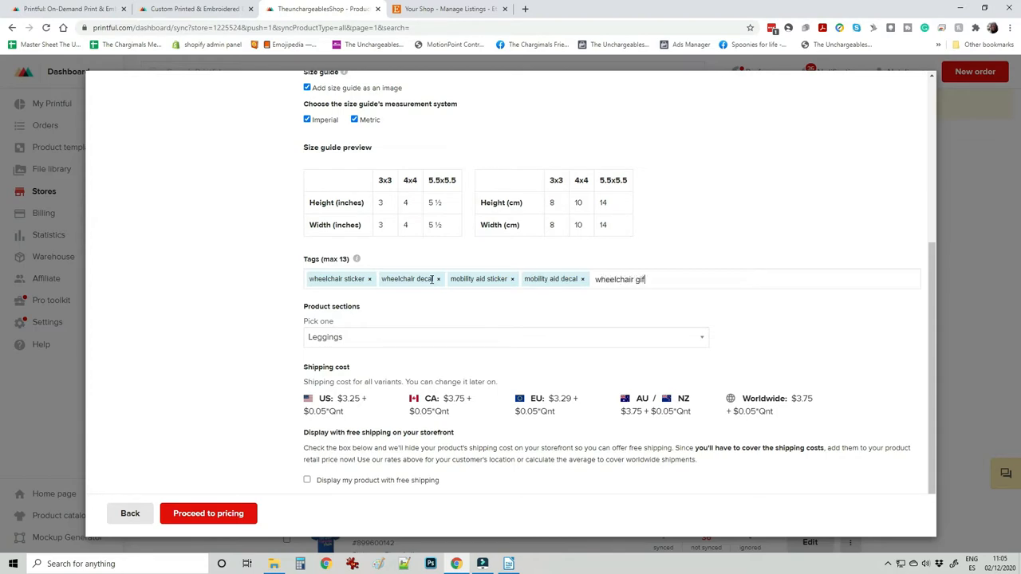
key("enter")
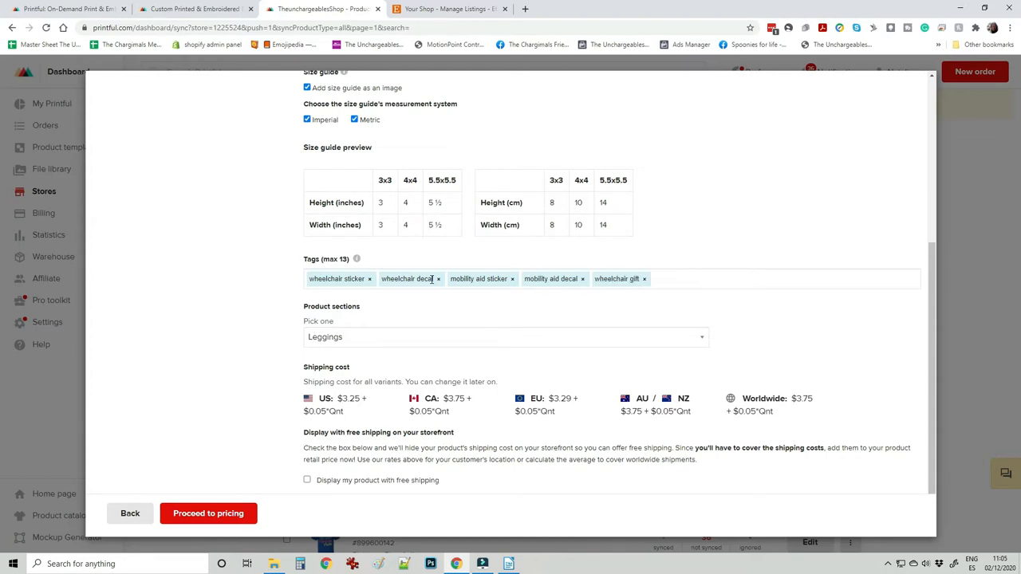
type("wheelchair awareness ×")
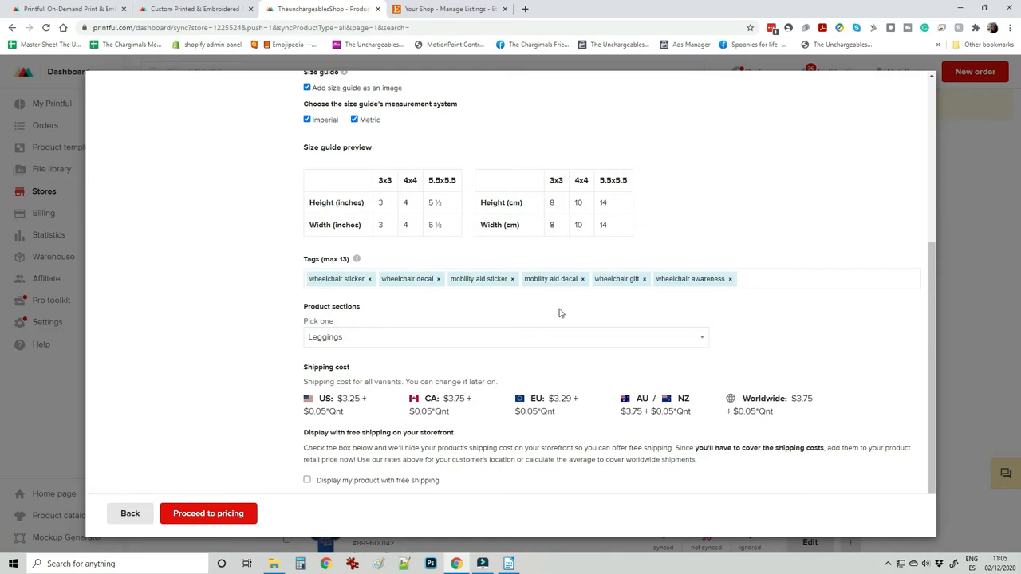
- Leave the Leggings product section unchanged and enable 'Display my product with free shipping'
left_click(505, 337)
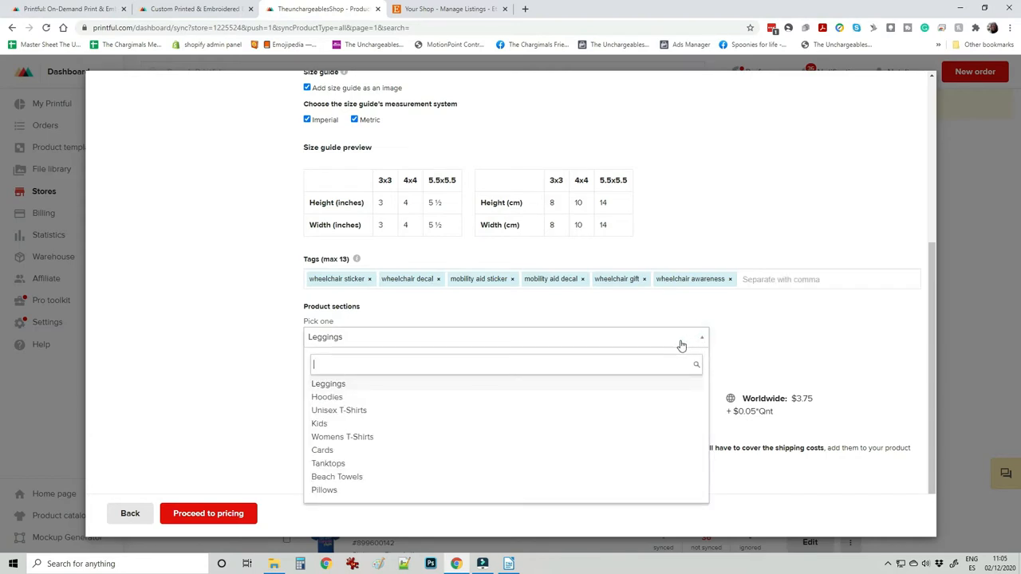
mouse_move(393, 415)
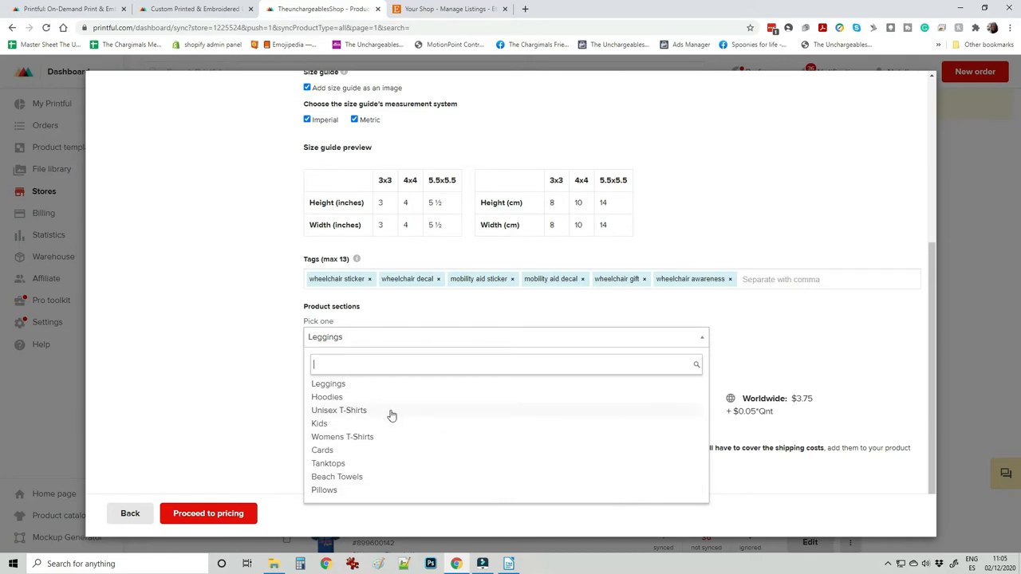
mouse_move(316, 464)
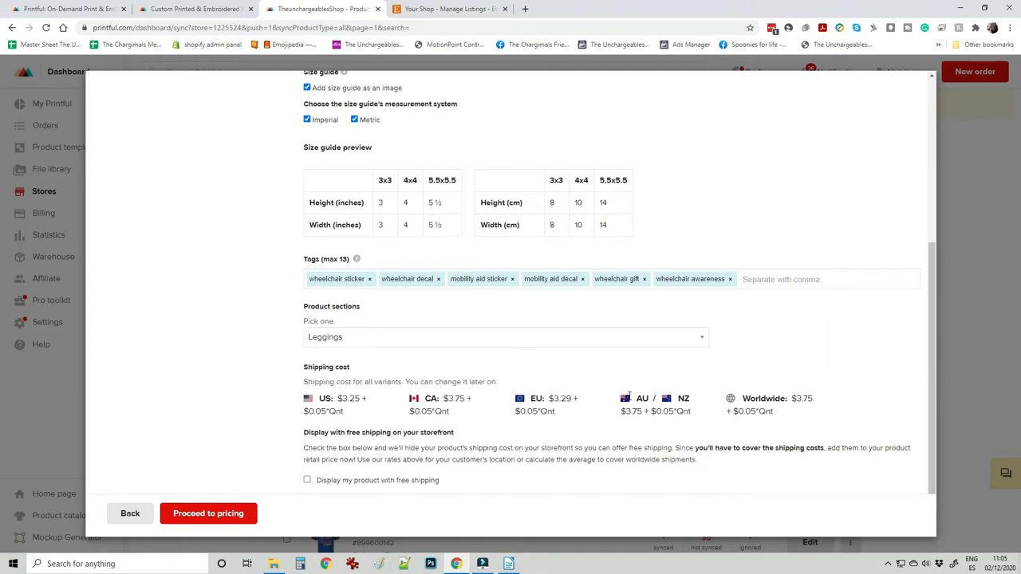
mouse_move(750, 396)
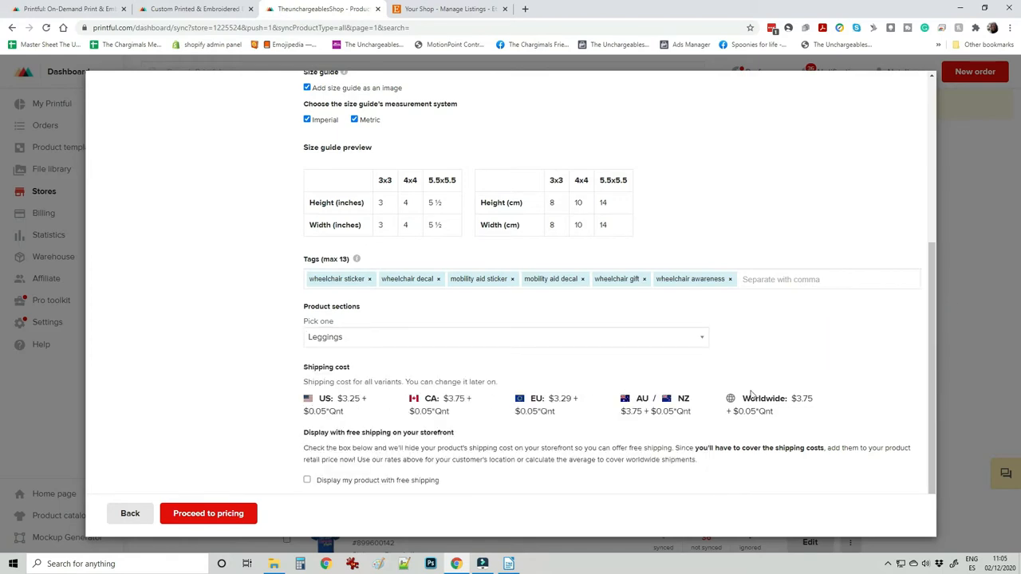
mouse_move(453, 425)
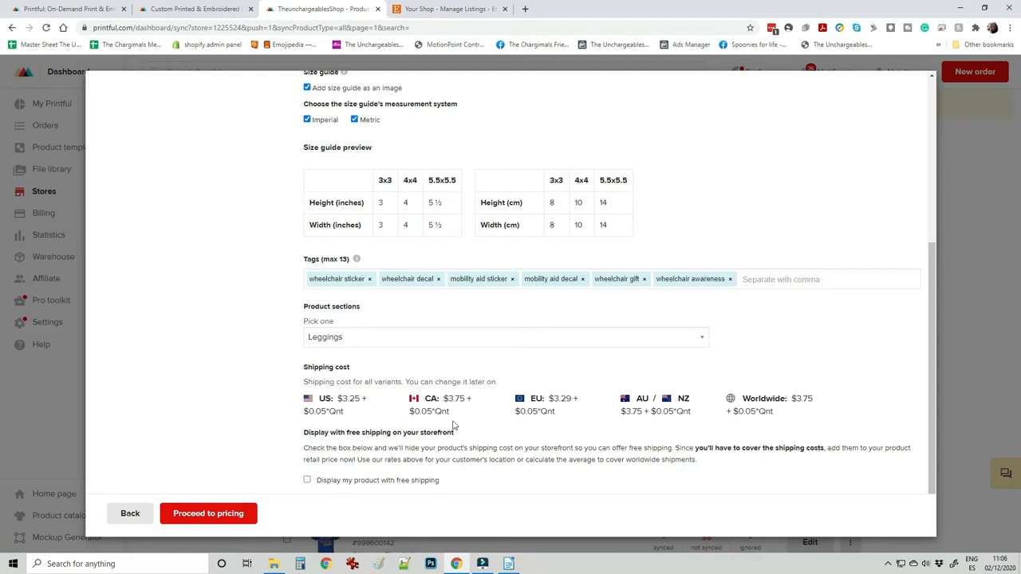
left_click(306, 480)
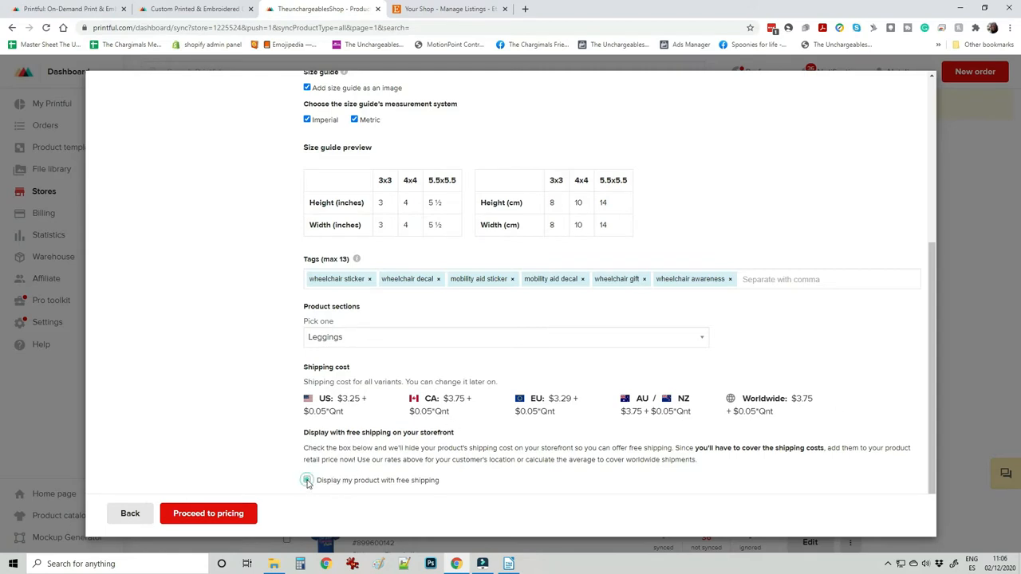
left_click(306, 479)
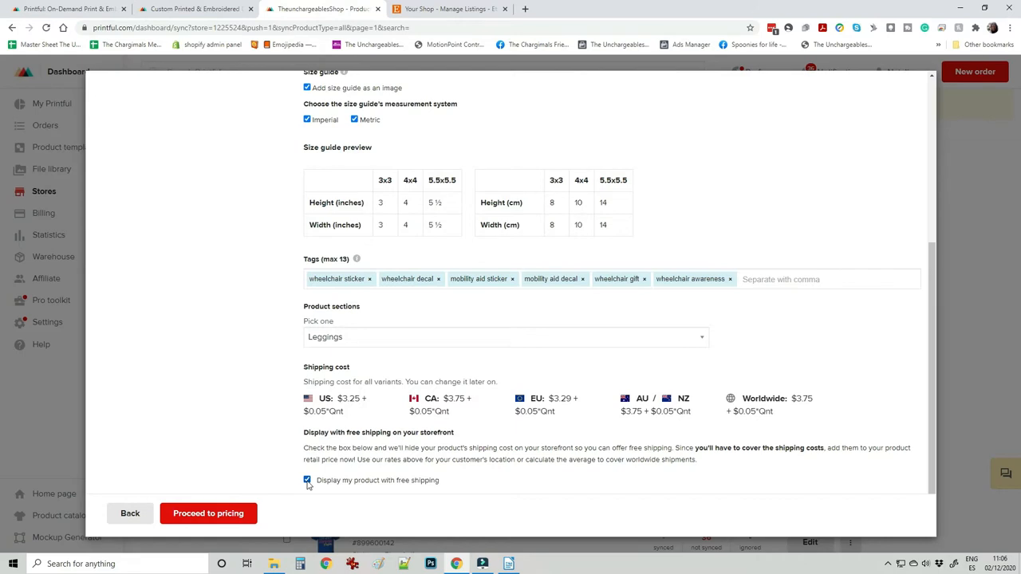
mouse_move(226, 485)
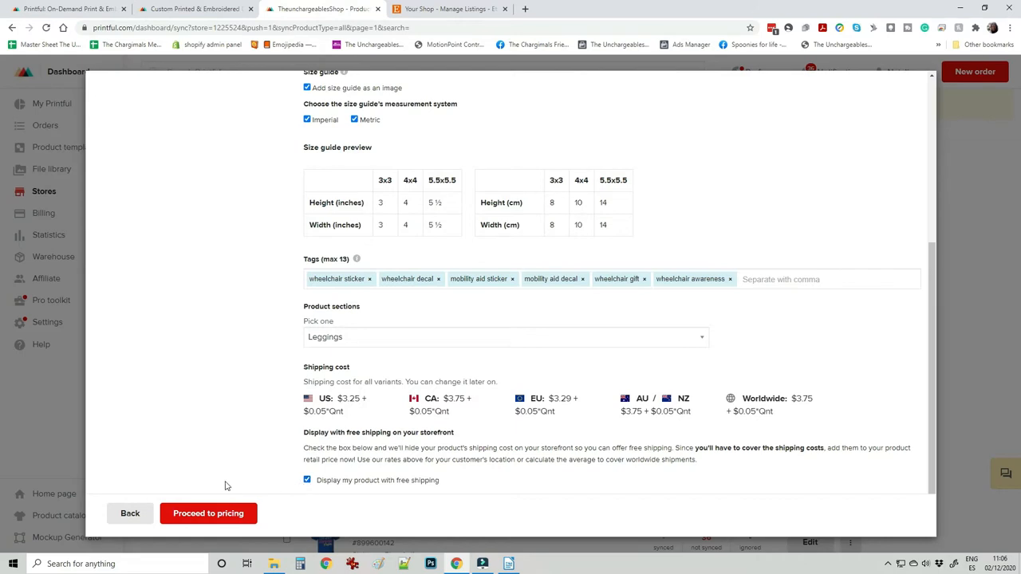
- Enter sticker retail prices €3.99 (3x3), €4.49 (4x4) and €4.99 (5.5x5.5) in the Pricing step
left_click(208, 514)
type("3")
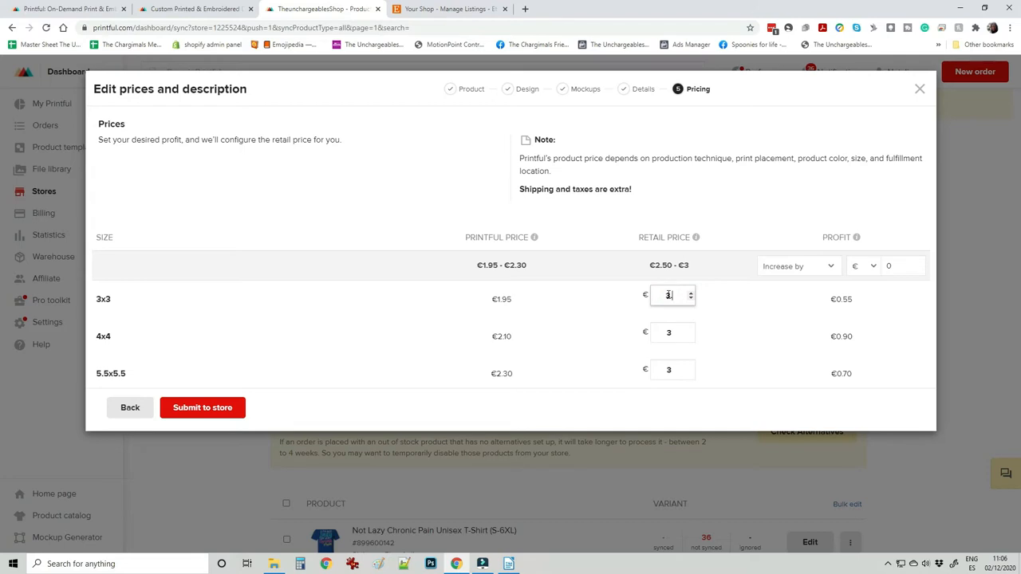
type(".95")
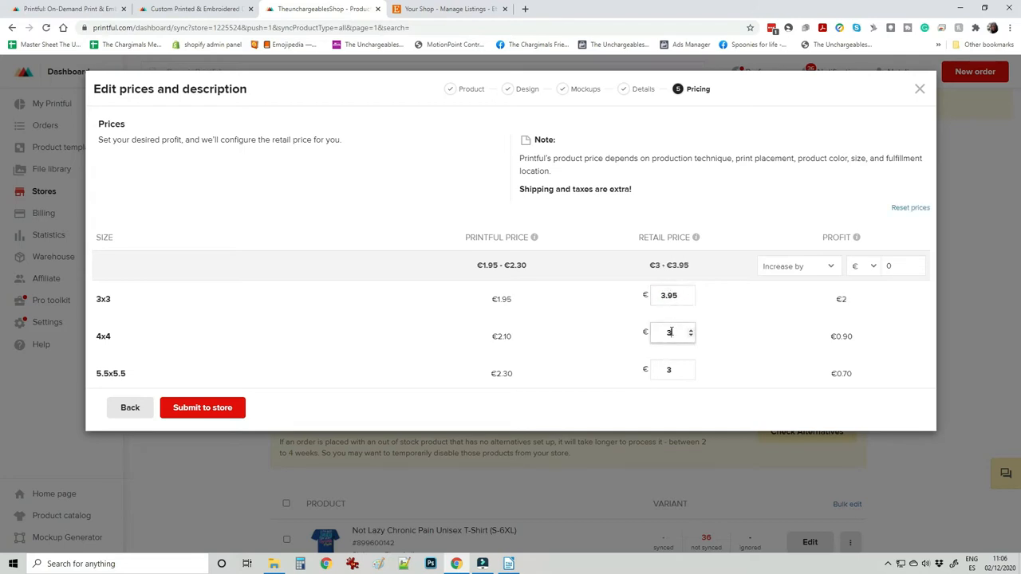
type("4.45")
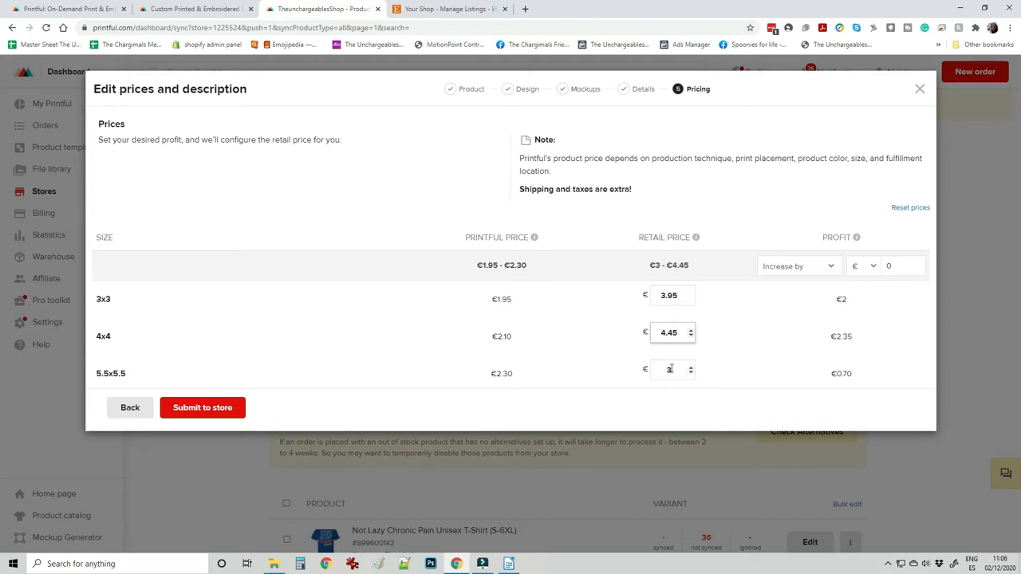
type("4")
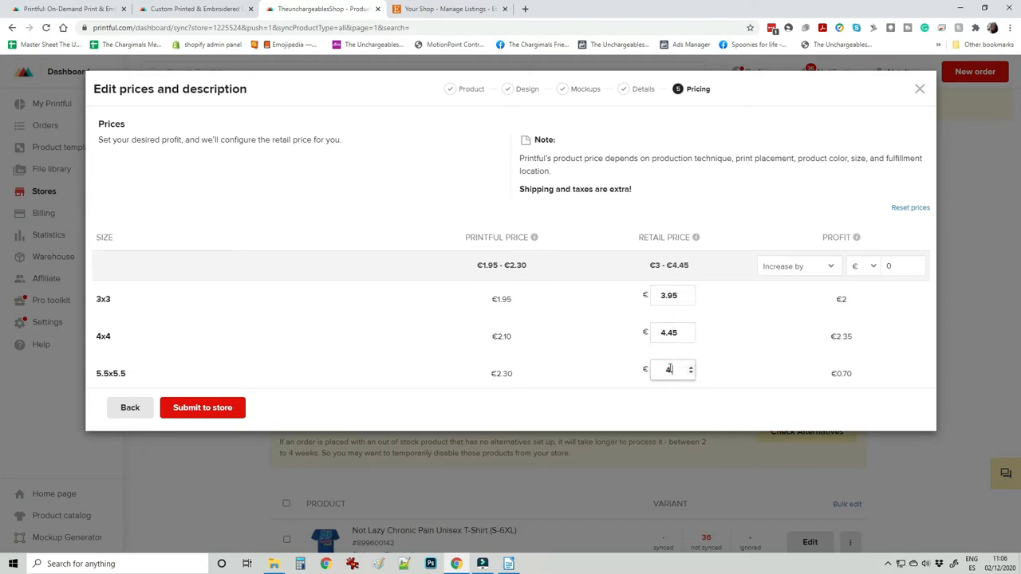
type("4.99")
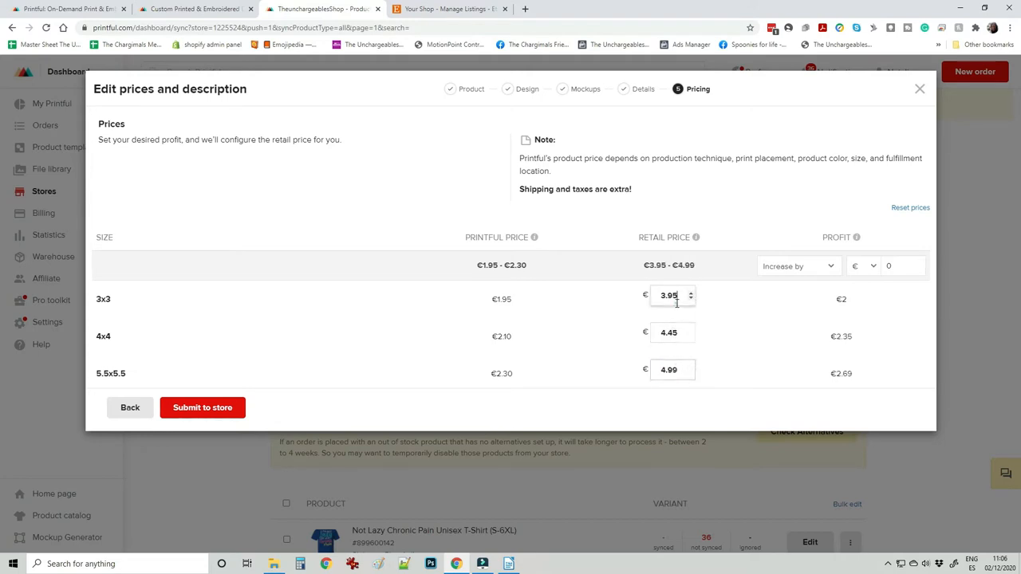
type("3.99")
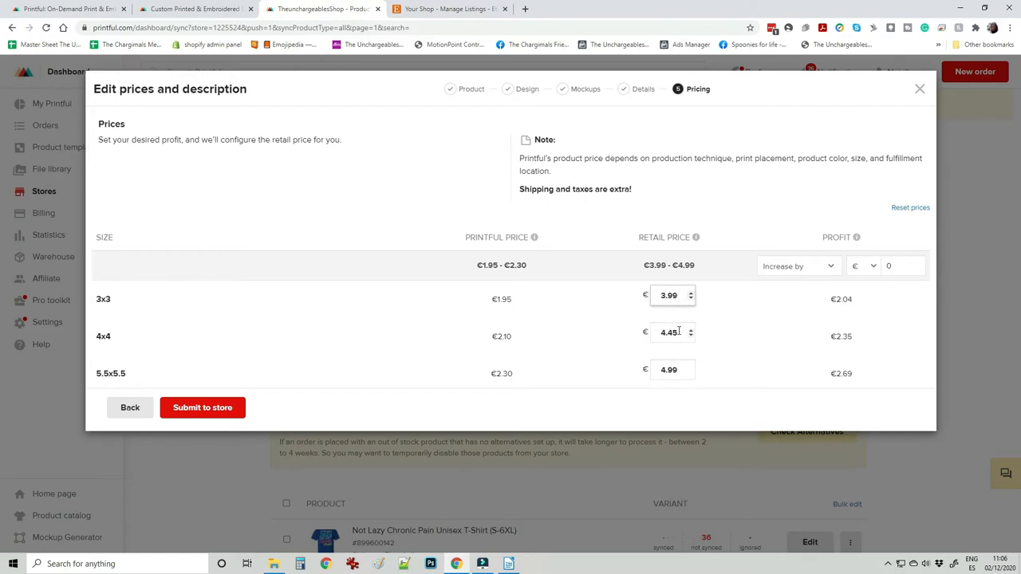
type("4.49")
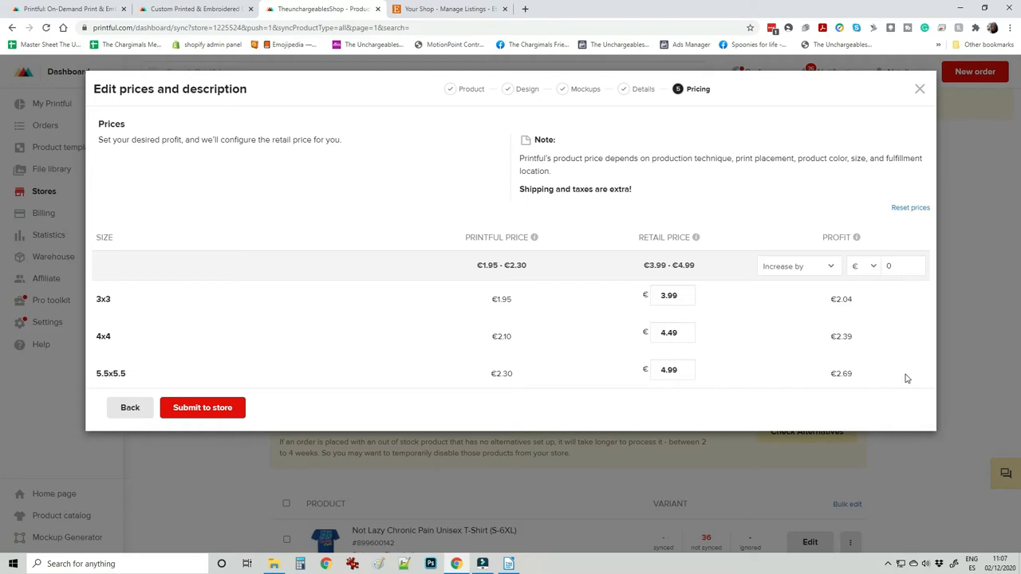
mouse_move(277, 399)
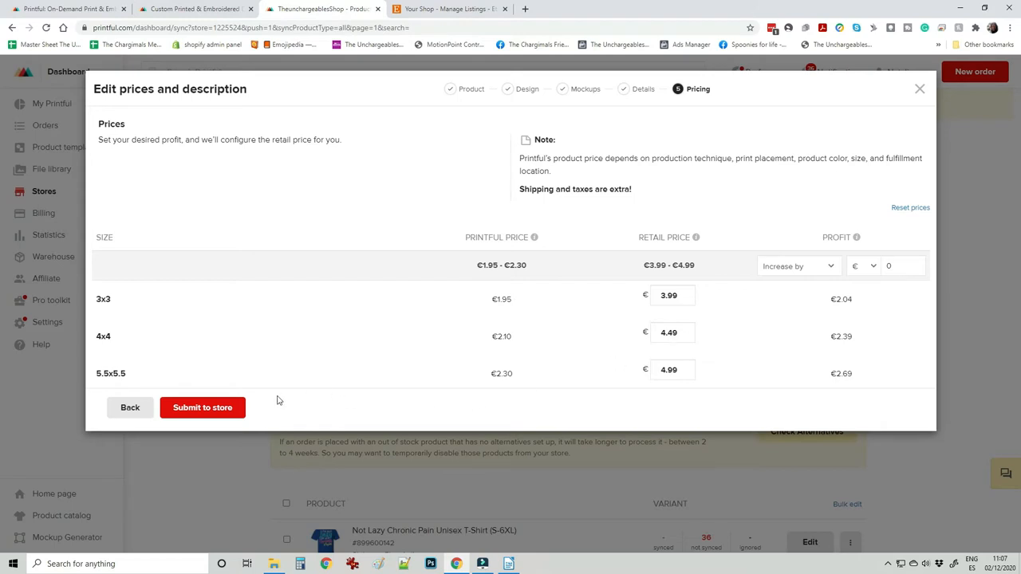
mouse_move(278, 412)
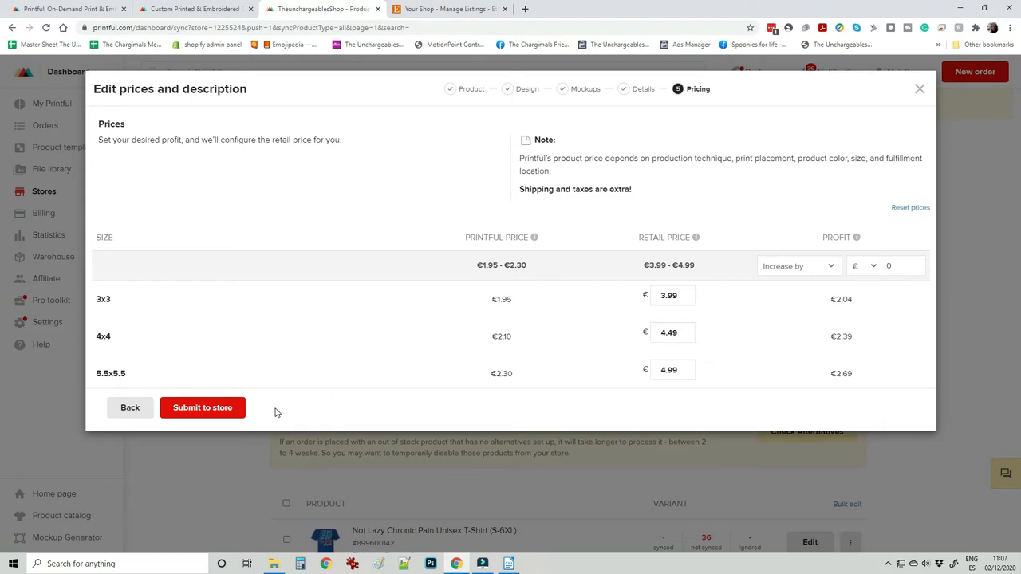
mouse_move(705, 311)
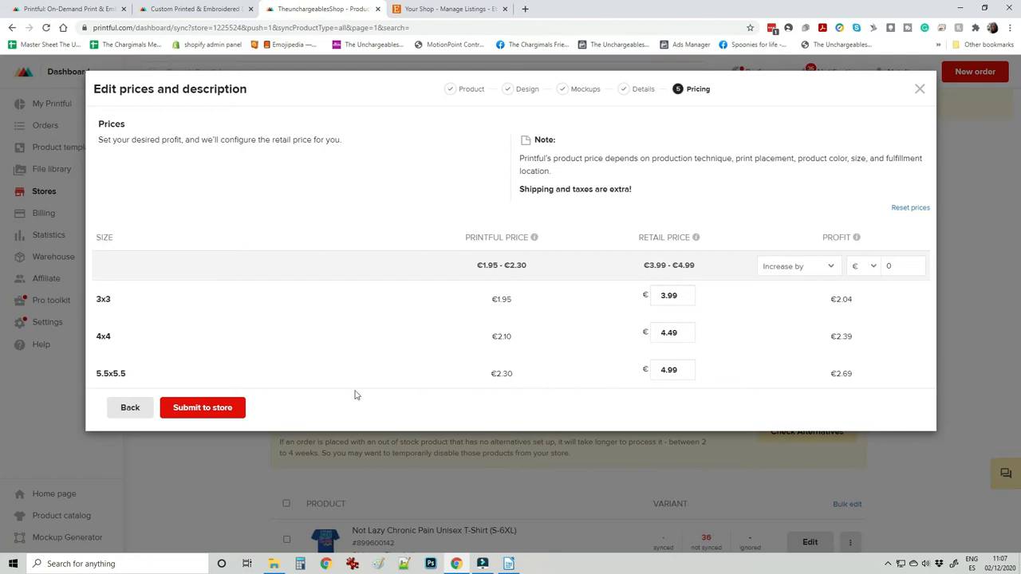
- Submit the sticker to the store and go to edit its new Etsy draft listing
left_click(202, 407)
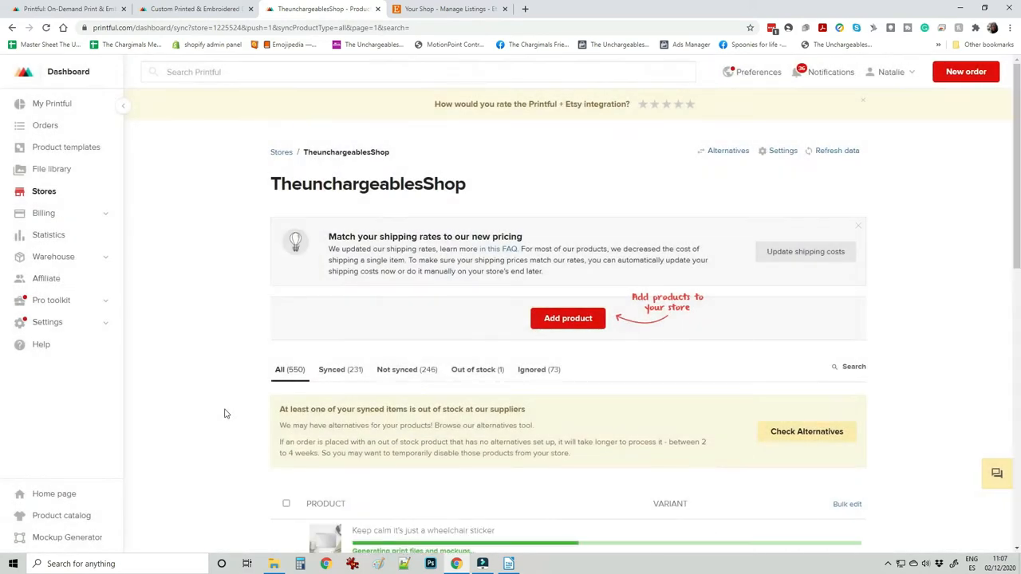
left_click(861, 99)
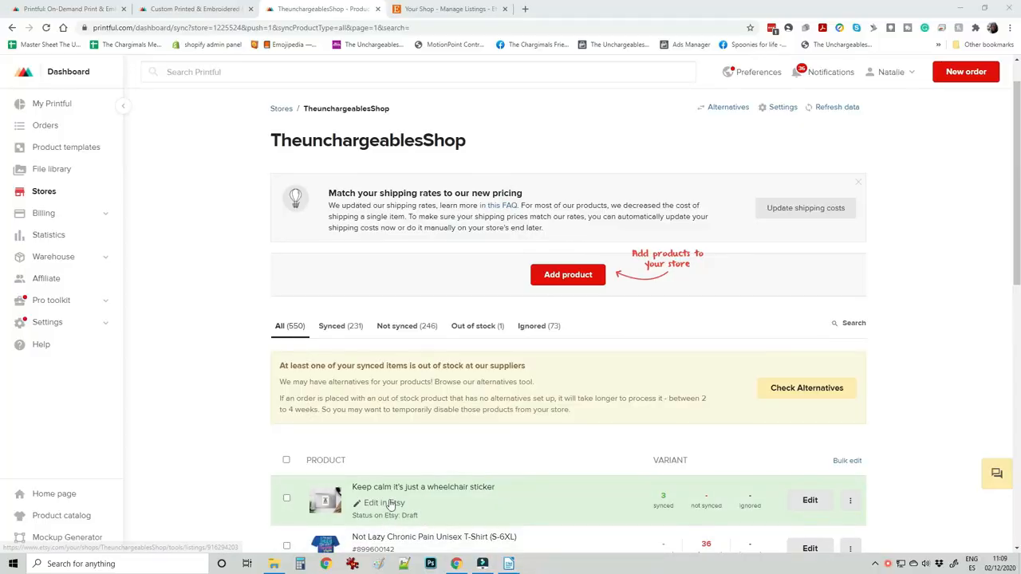
left_click(384, 502)
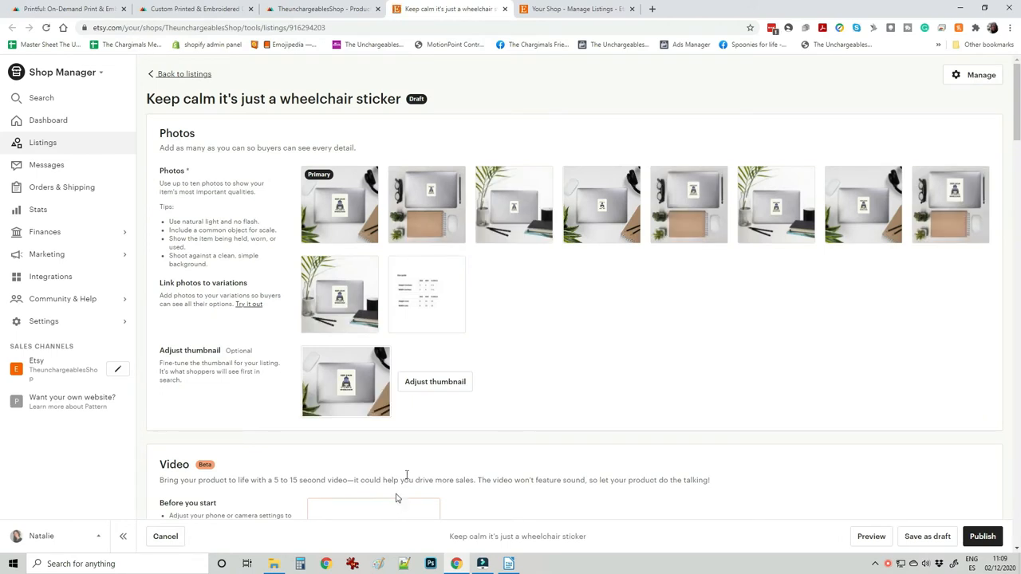
mouse_move(326, 296)
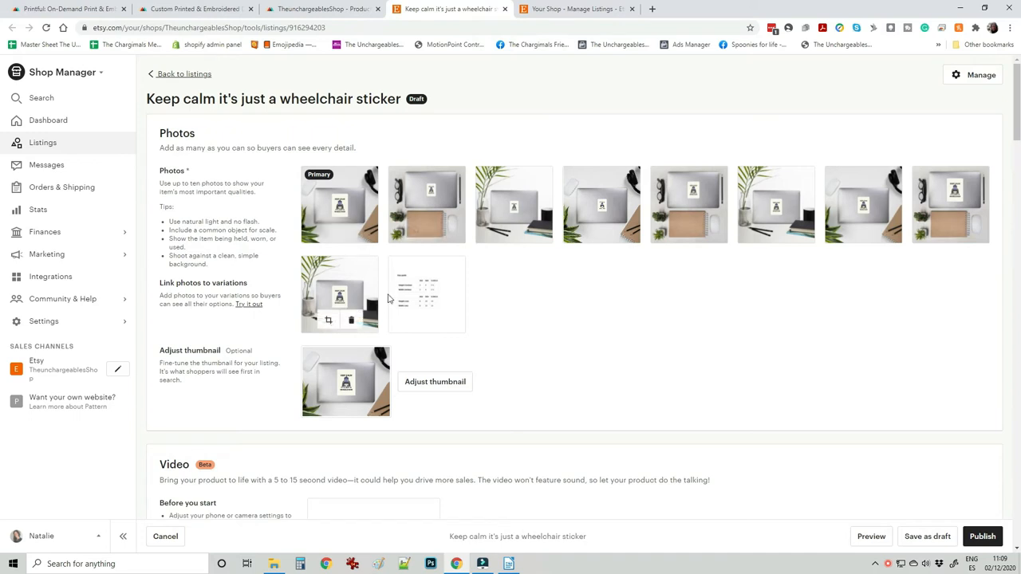
- Review the draft's Photos and Video sections, then start a new browser tab
scroll("down", 3)
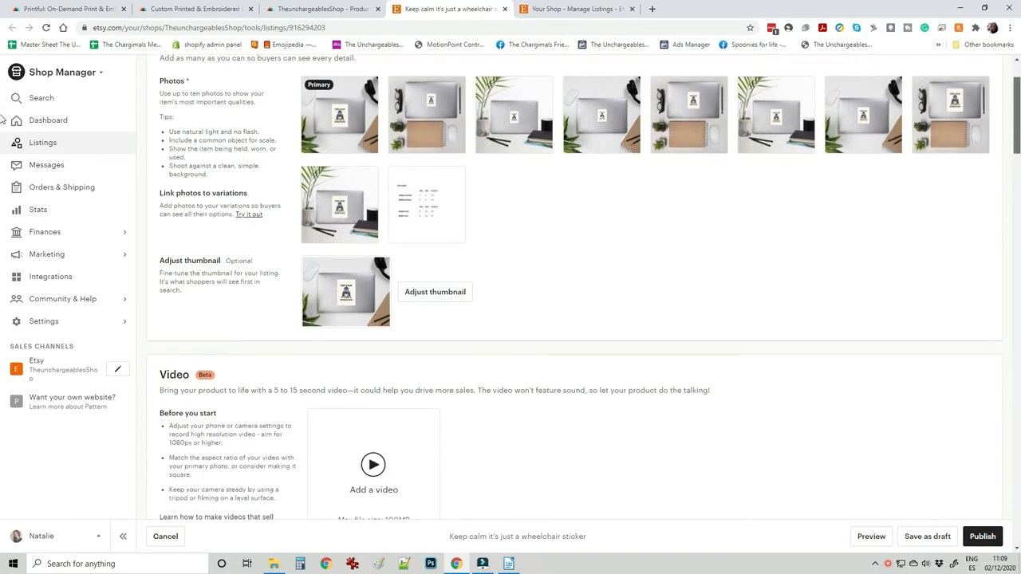
scroll("down", 3)
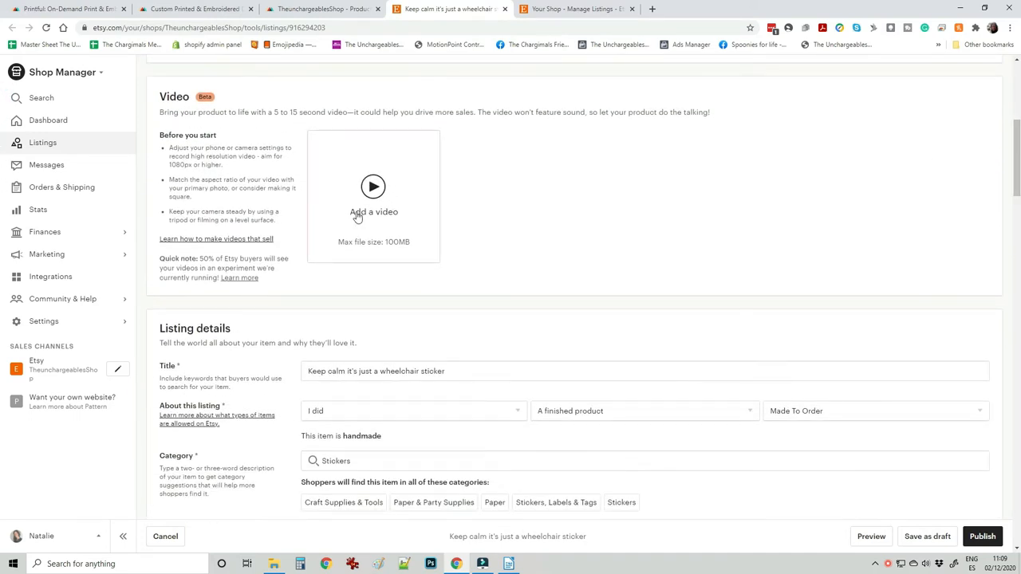
mouse_move(397, 239)
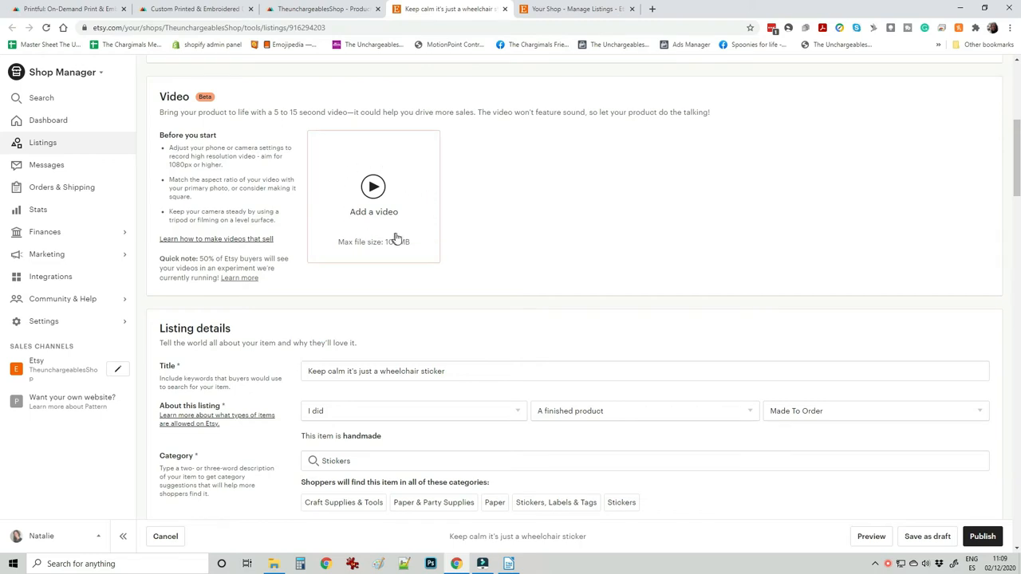
mouse_move(385, 199)
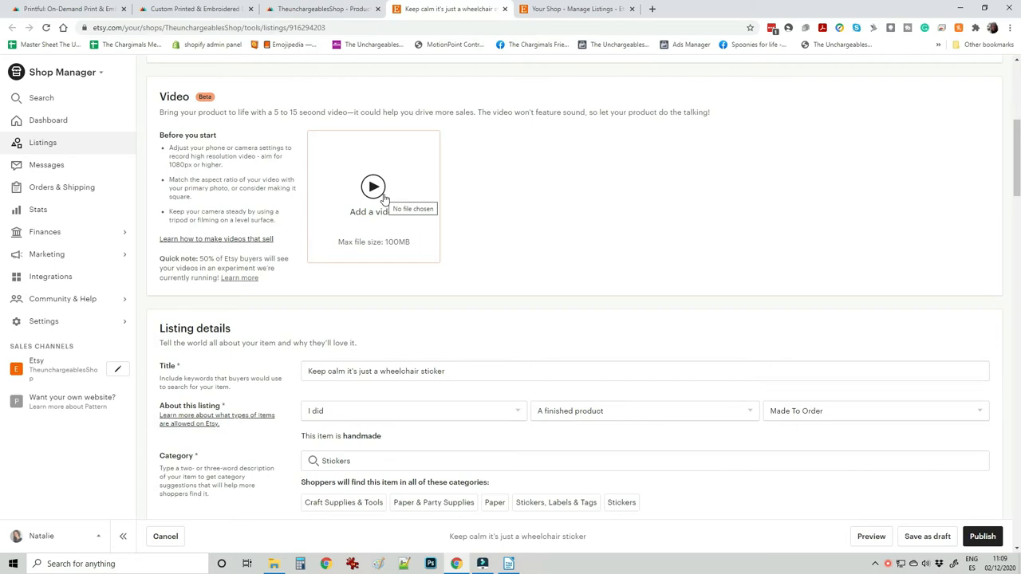
mouse_move(658, 10)
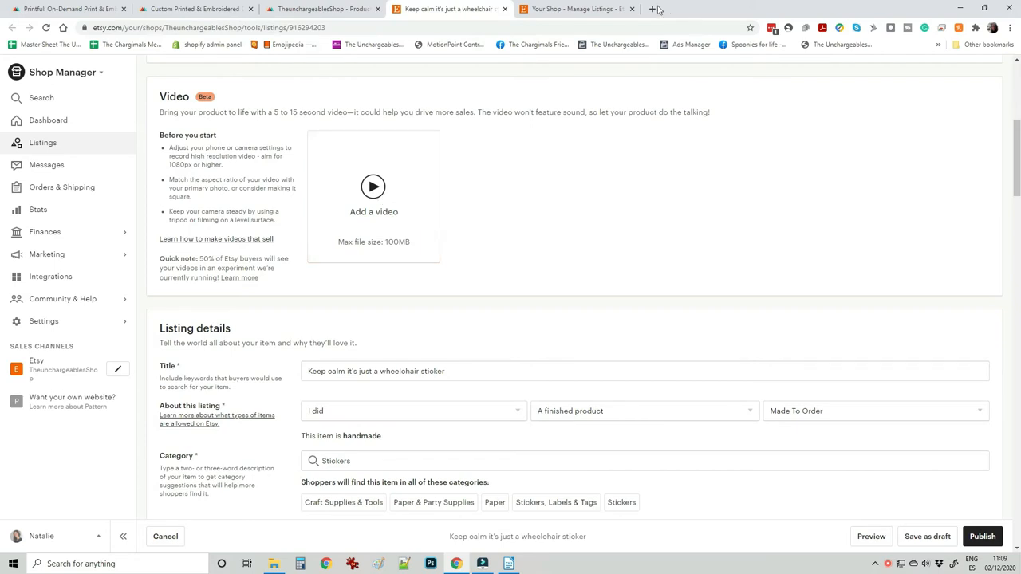
left_click(778, 10)
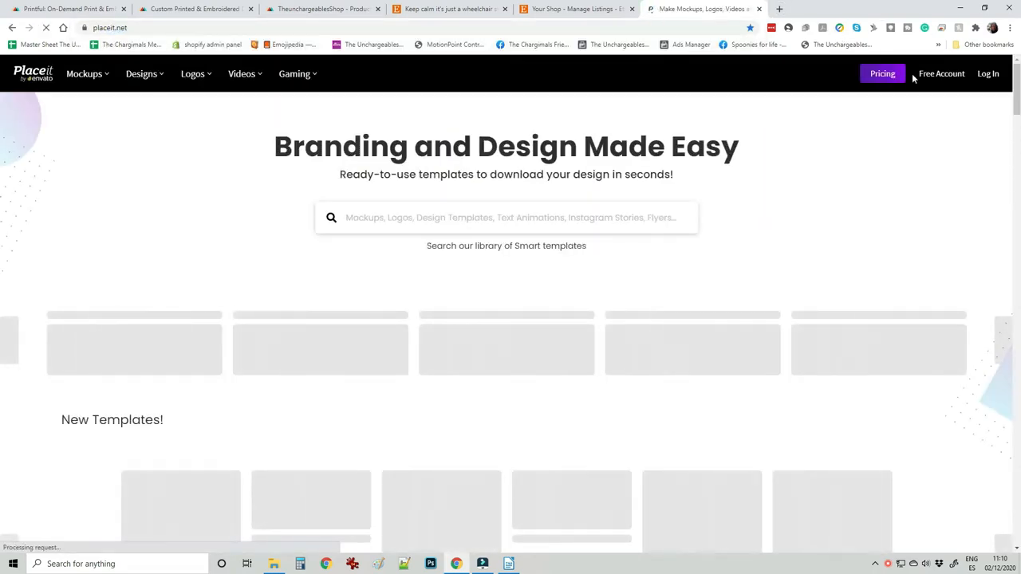
mouse_move(917, 83)
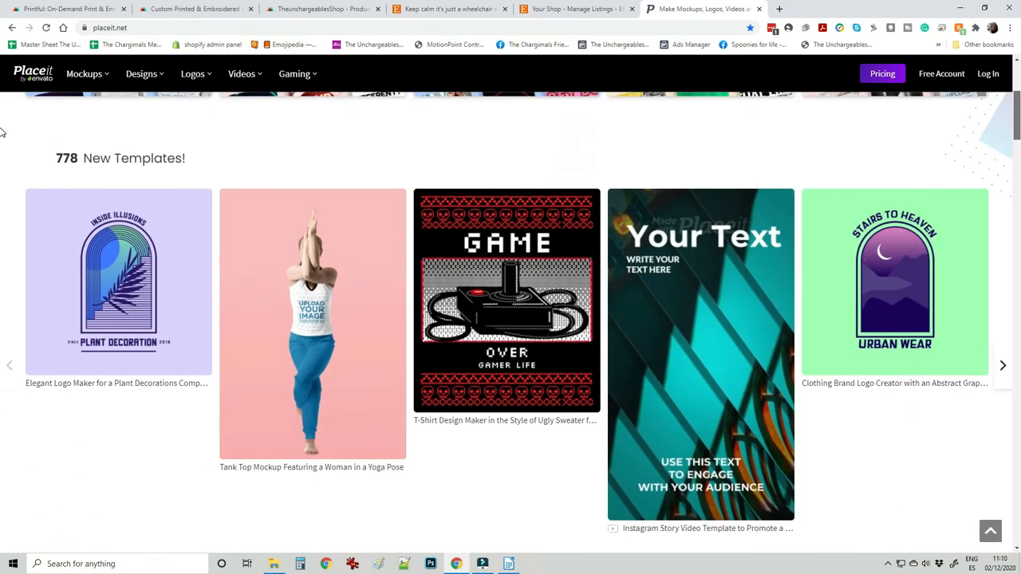
- Browse Placeit's new mockup templates and return to the Etsy listing editor
scroll("up", 3)
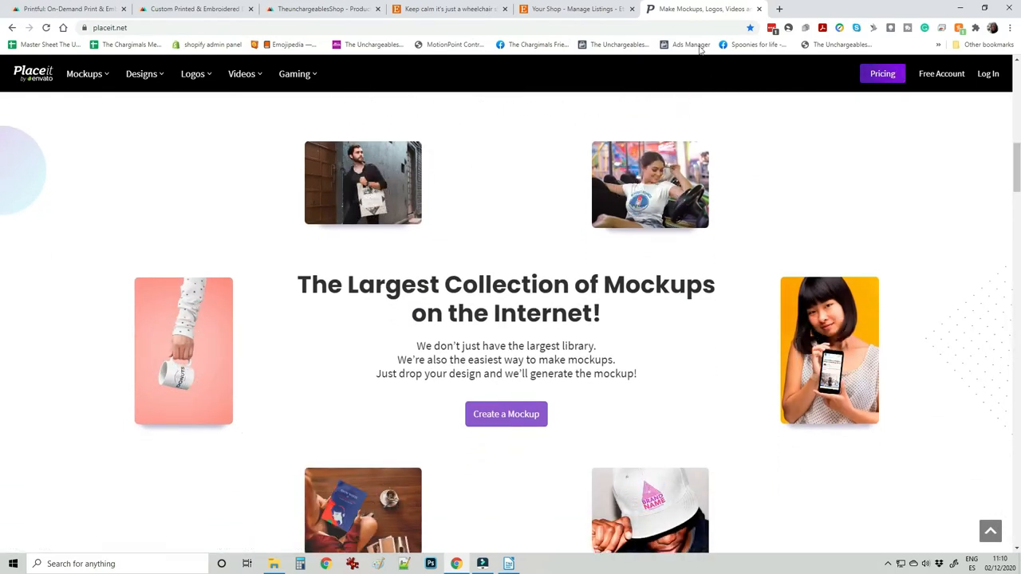
left_click(450, 9)
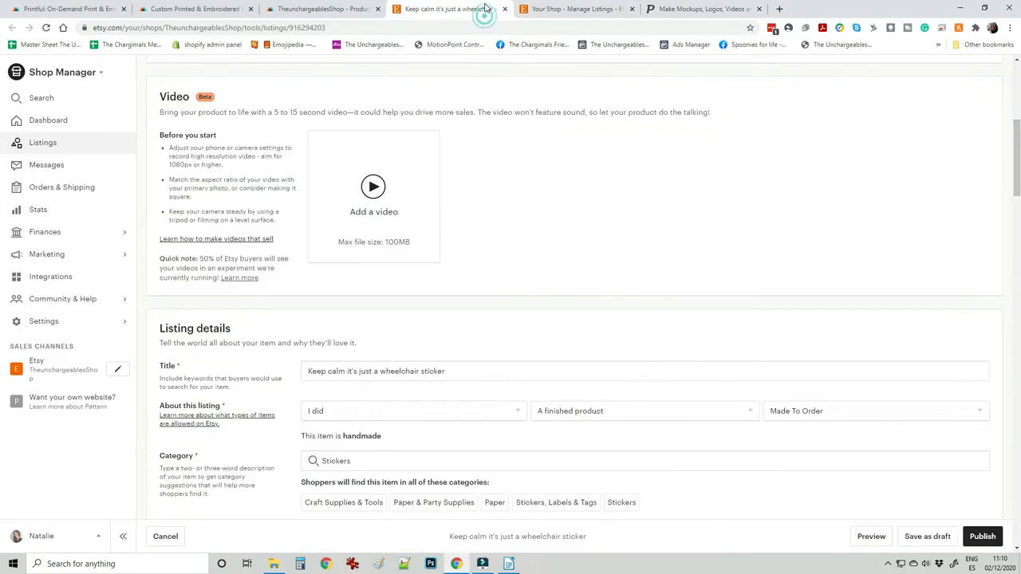
scroll("down", 3)
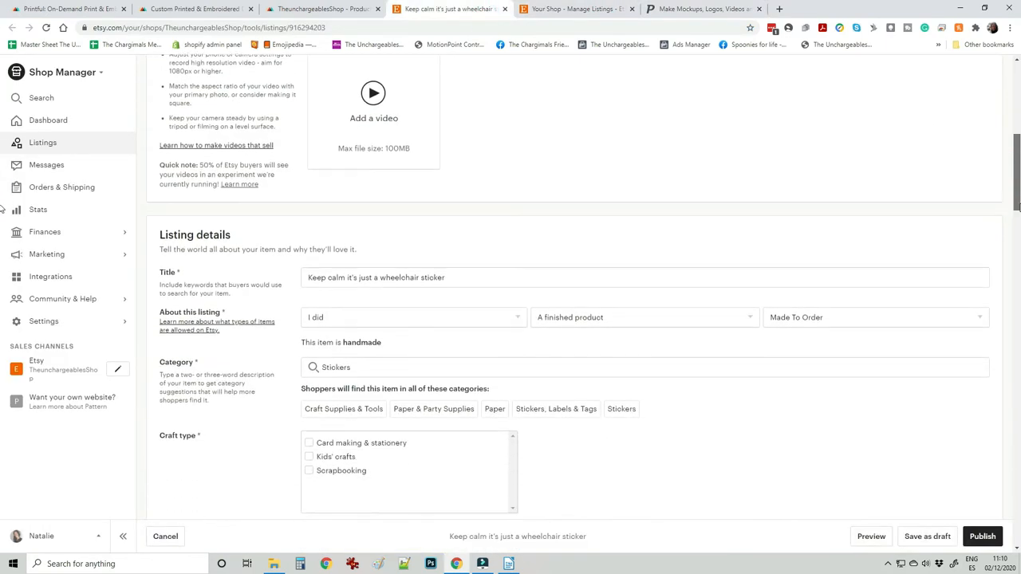
scroll("down", 3)
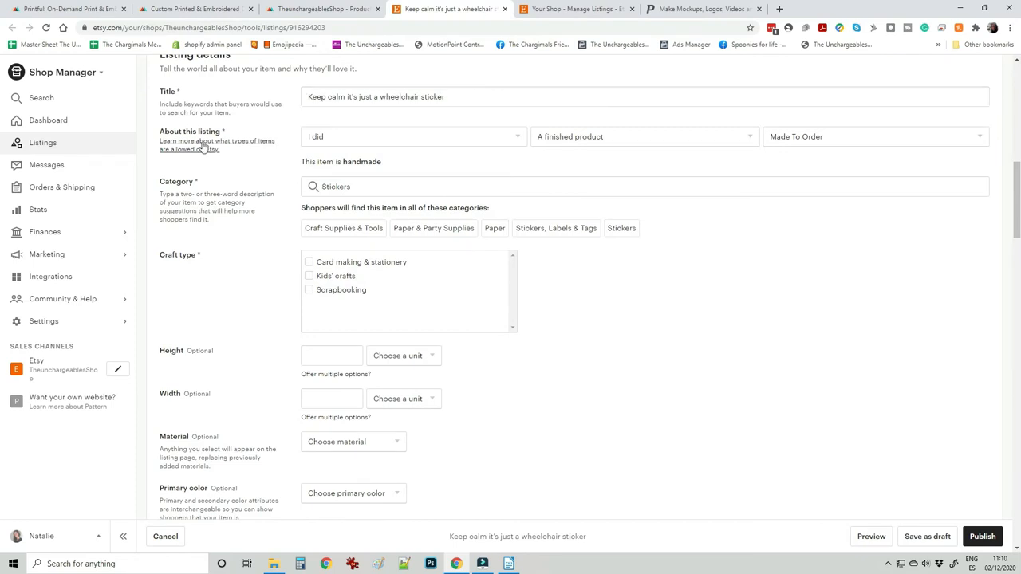
left_click(644, 138)
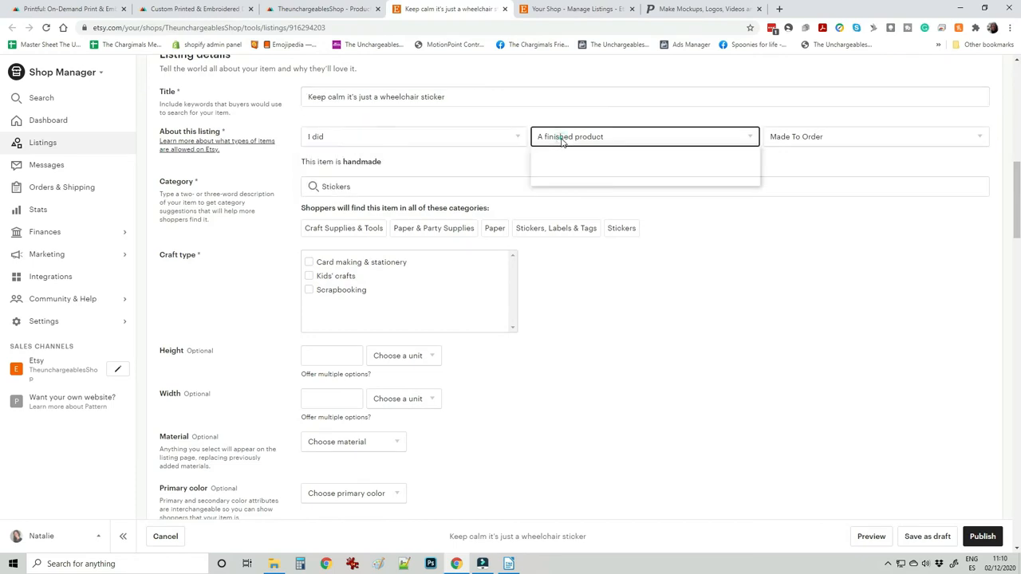
left_click(851, 136)
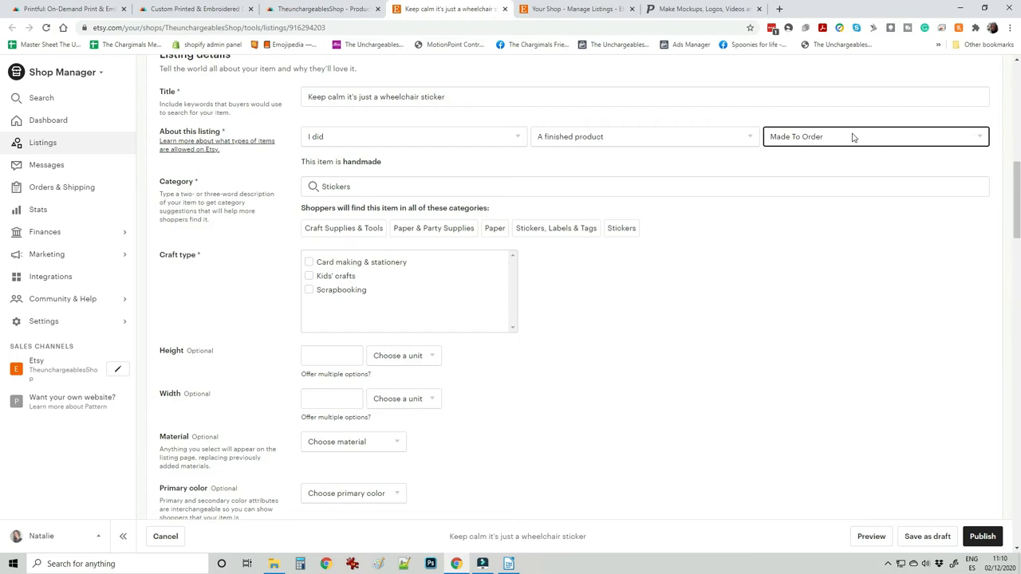
left_click(379, 185)
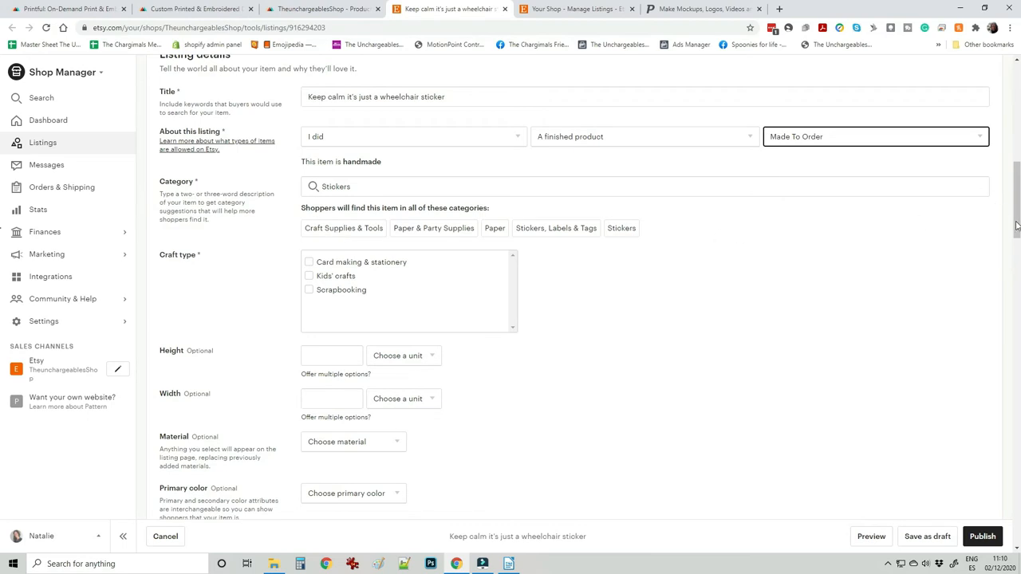
scroll("down", 3)
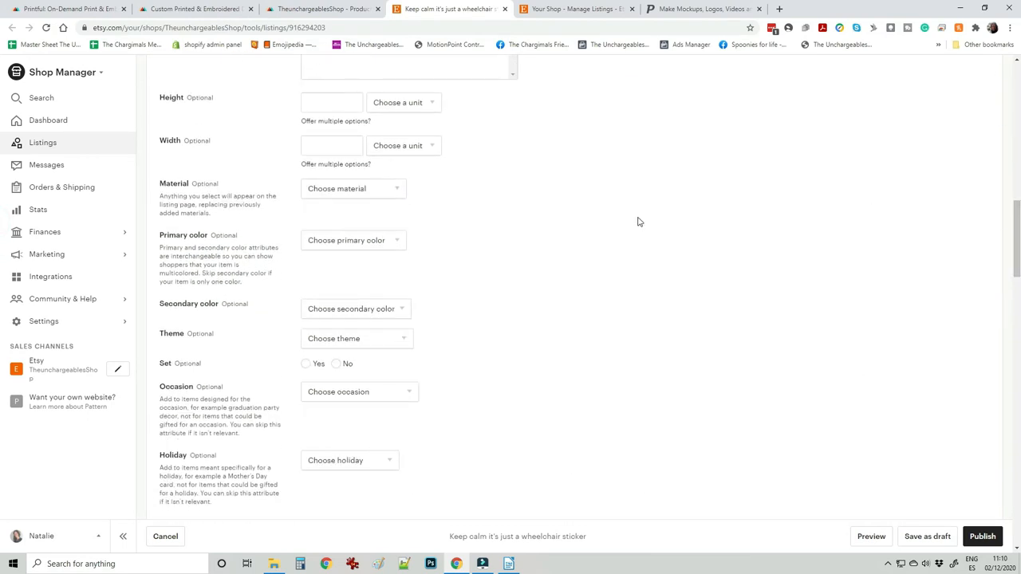
left_click(402, 102)
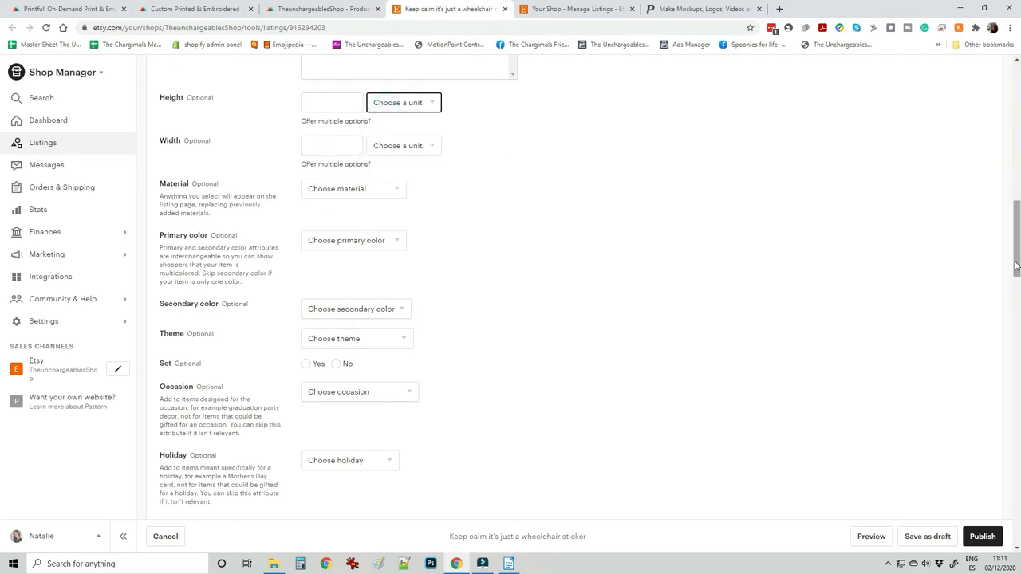
scroll("down", 3)
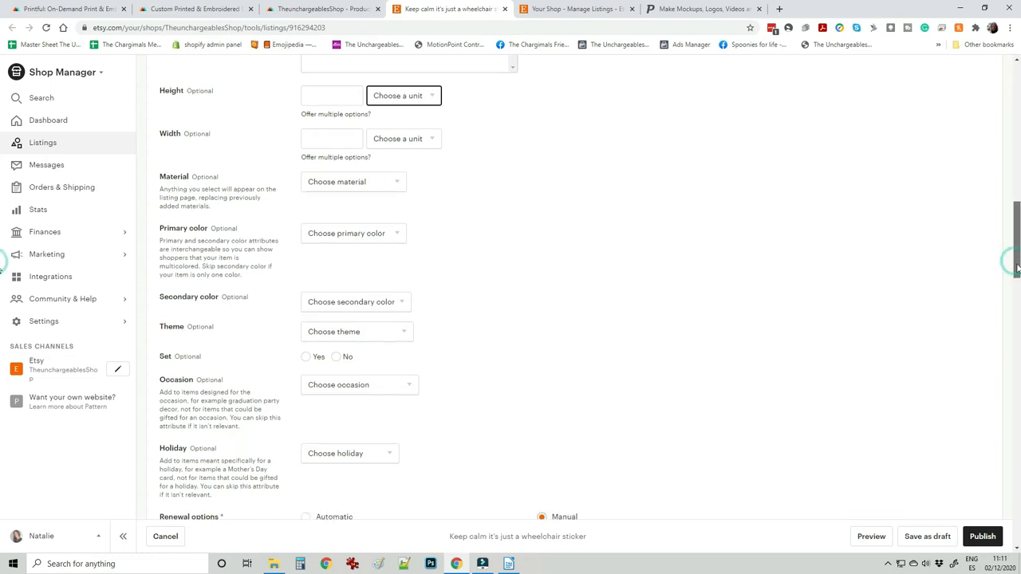
left_click(353, 181)
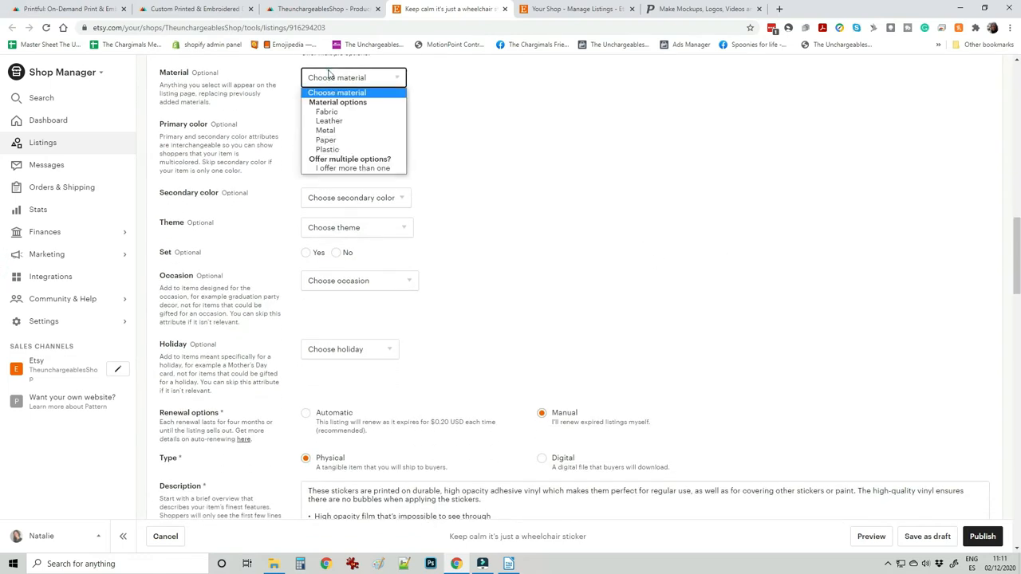
left_click(354, 127)
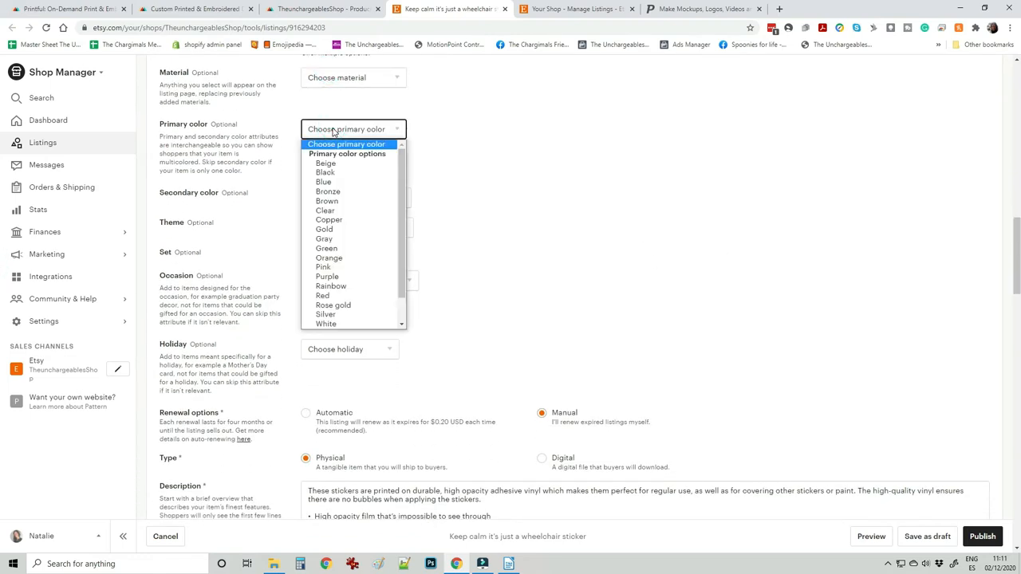
left_click(355, 127)
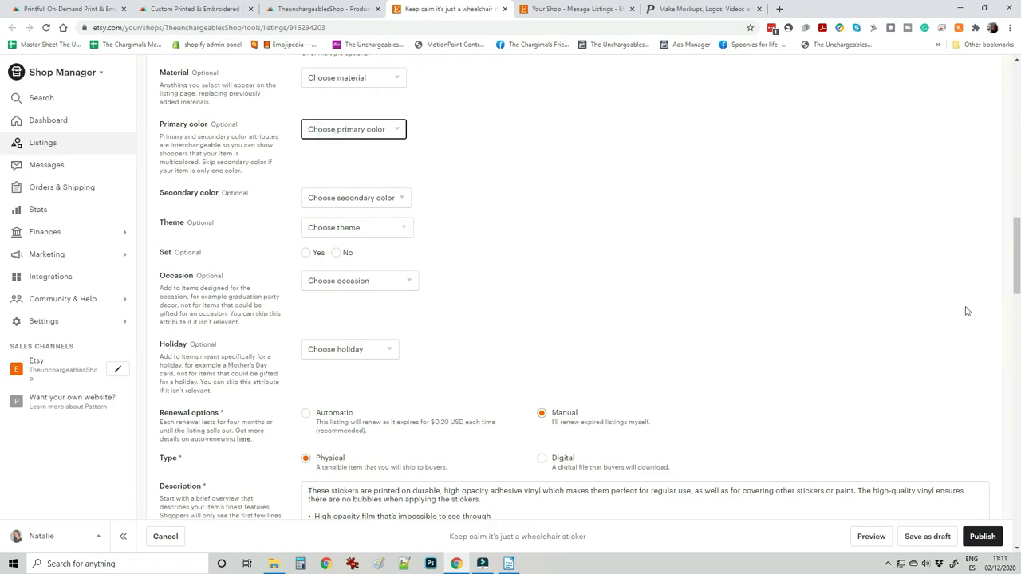
scroll("down", 3)
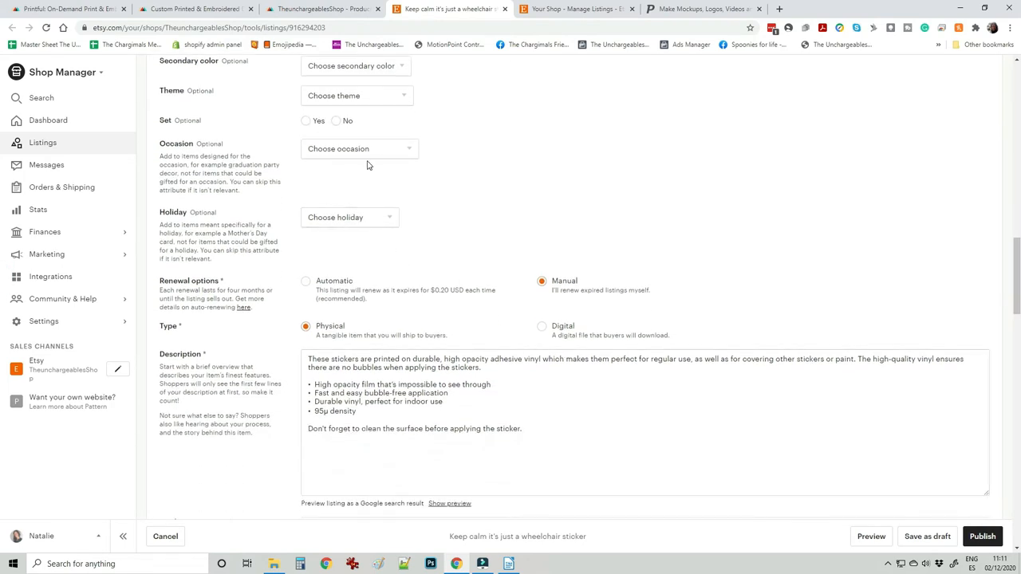
left_click(359, 148)
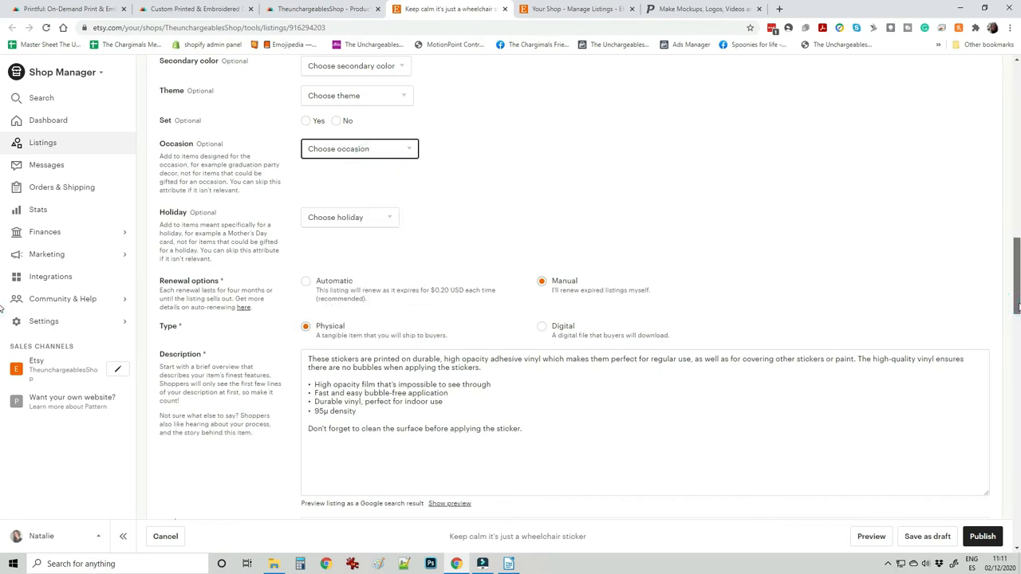
- Tick Printful as the listing's production partner
scroll("down", 3)
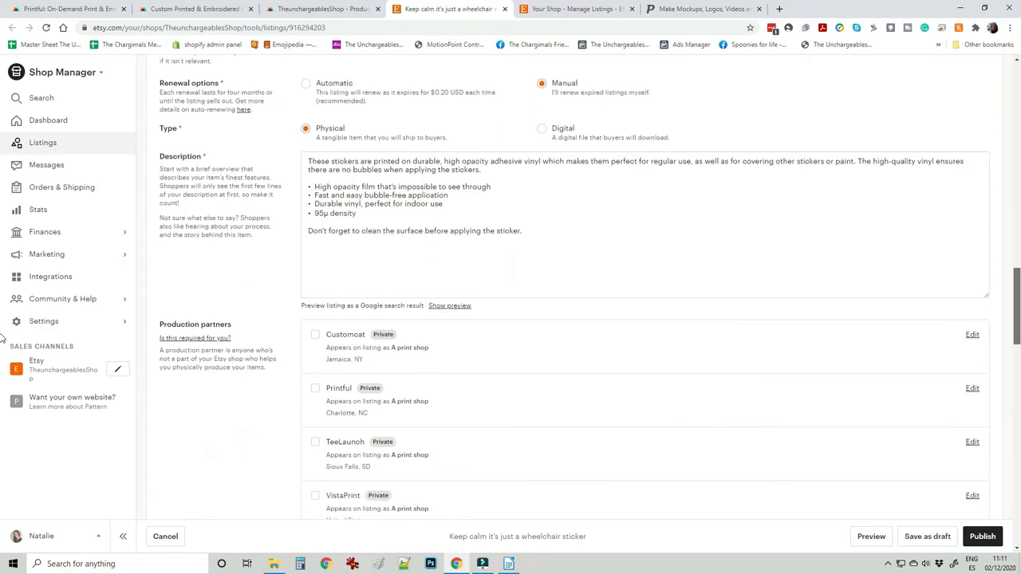
scroll("down", 3)
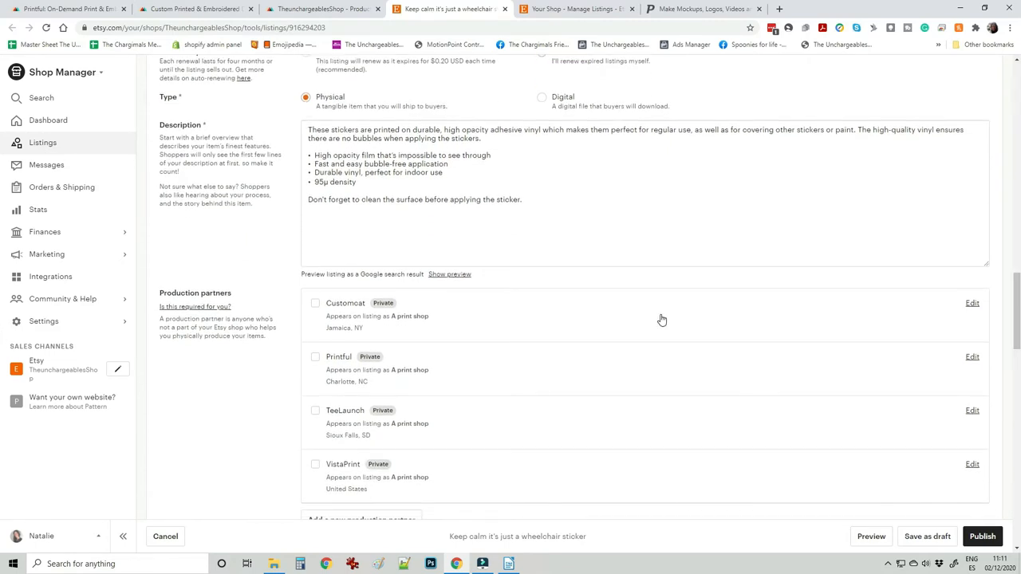
mouse_move(236, 300)
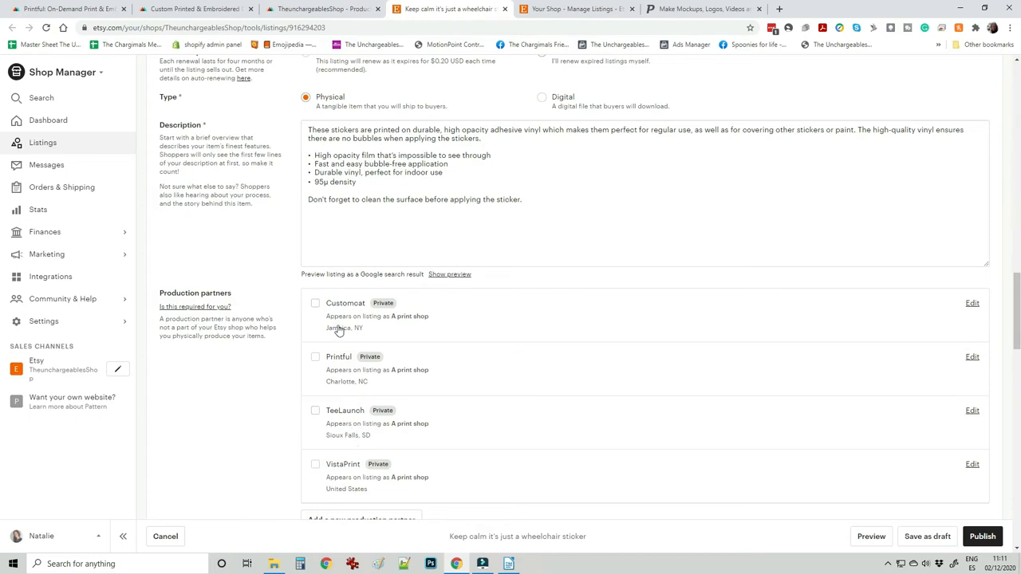
mouse_move(370, 300)
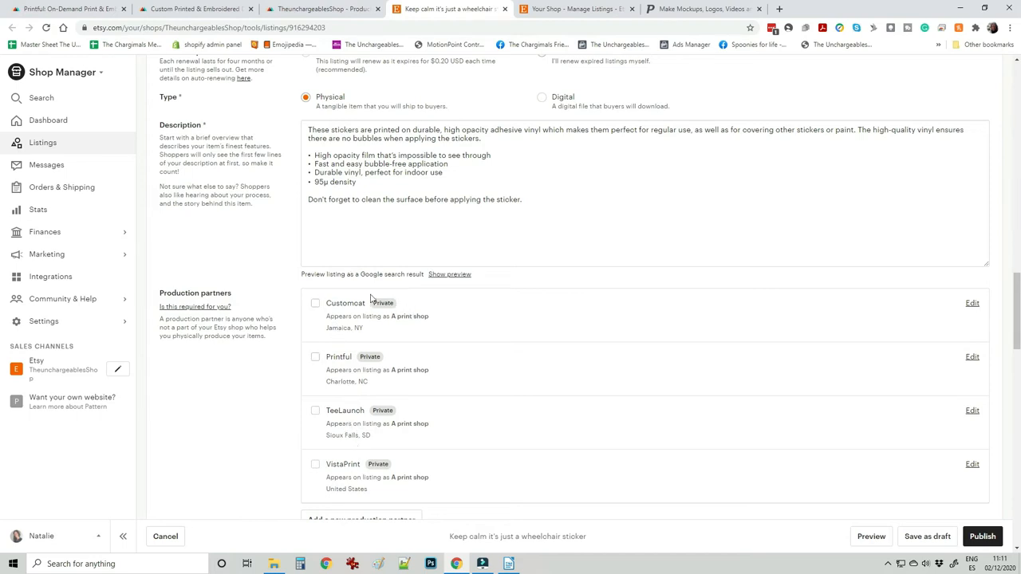
mouse_move(440, 325)
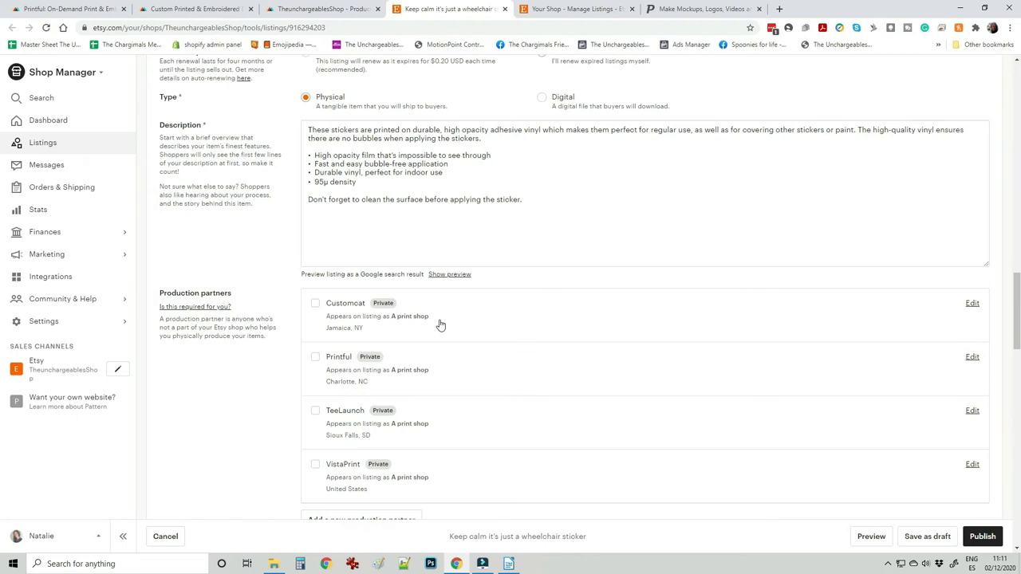
mouse_move(354, 501)
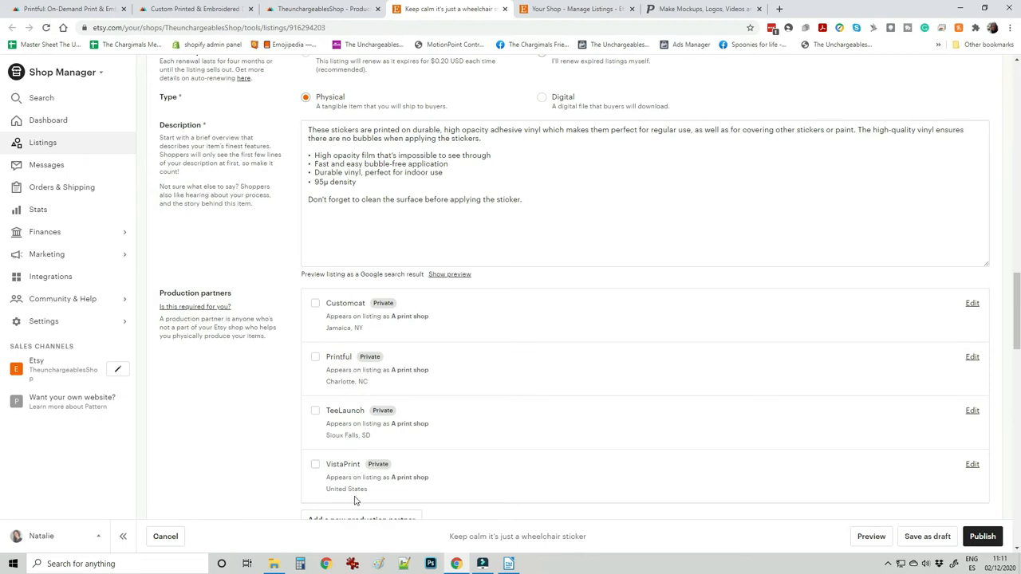
left_click(314, 357)
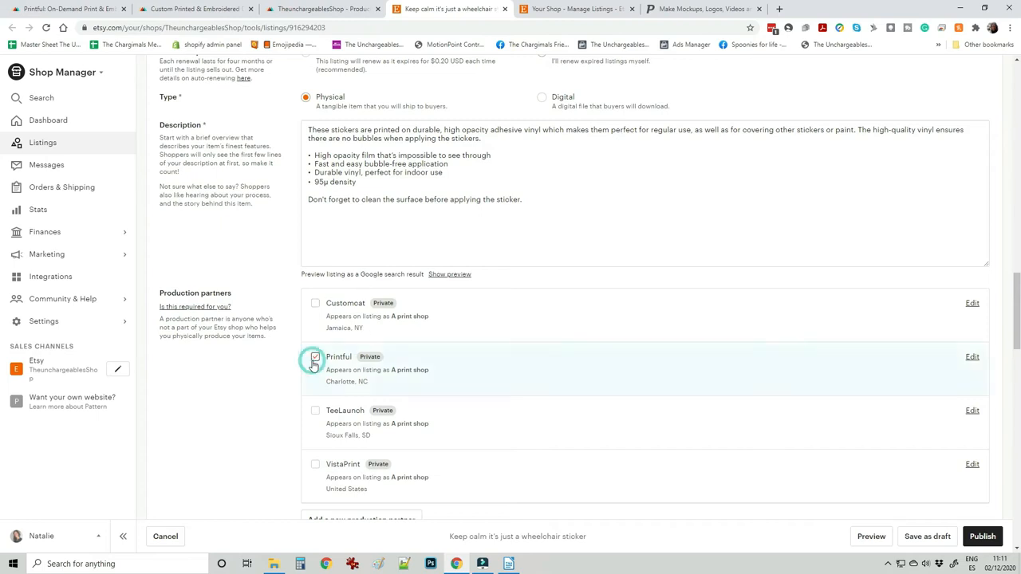
- Select and deselect the description's opening paragraph, then move down the form
left_click(314, 357)
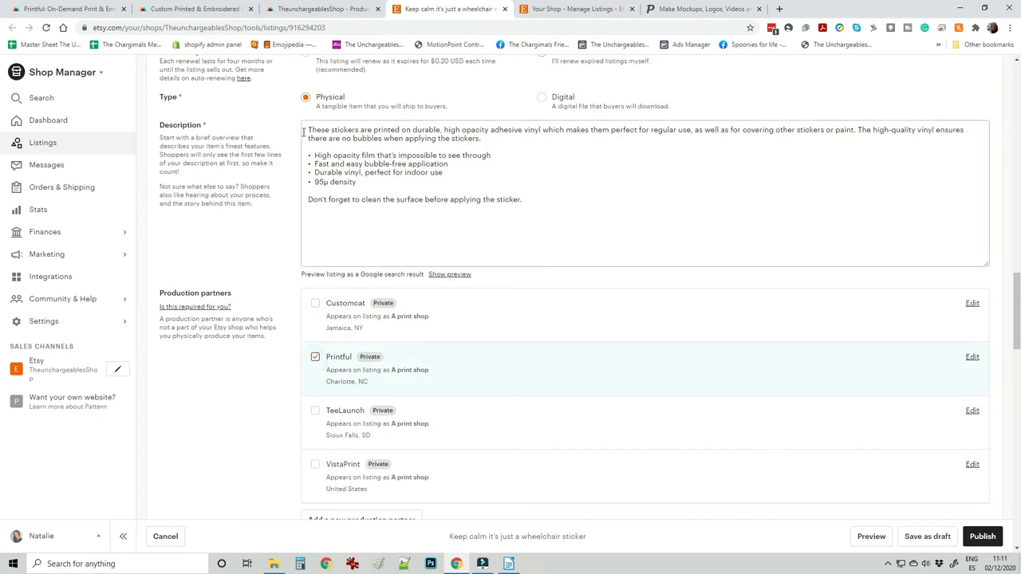
left_click_drag(308, 129, 482, 137)
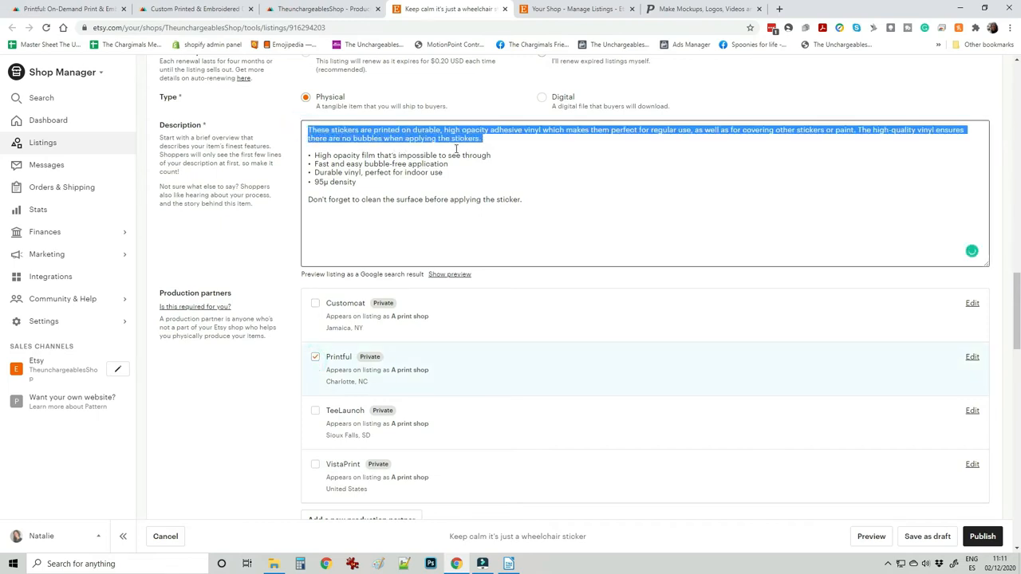
left_click(542, 197)
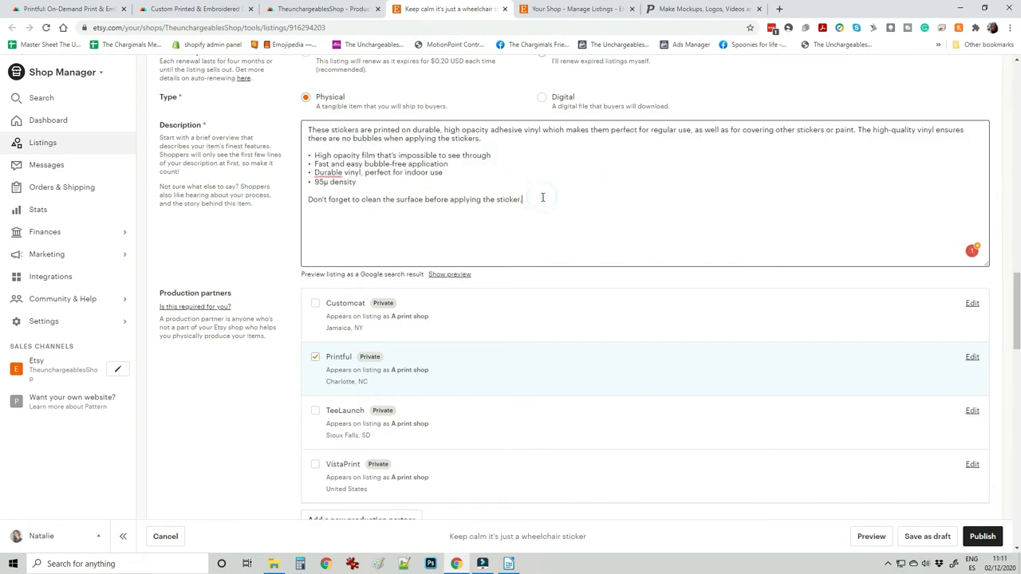
mouse_move(730, 226)
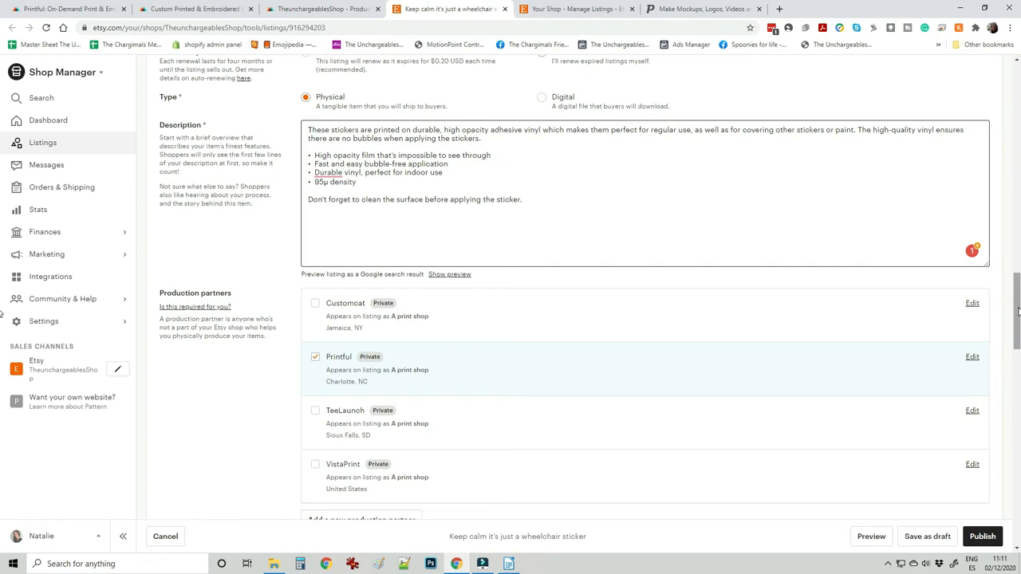
left_click(310, 129)
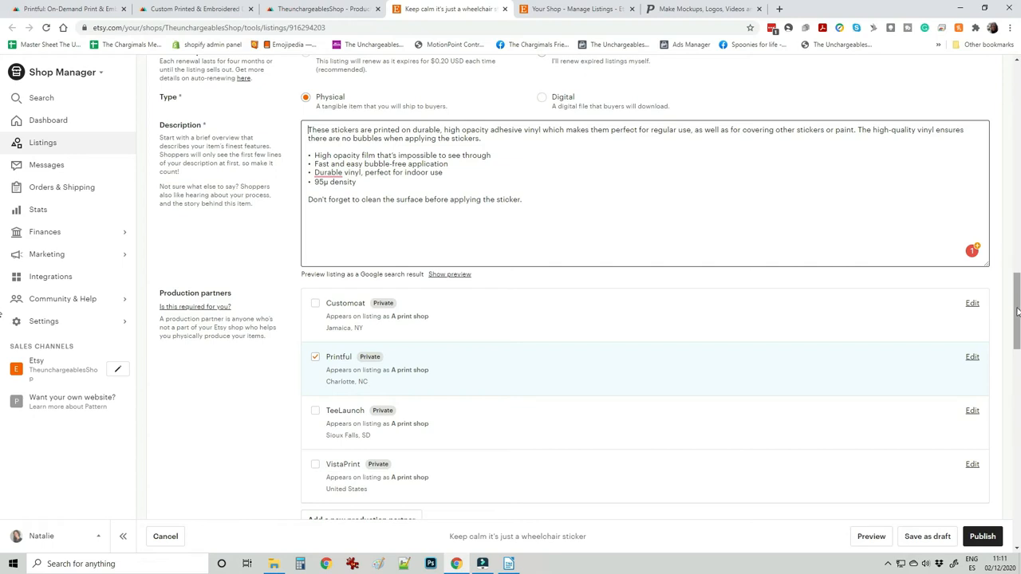
scroll("down", 3)
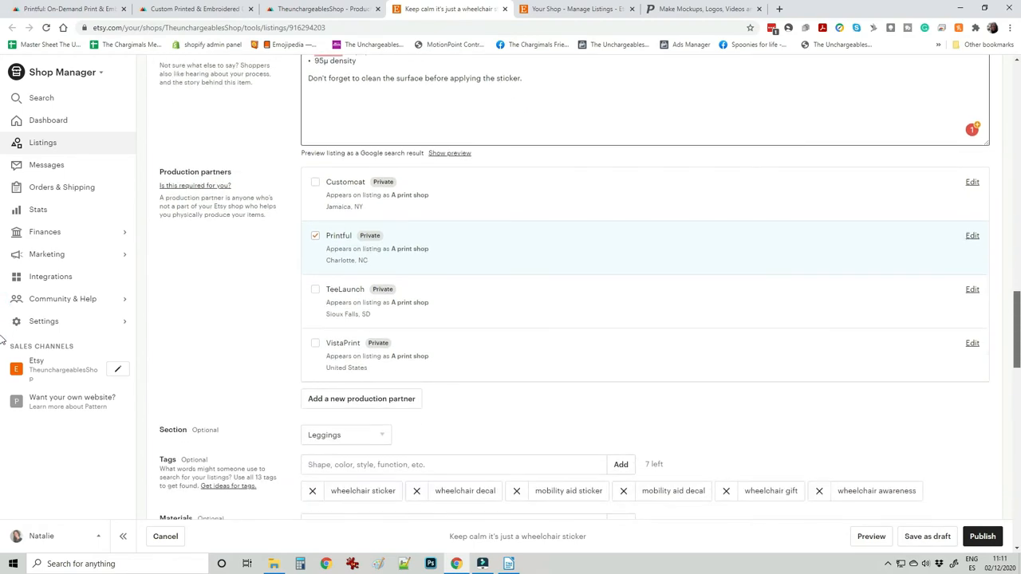
scroll("down", 3)
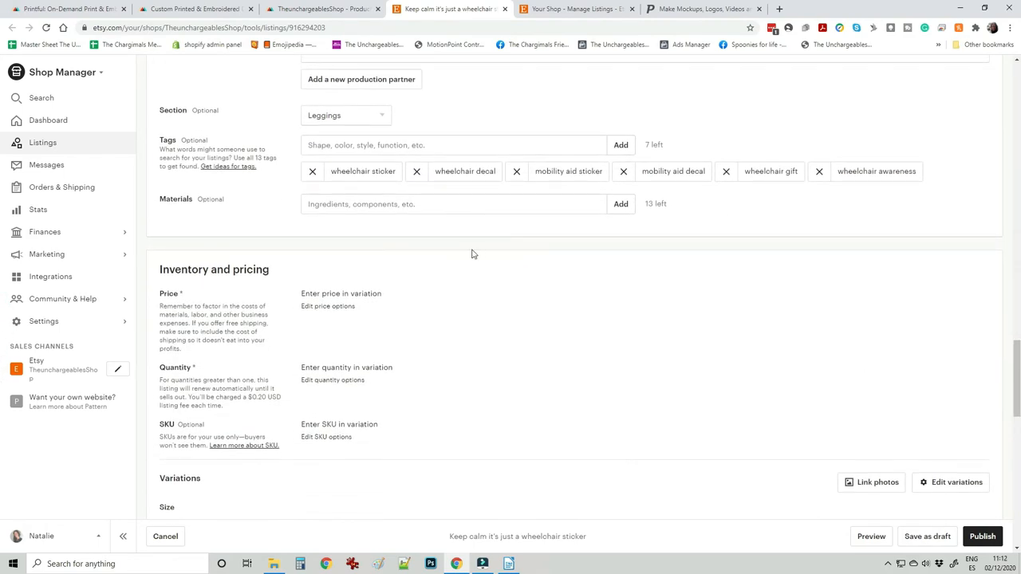
- Look at the Add a new production partner form and close it unchanged
left_click(360, 79)
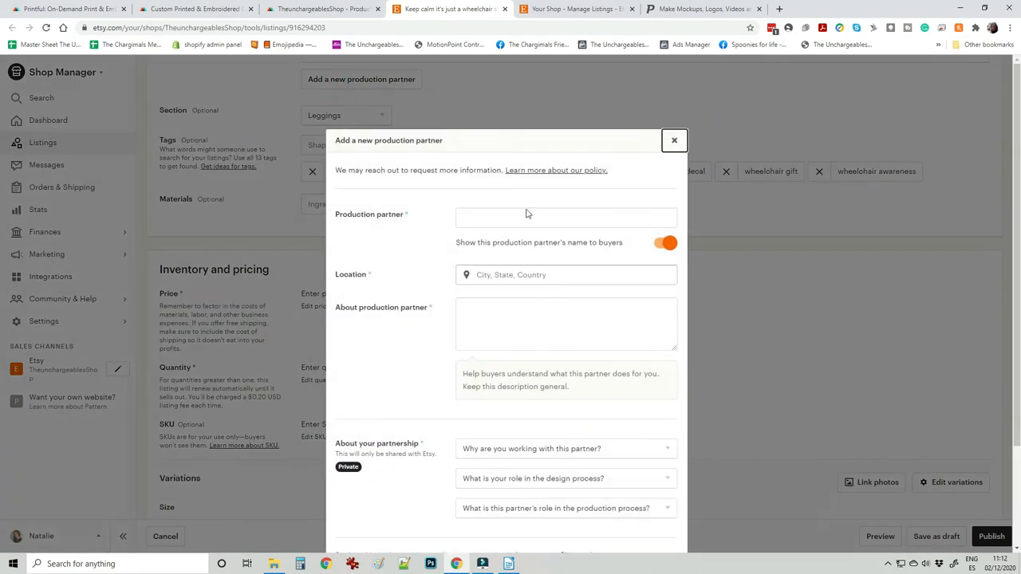
scroll("down", 3)
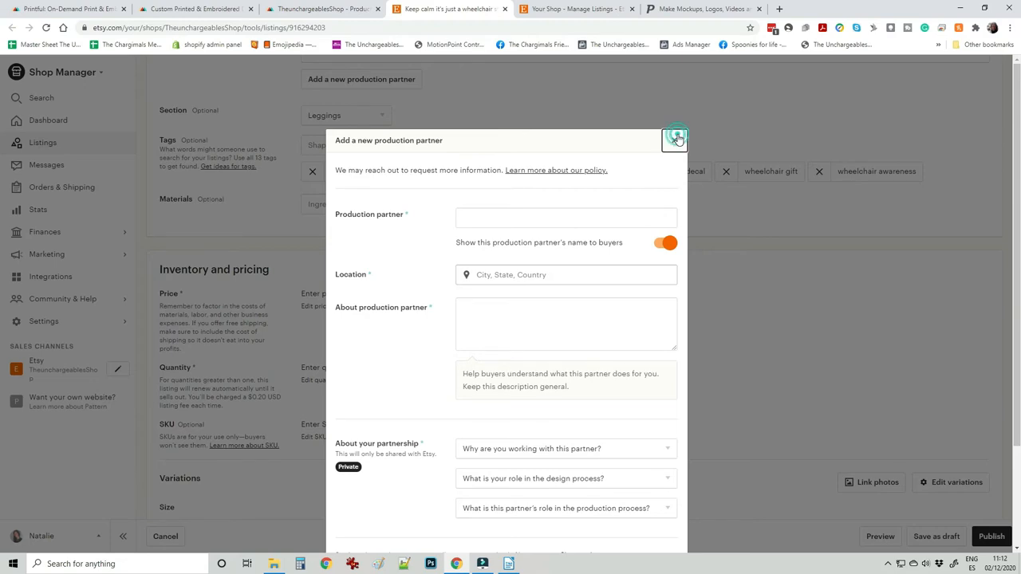
left_click(676, 137)
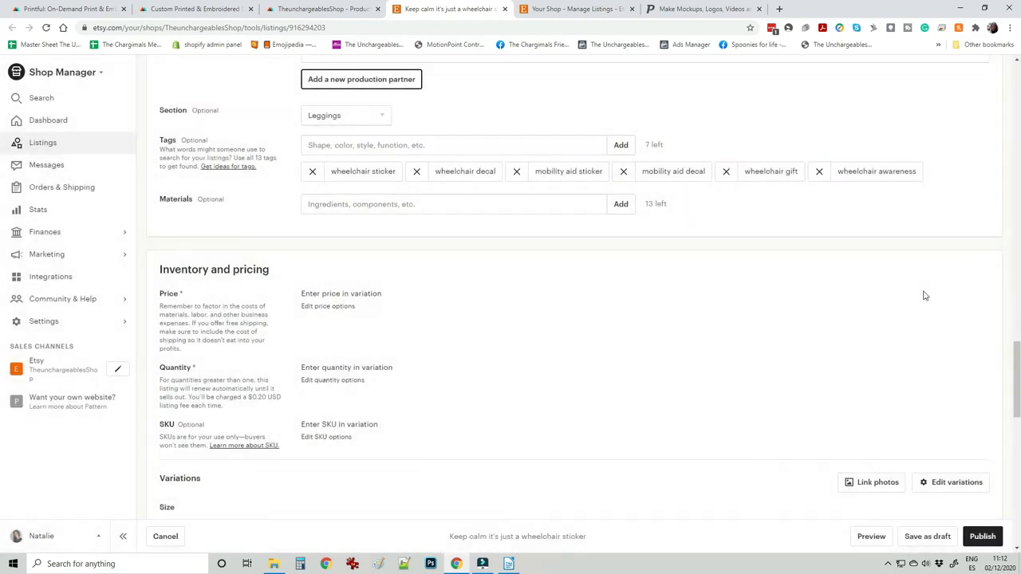
mouse_move(581, 268)
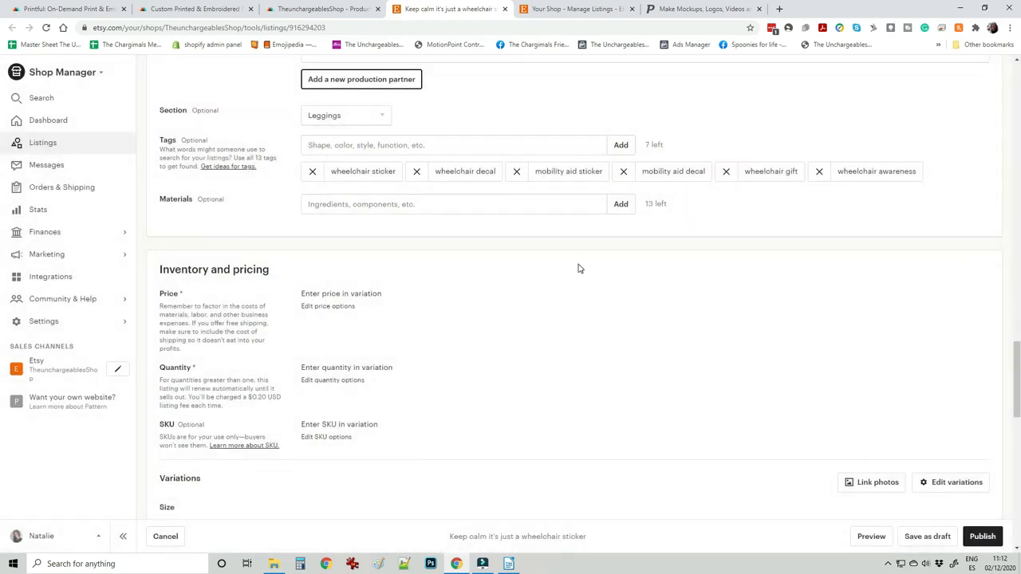
- Create a new shop section named Stickers and assign the listing to it
left_click(344, 115)
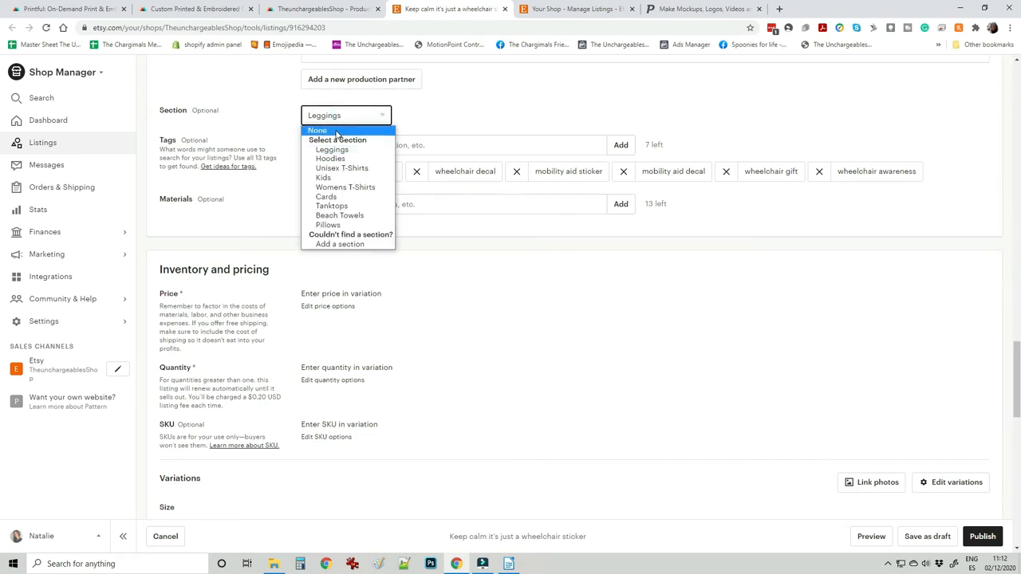
left_click(340, 244)
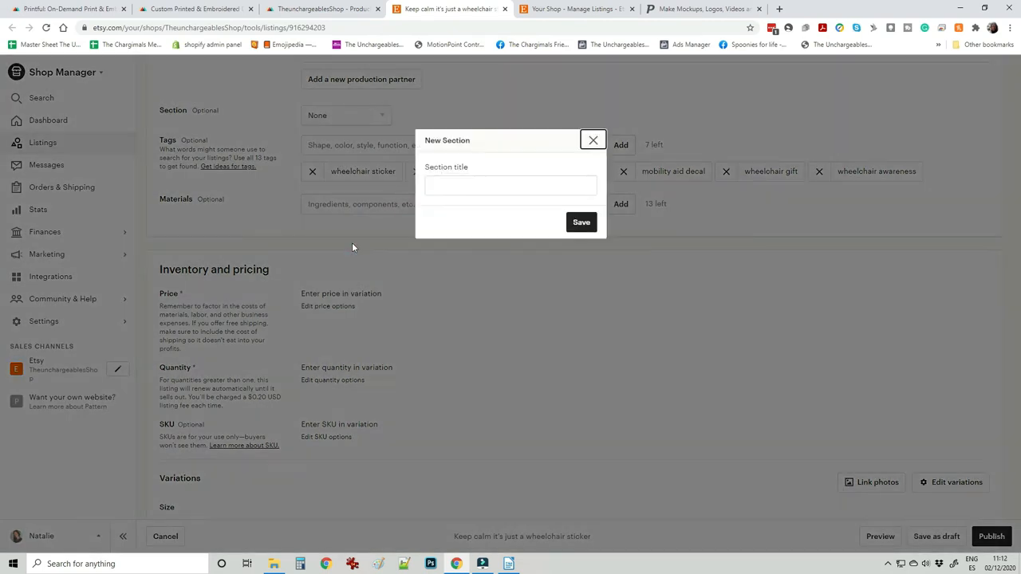
left_click(511, 185)
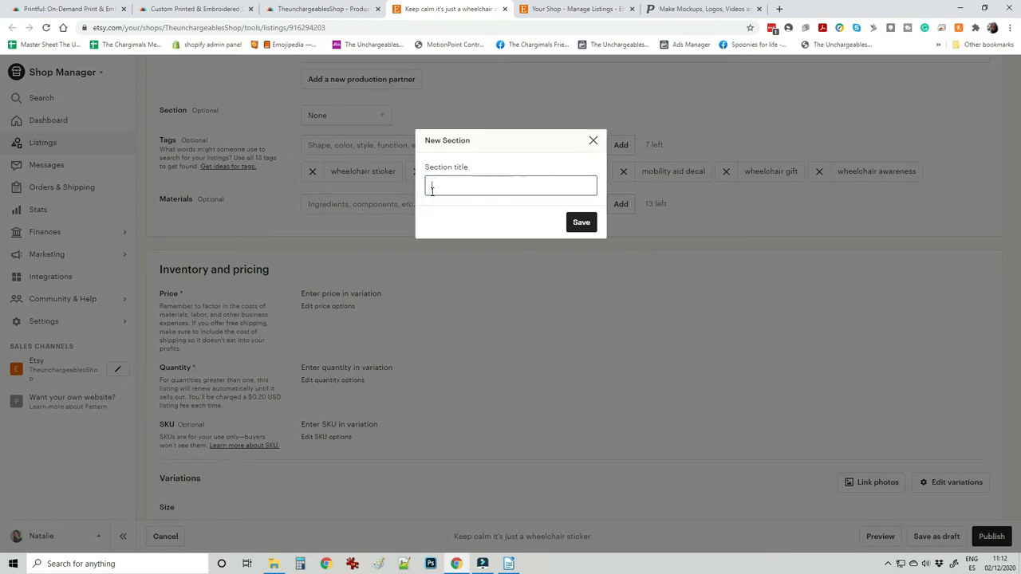
type("Stickers")
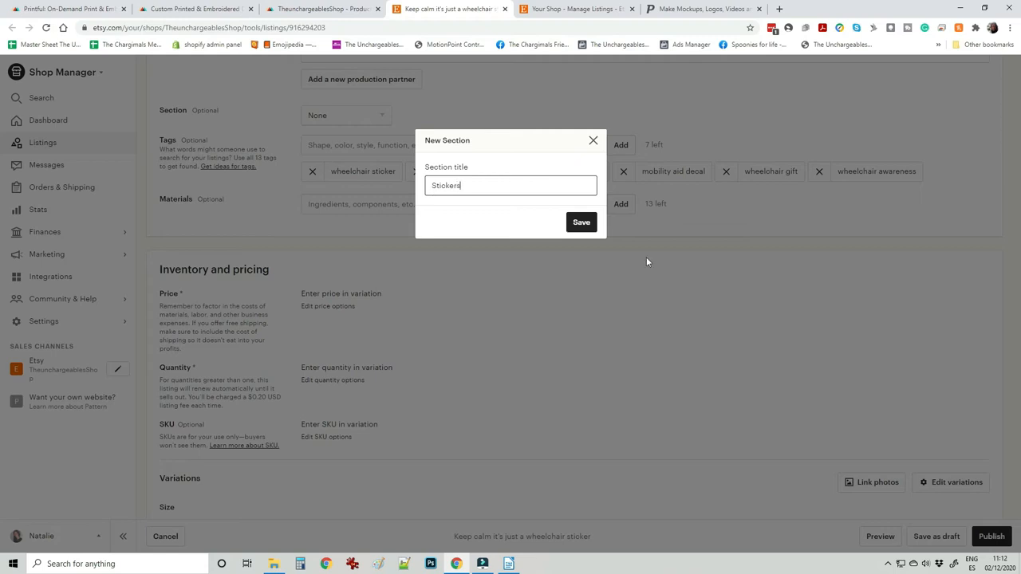
left_click(581, 221)
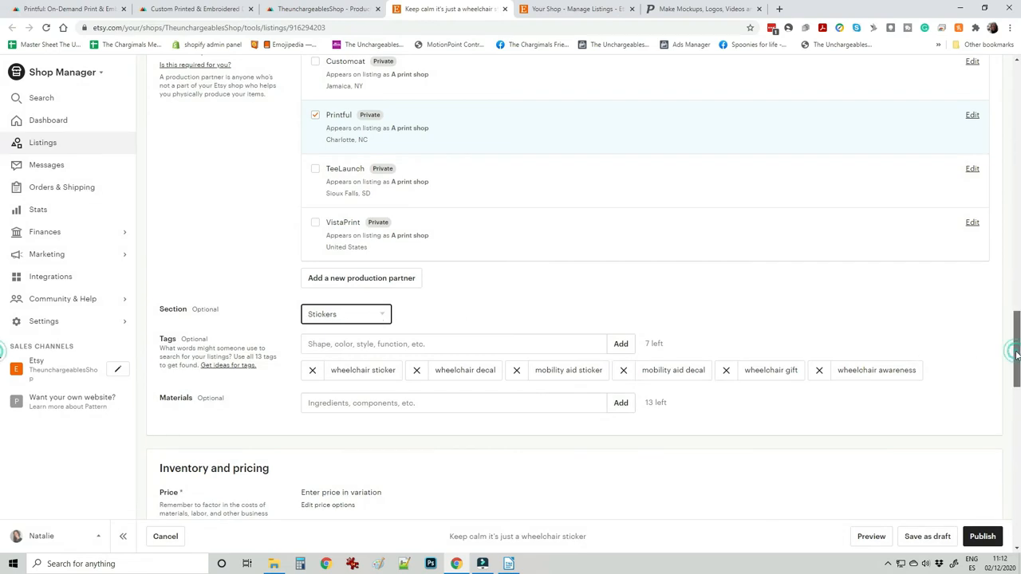
scroll("down", 3)
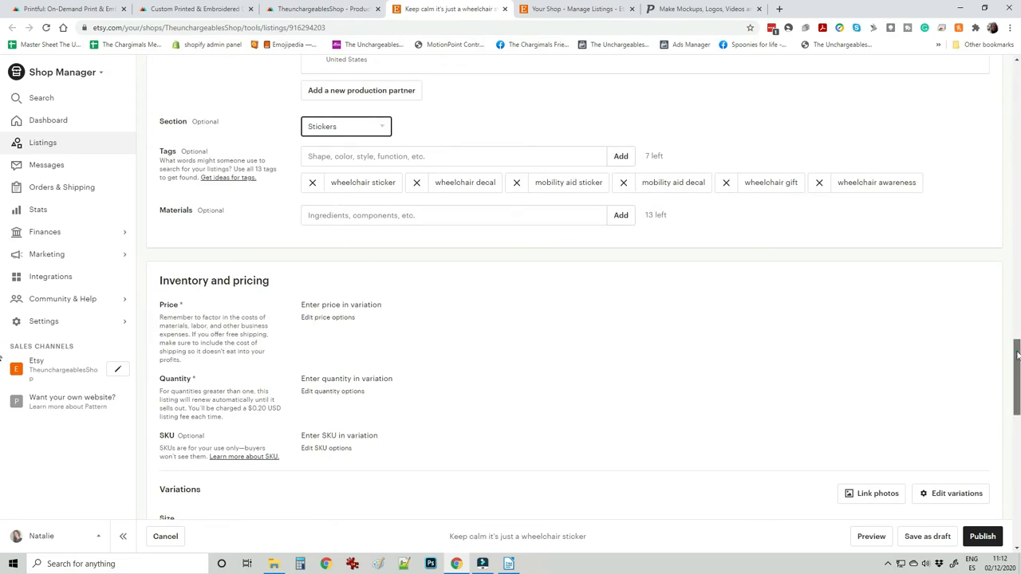
scroll("down", 3)
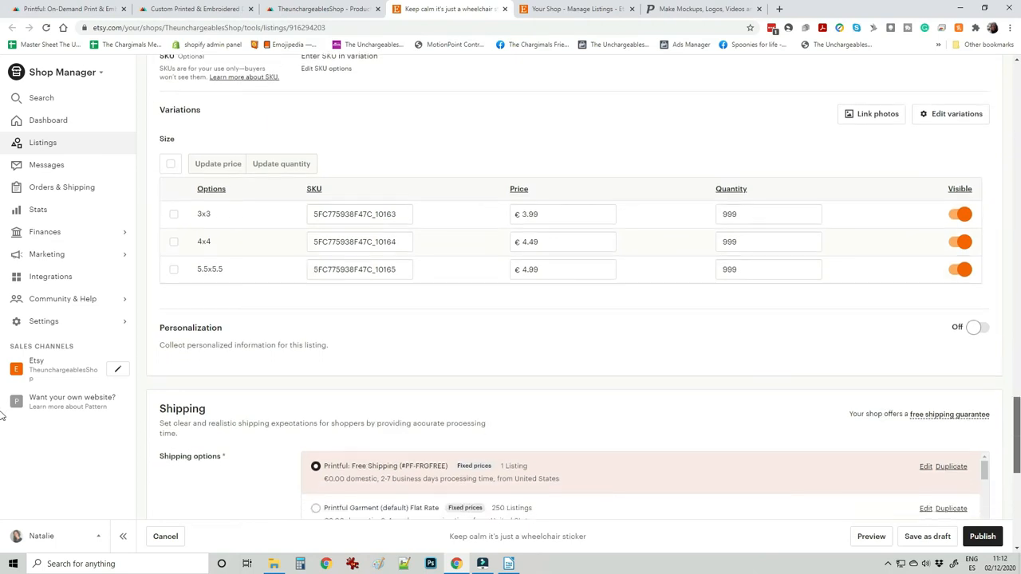
scroll("down", 3)
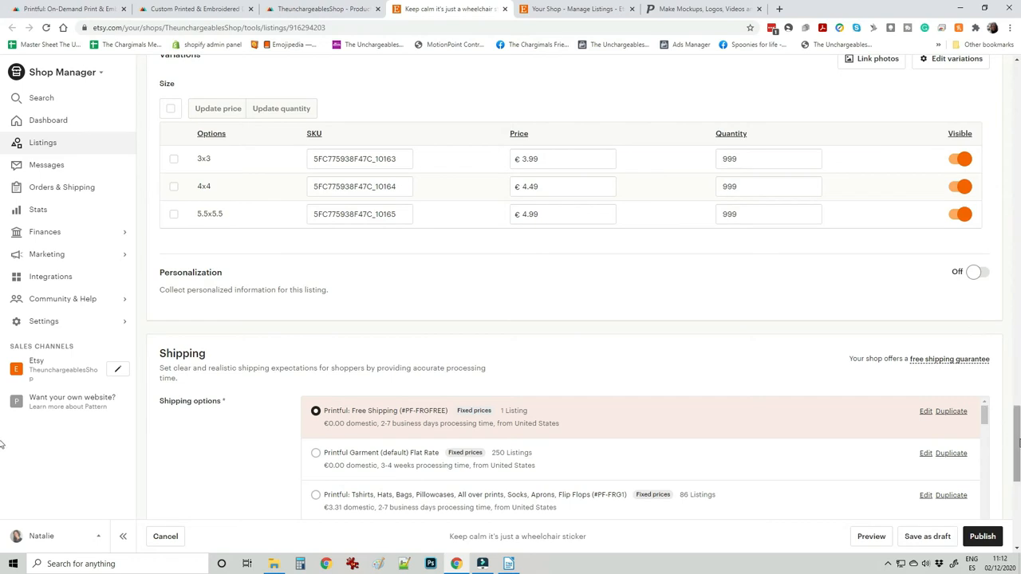
scroll("down", 3)
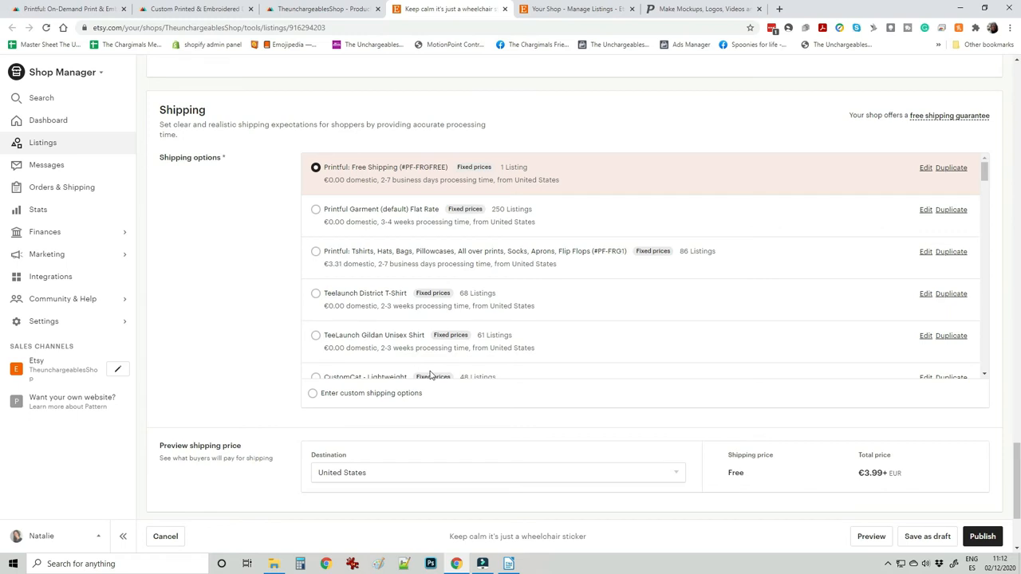
mouse_move(394, 207)
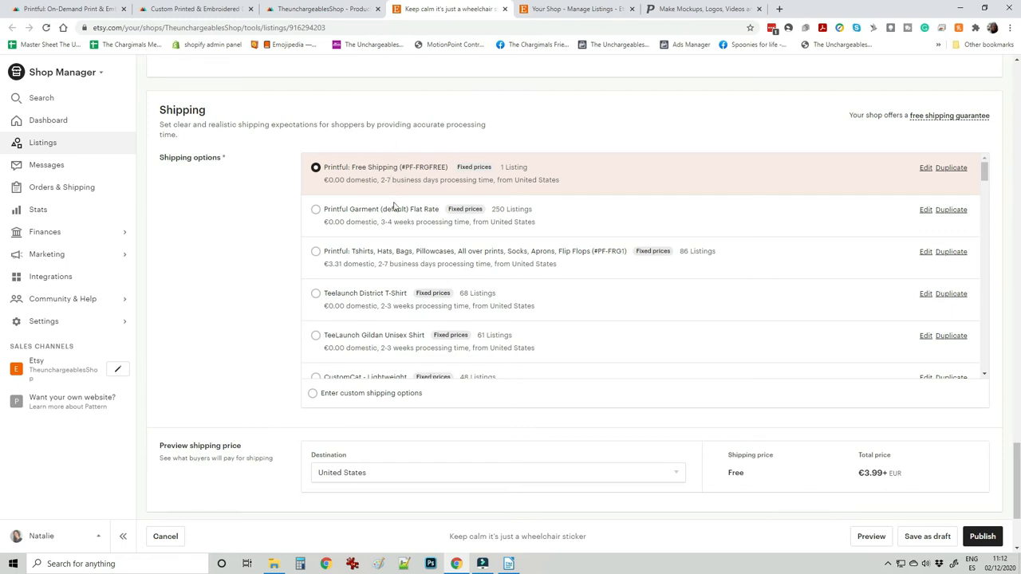
mouse_move(409, 217)
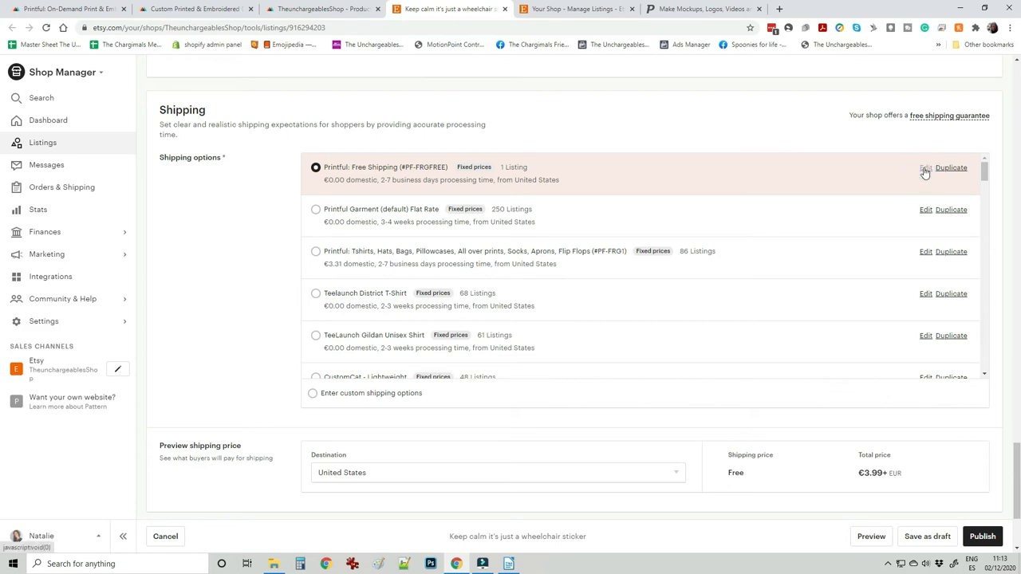
left_click(926, 167)
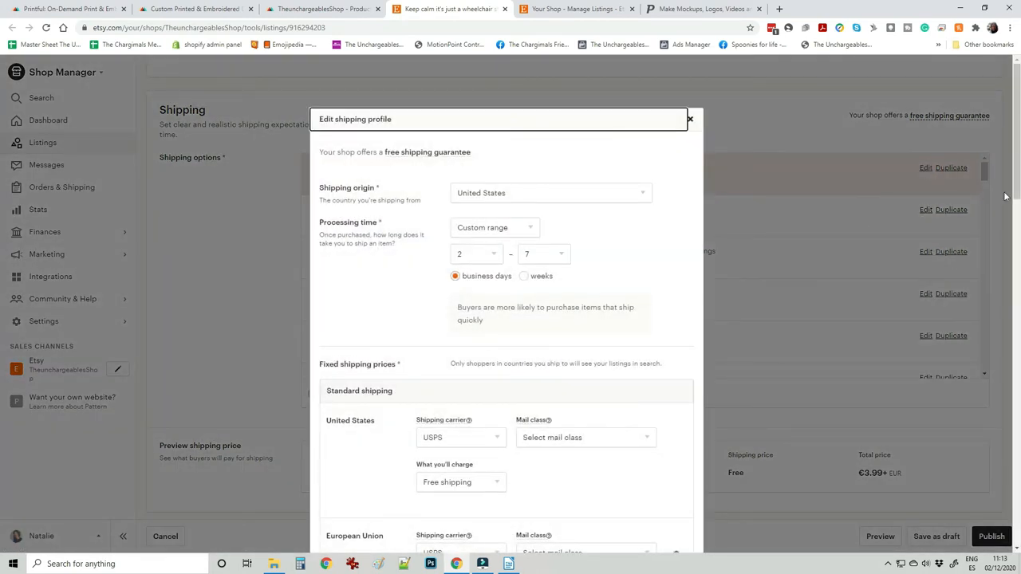
scroll("down", 3)
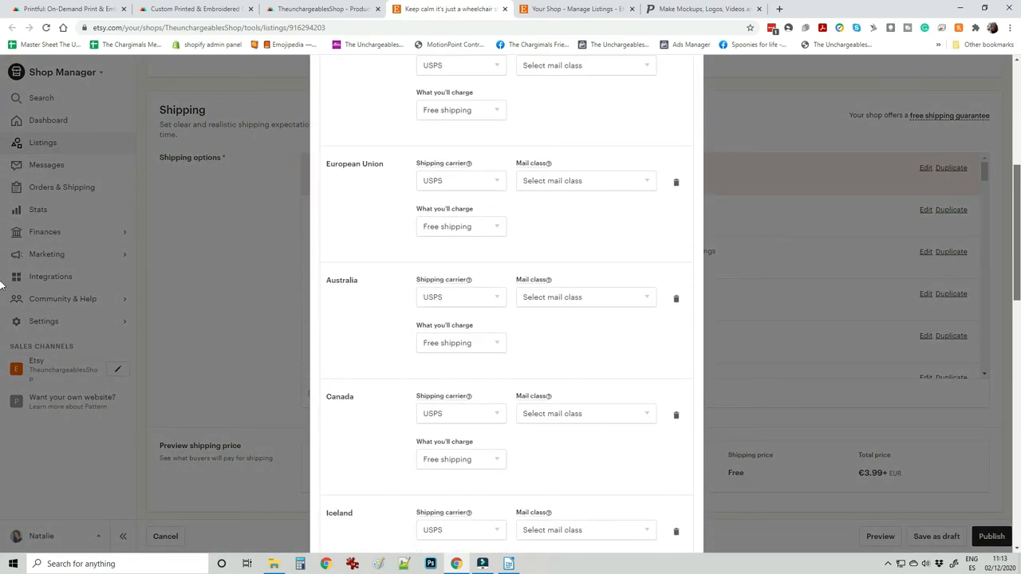
scroll("down", 3)
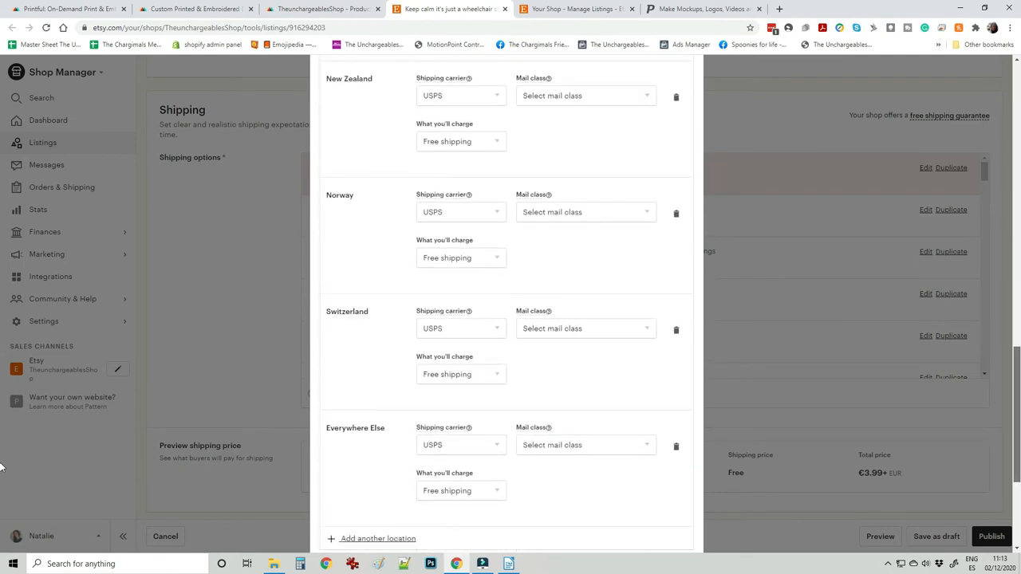
scroll("down", 3)
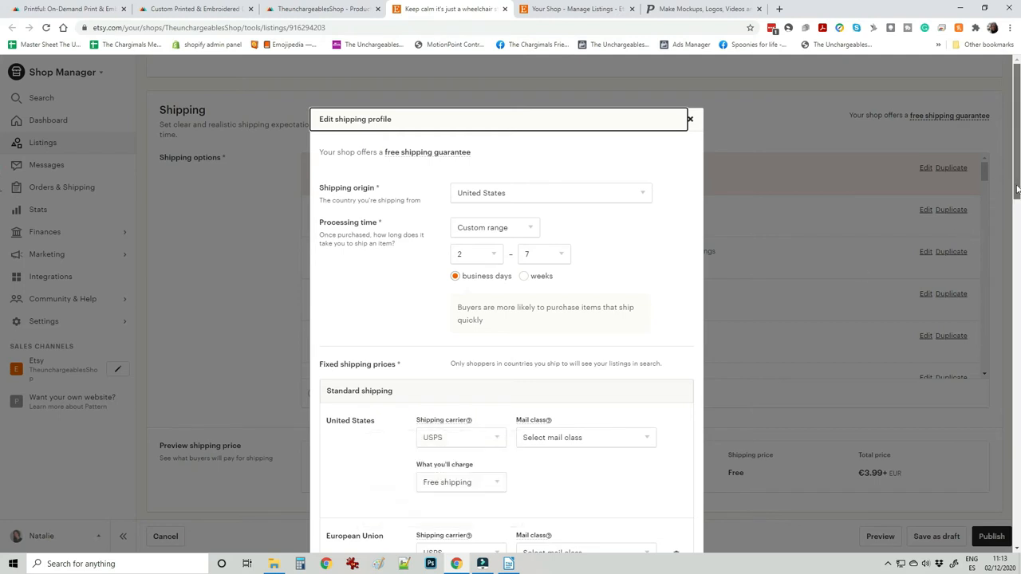
scroll("down", 3)
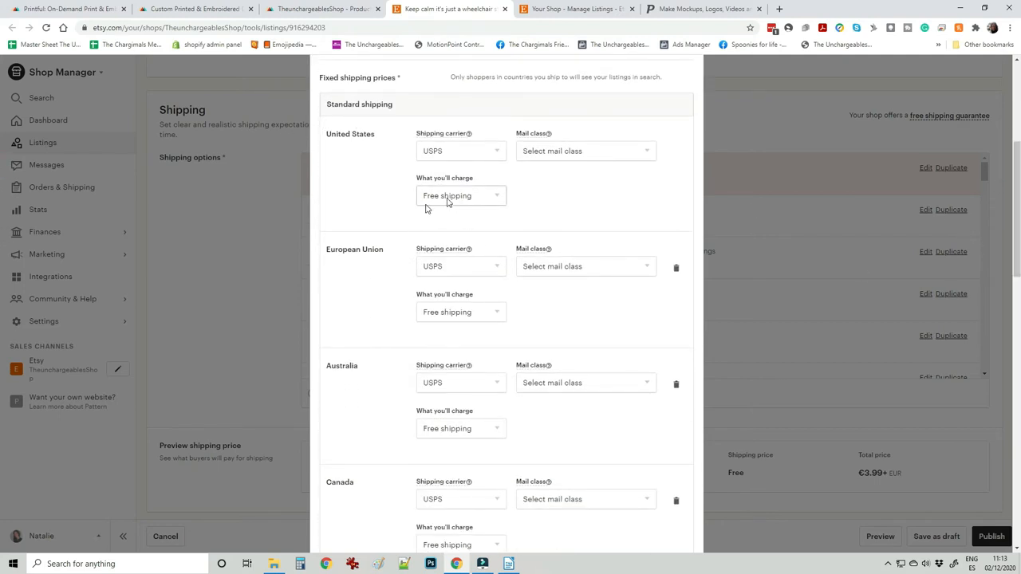
left_click(461, 311)
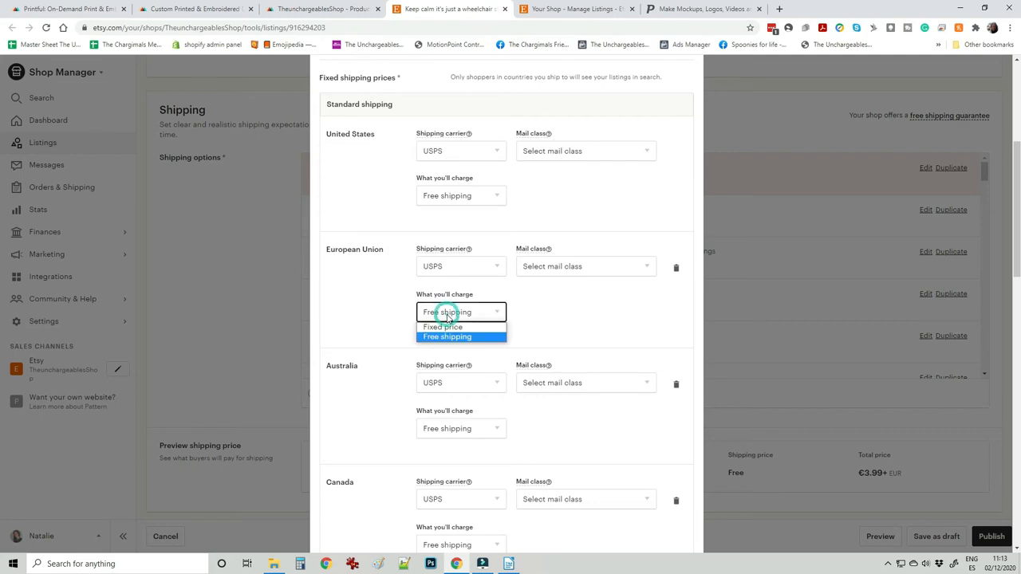
left_click(443, 327)
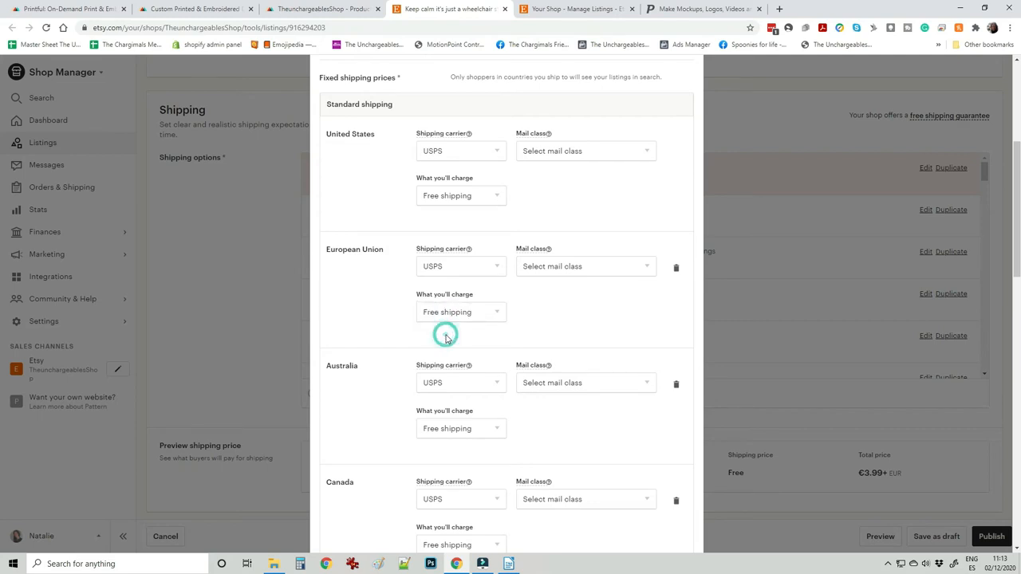
left_click(461, 427)
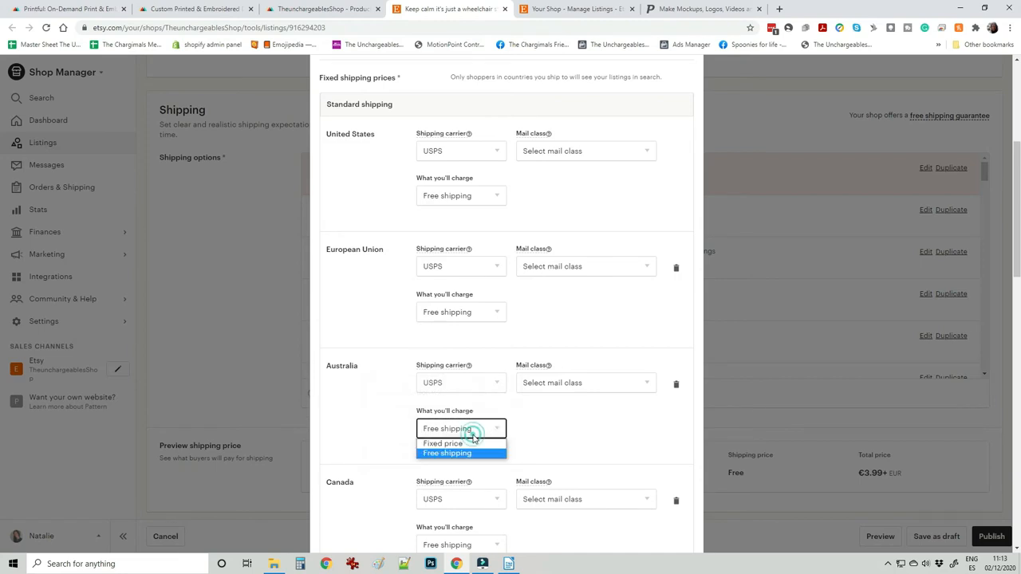
left_click(443, 443)
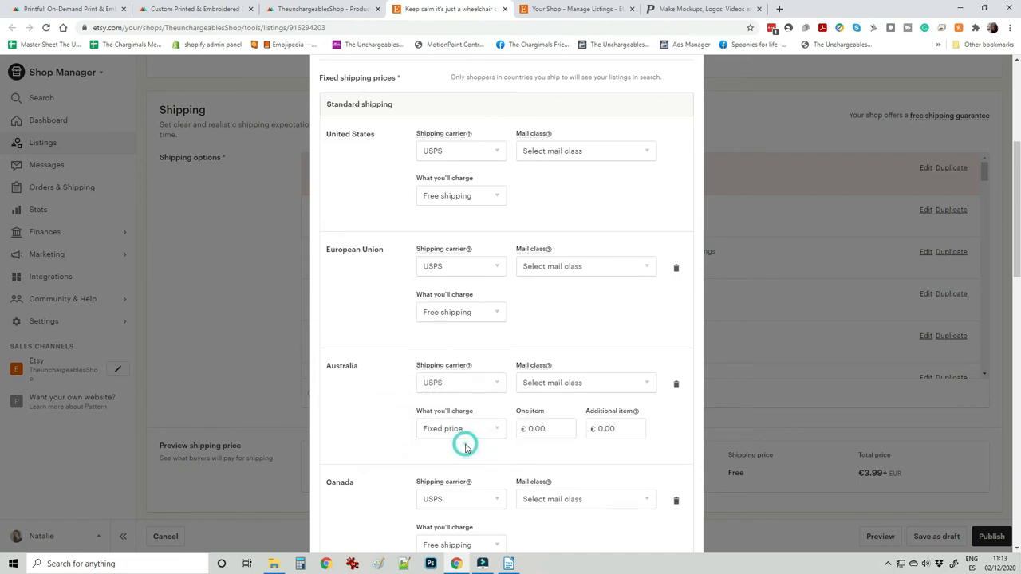
left_click(459, 428)
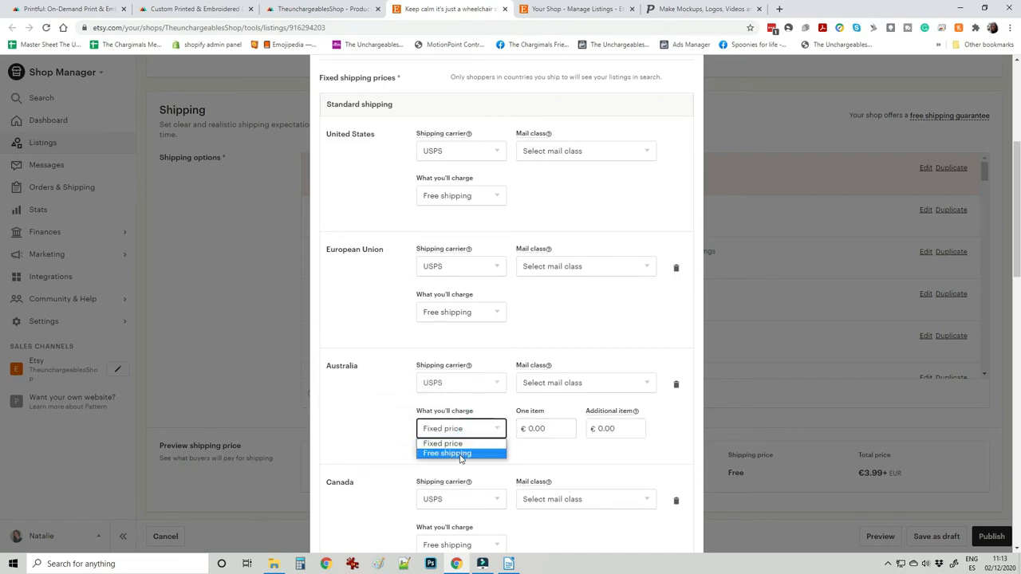
left_click(447, 453)
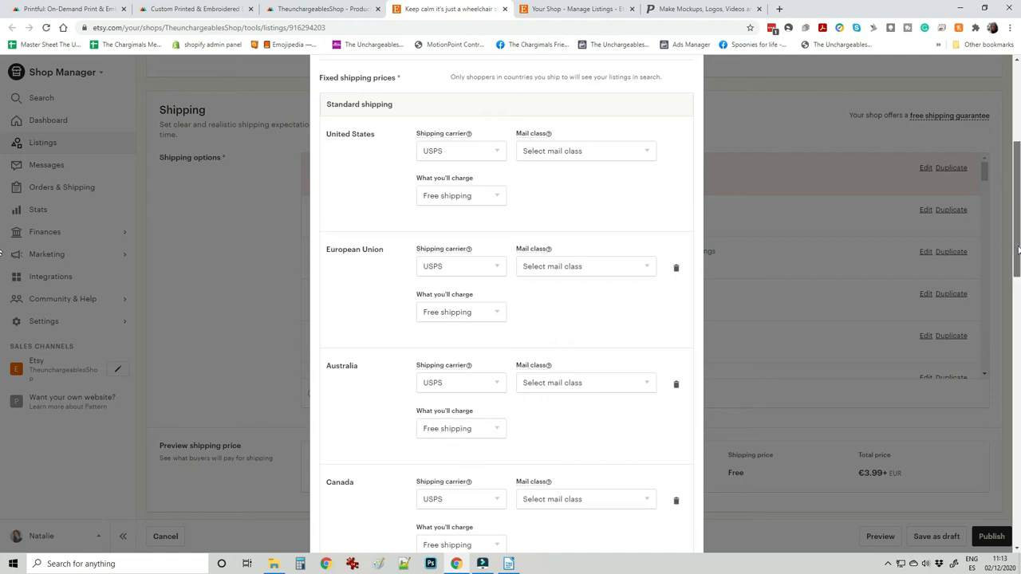
scroll("down", 3)
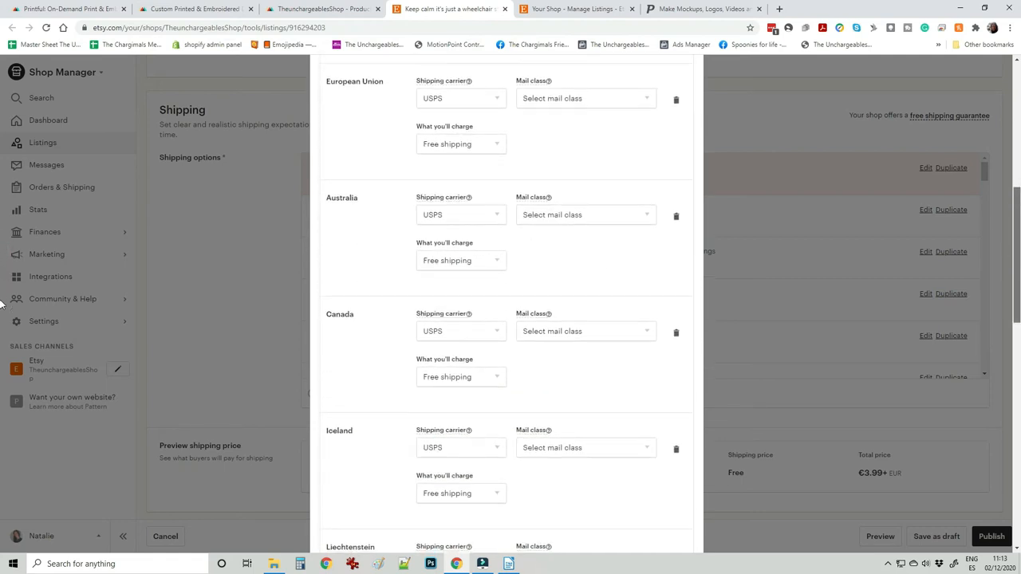
scroll("down", 3)
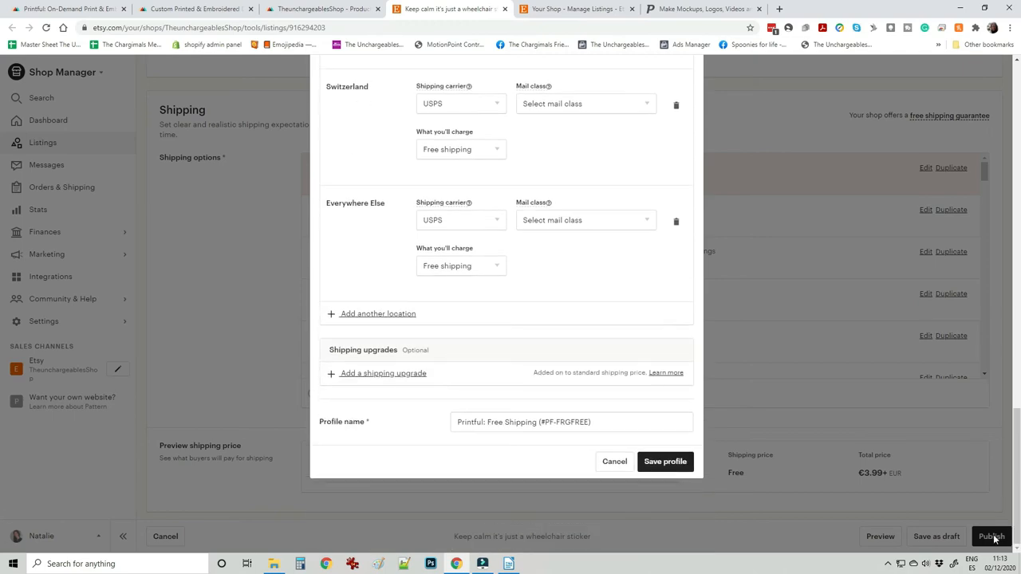
- Close the shipping editor, set craft type to Card making & stationery and publish the listing
left_click(663, 461)
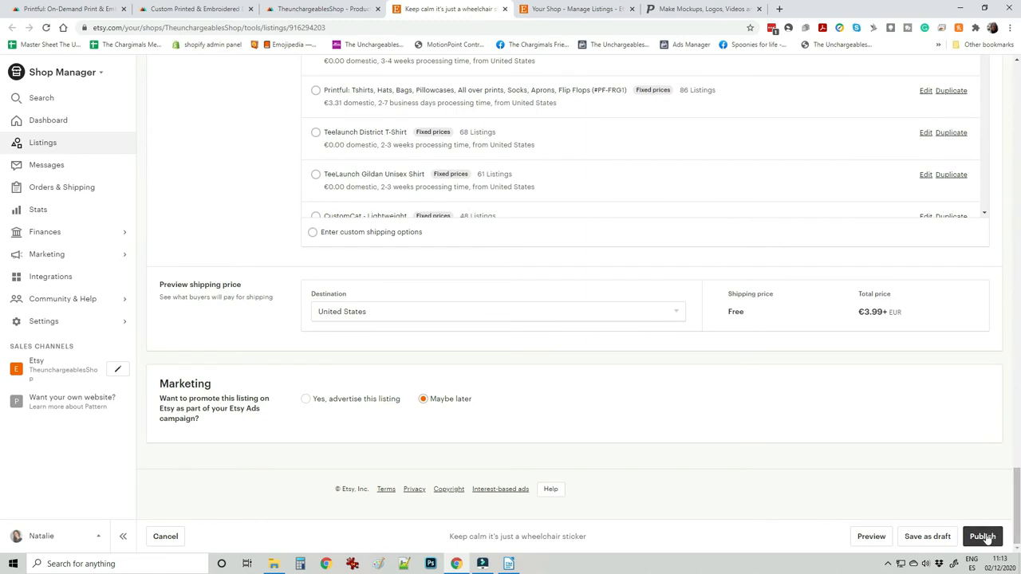
left_click(983, 536)
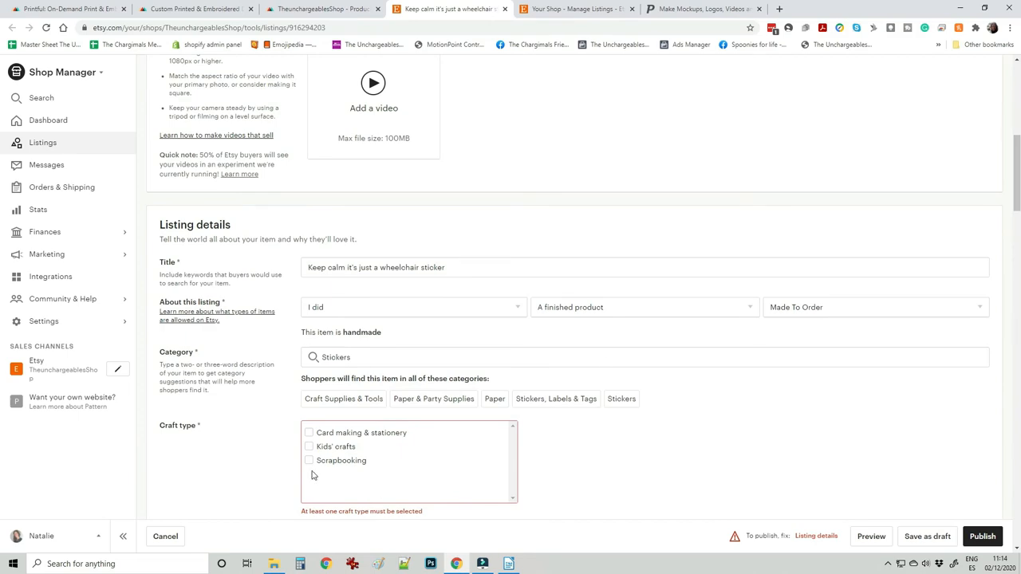
left_click(310, 433)
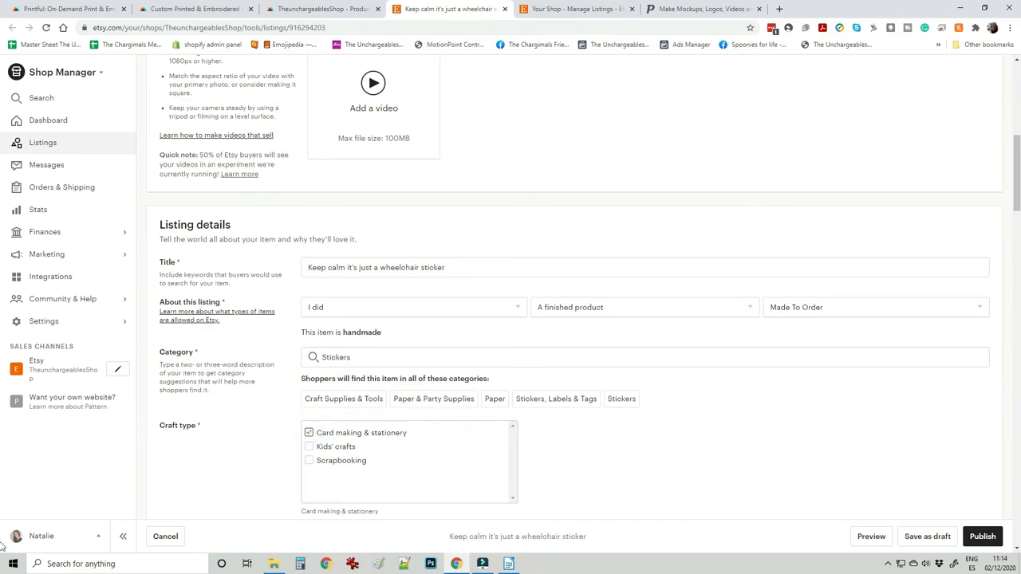
left_click(983, 536)
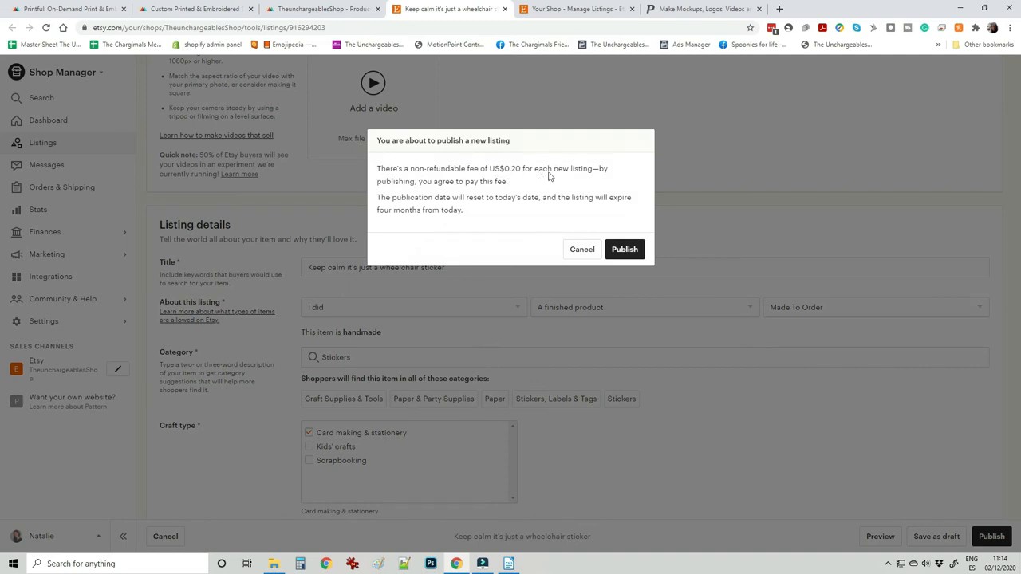
mouse_move(482, 194)
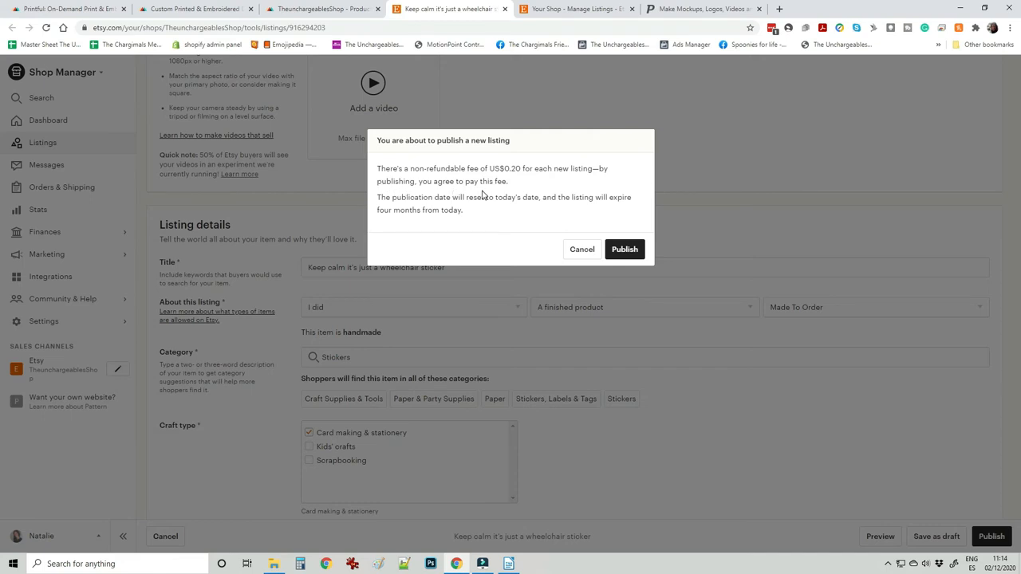
mouse_move(488, 215)
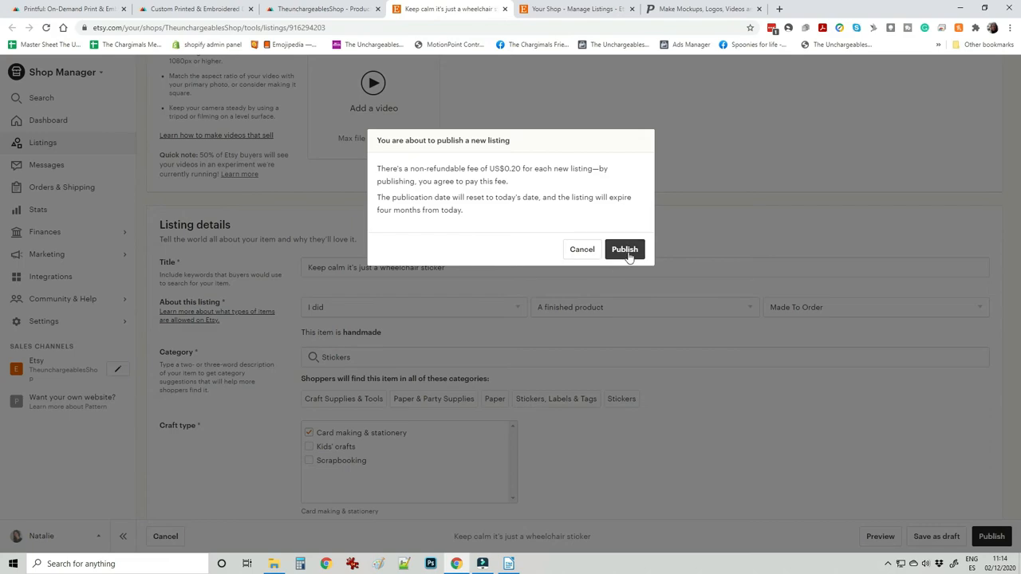
- Confirm publishing, accepting the US$0.20 listing fee
left_click(626, 249)
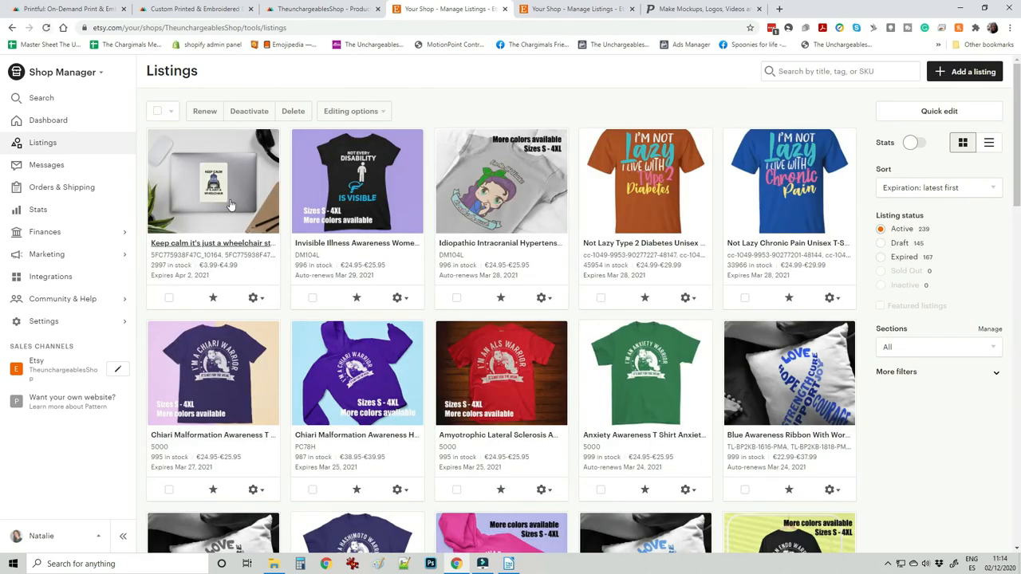
- View the live €3.99+ sticker listing and its photos, then return to the Printful store
left_click(254, 299)
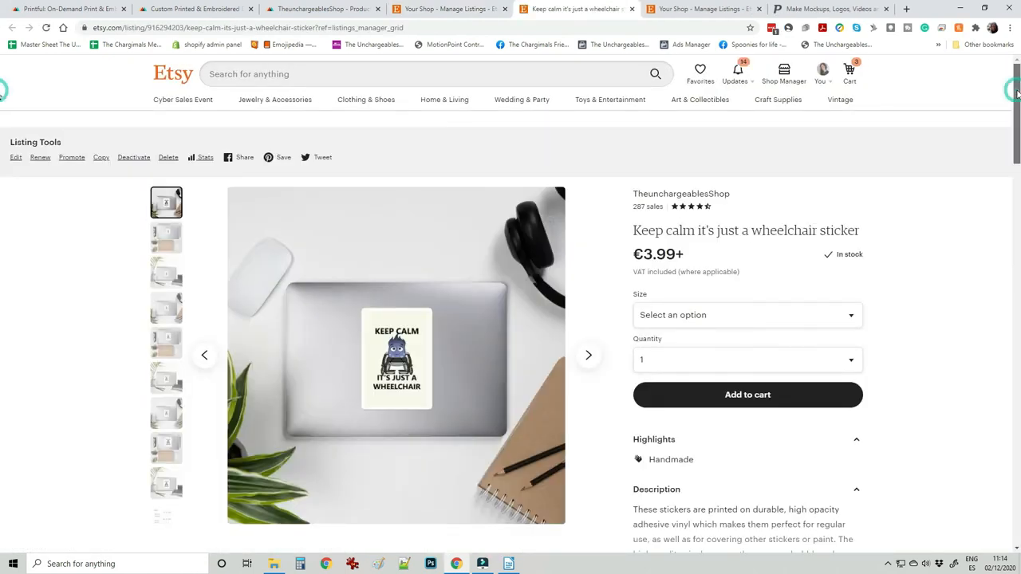
scroll("down", 3)
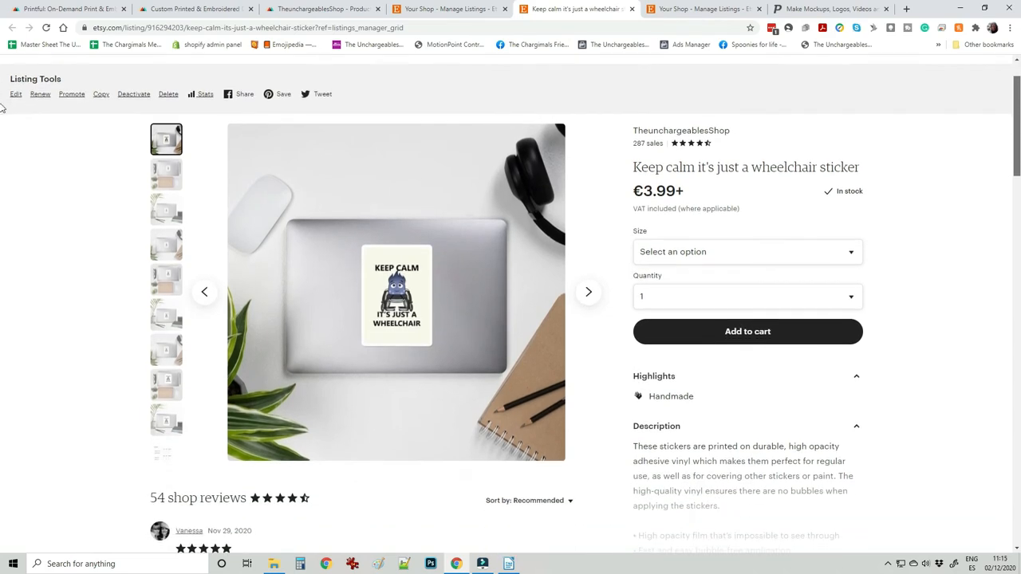
scroll("down", 3)
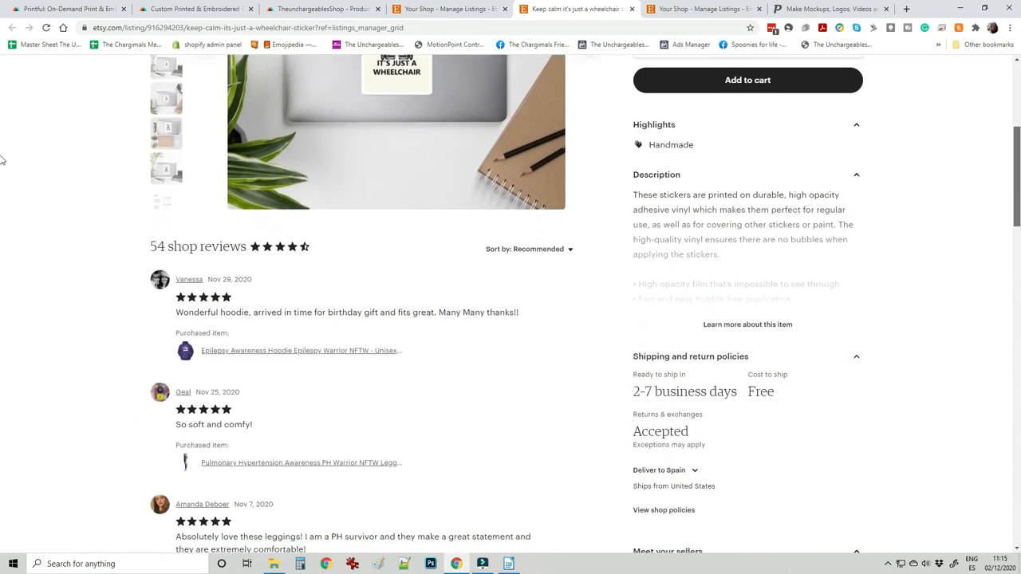
scroll("up", 3)
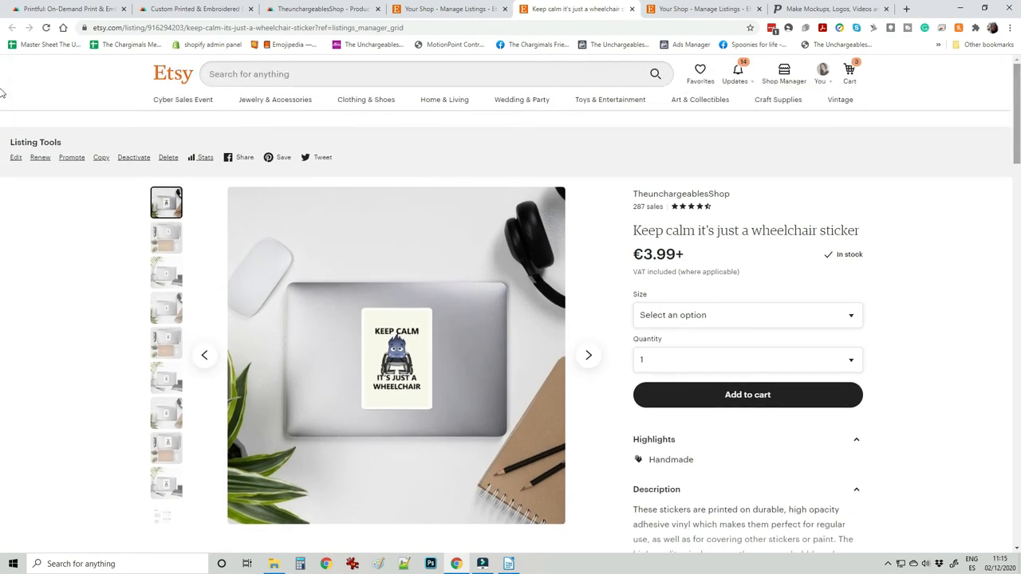
left_click(589, 354)
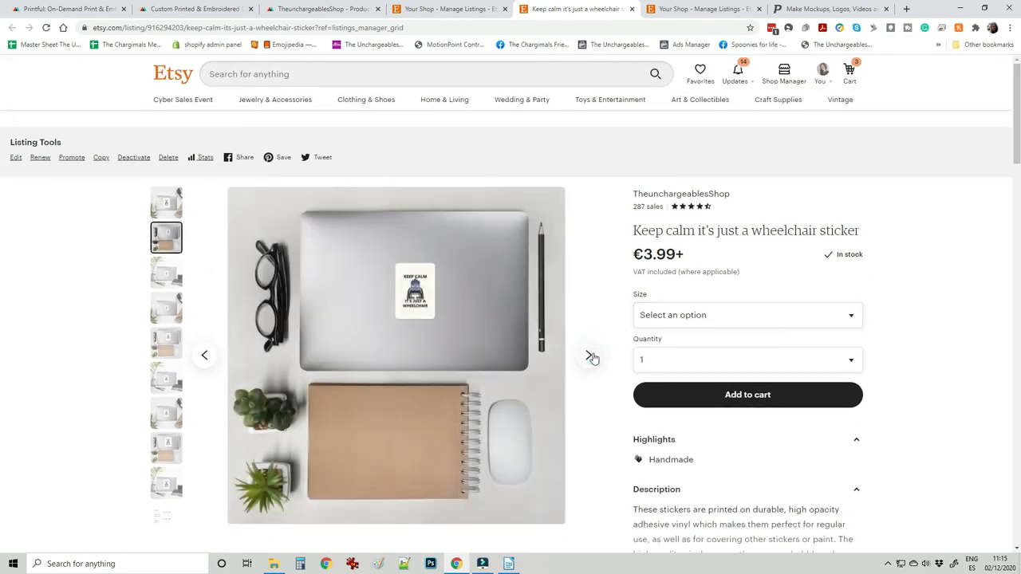
left_click(591, 354)
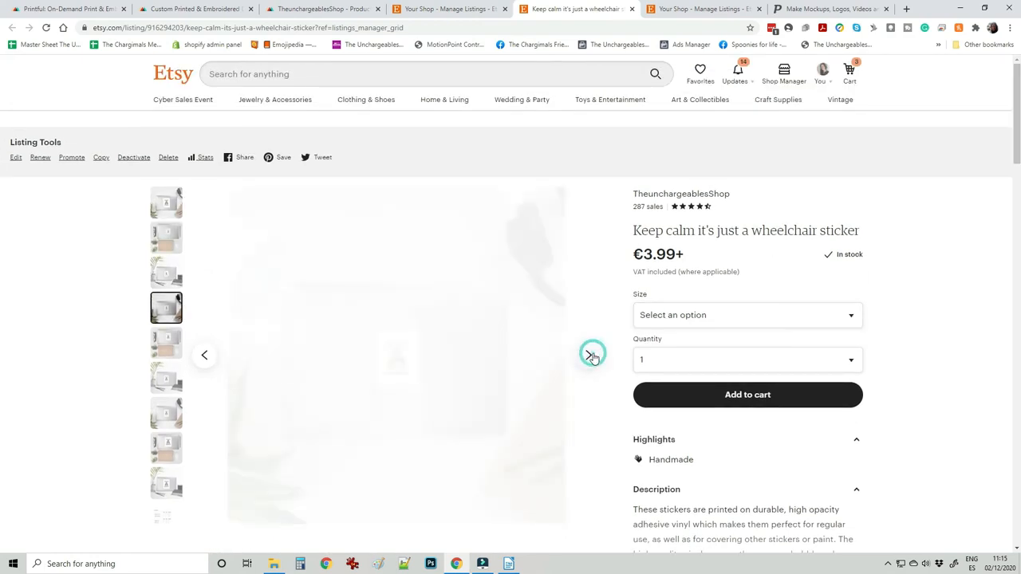
left_click(590, 354)
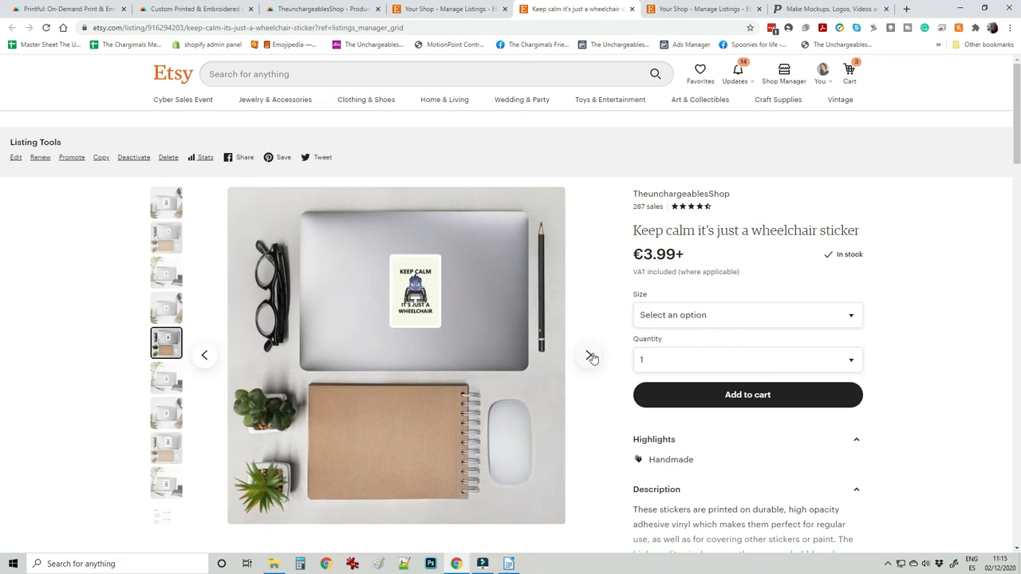
left_click(322, 10)
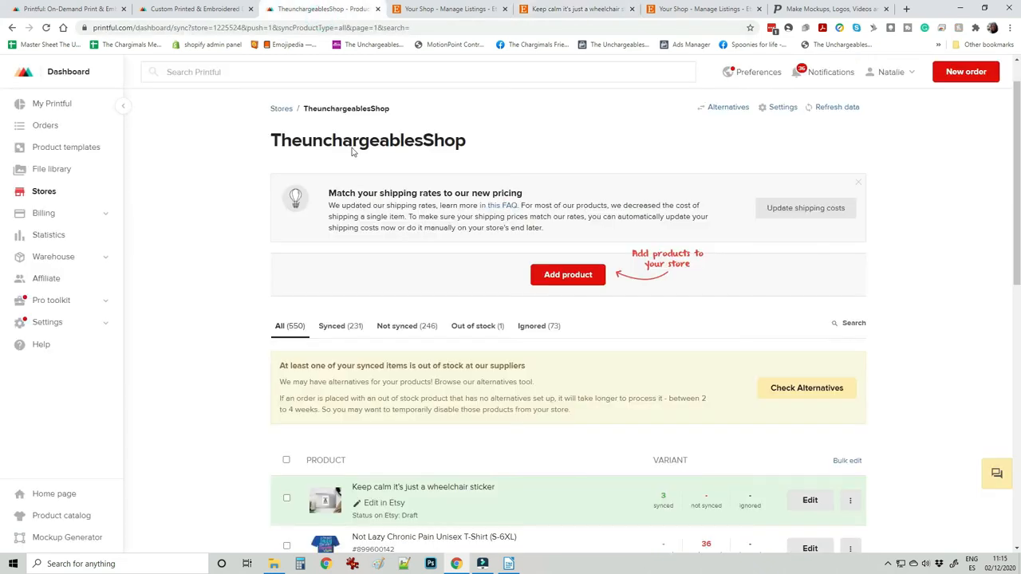
- Add a new product, choosing All-Over Print Yoga Leggings under Women's clothing > Leggings
left_click(568, 274)
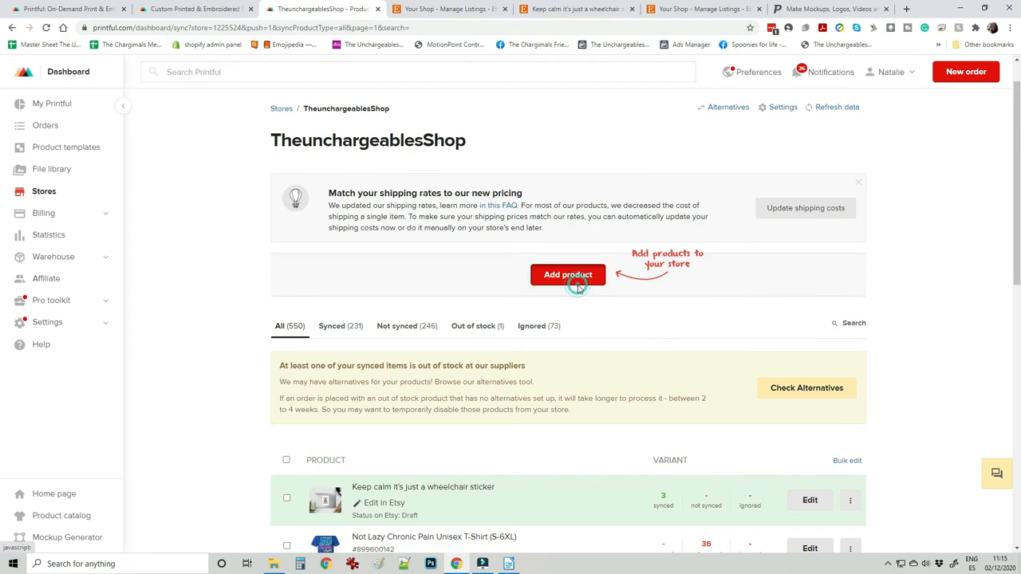
left_click(568, 274)
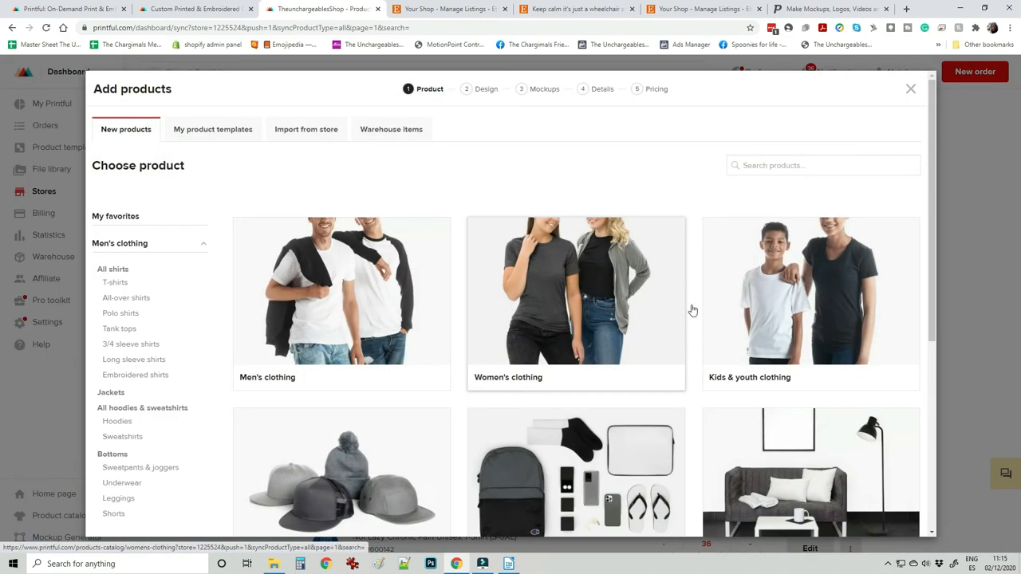
left_click(575, 291)
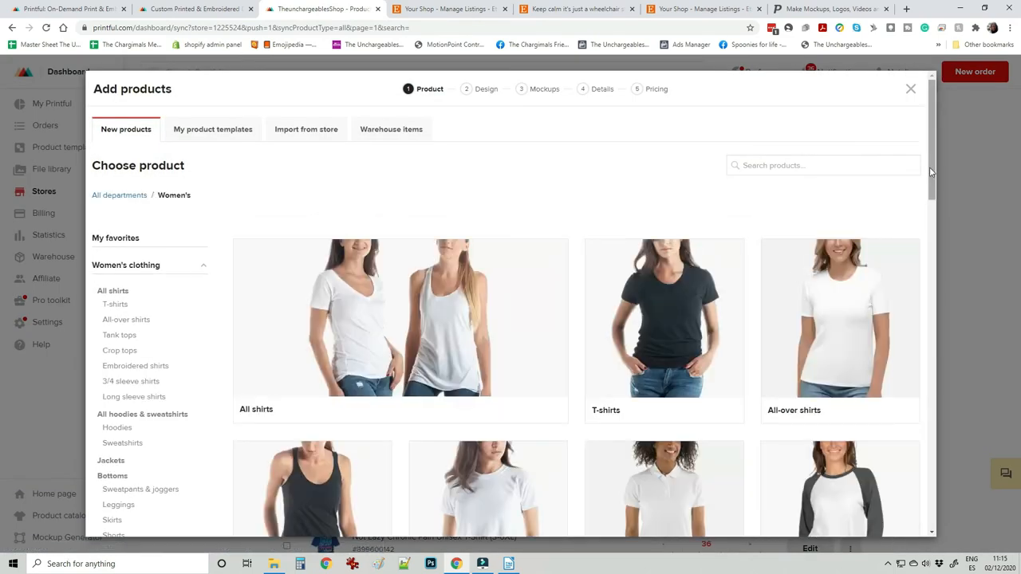
scroll("down", 3)
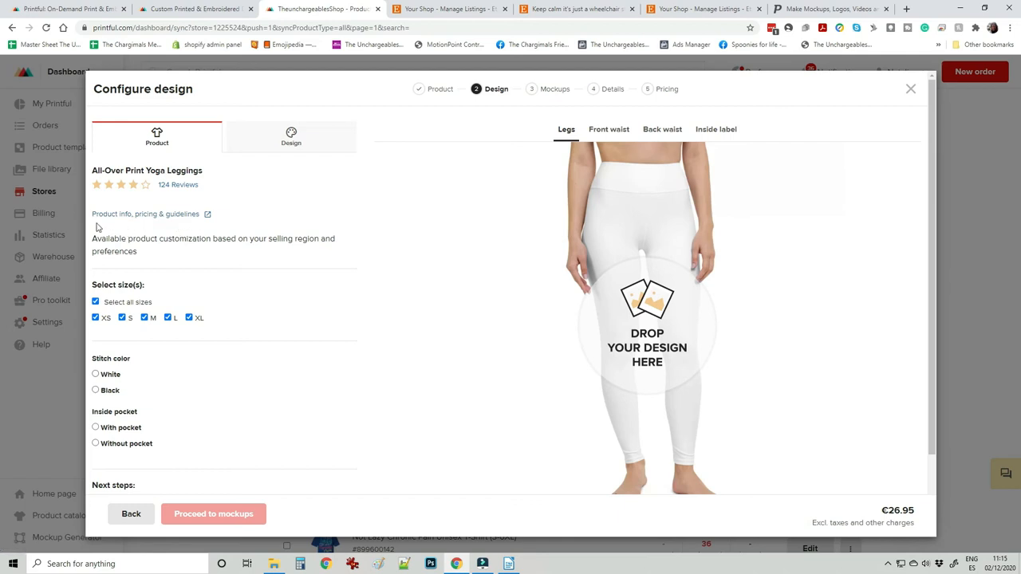
- Review the All-Over Print Yoga Leggings product info at €26.95, then return to the file library
left_click(145, 213)
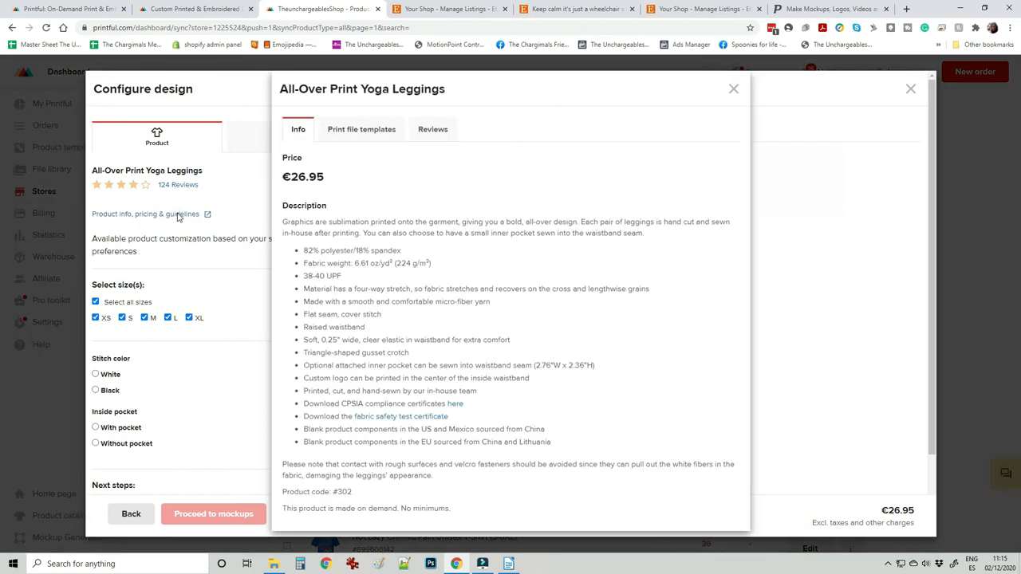
left_click(361, 128)
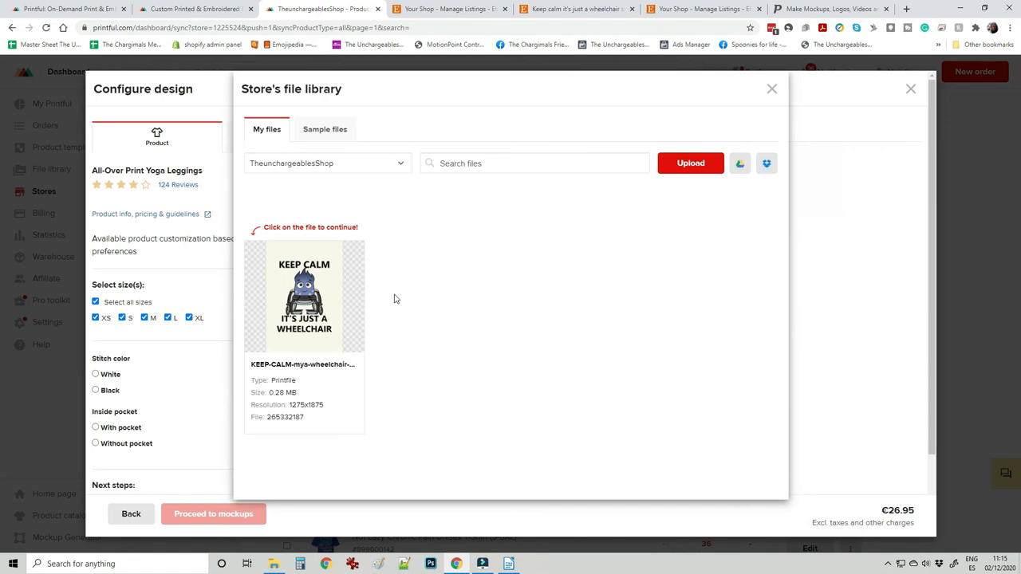
- Apply yellow-ribbon-black-yoga-leggings.jpg from The Unchargeables store to both legs
left_click(327, 163)
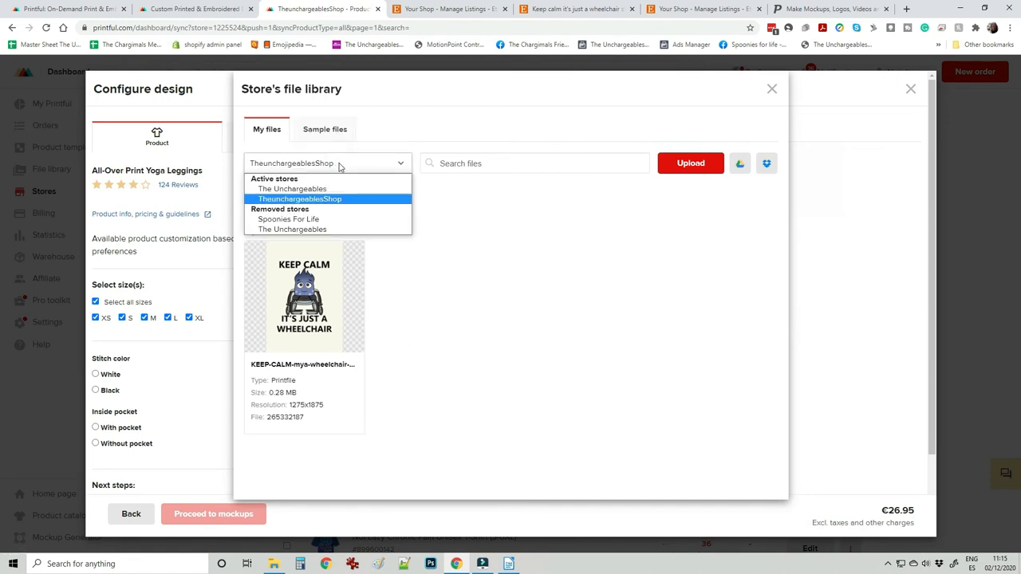
left_click(291, 188)
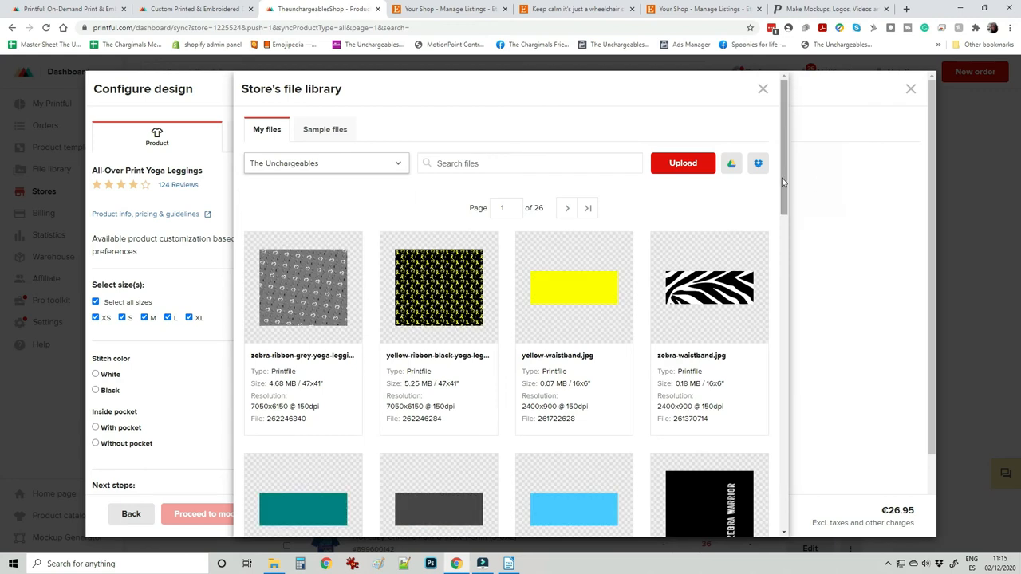
mouse_move(485, 302)
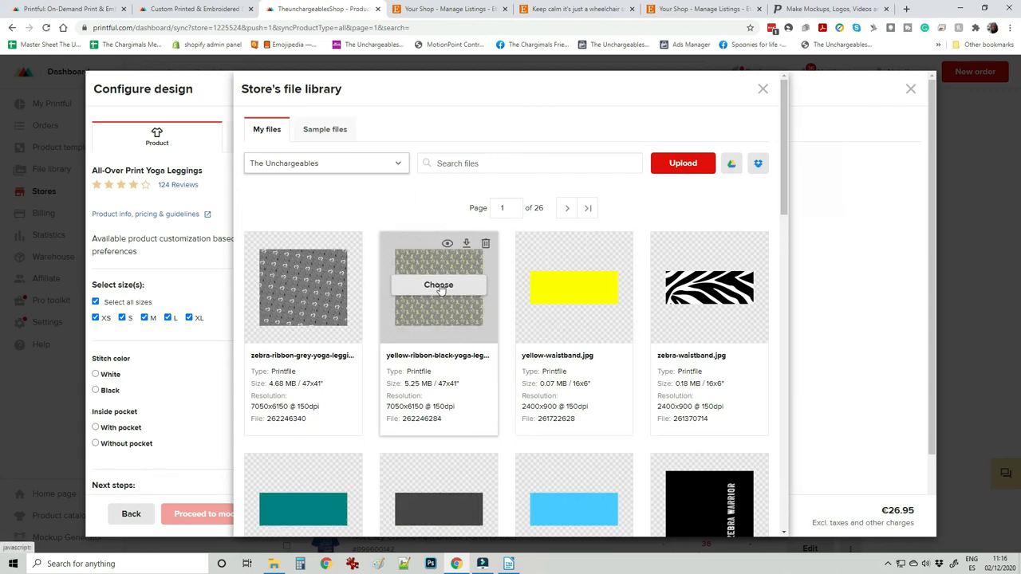
left_click(437, 284)
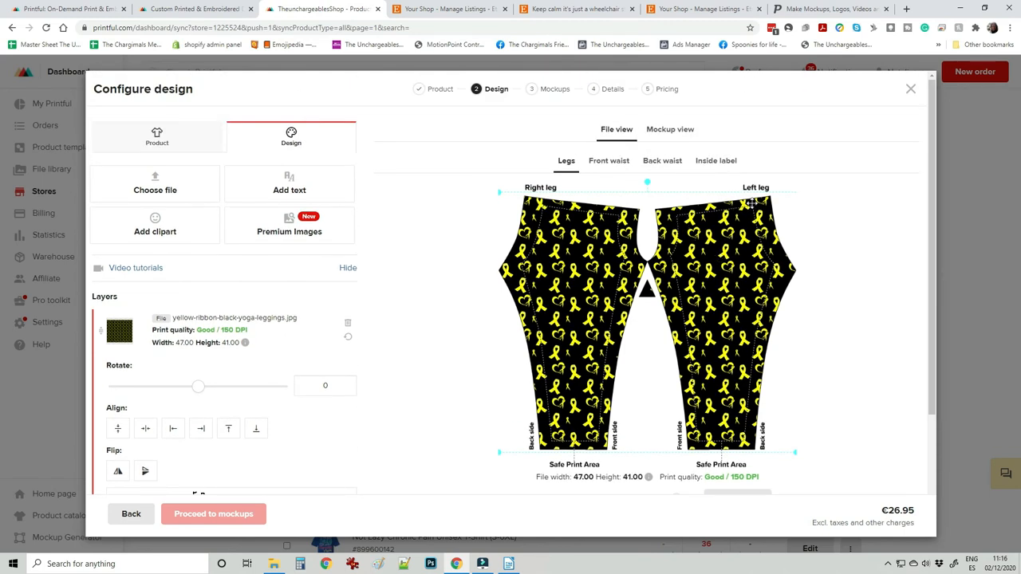
mouse_move(711, 437)
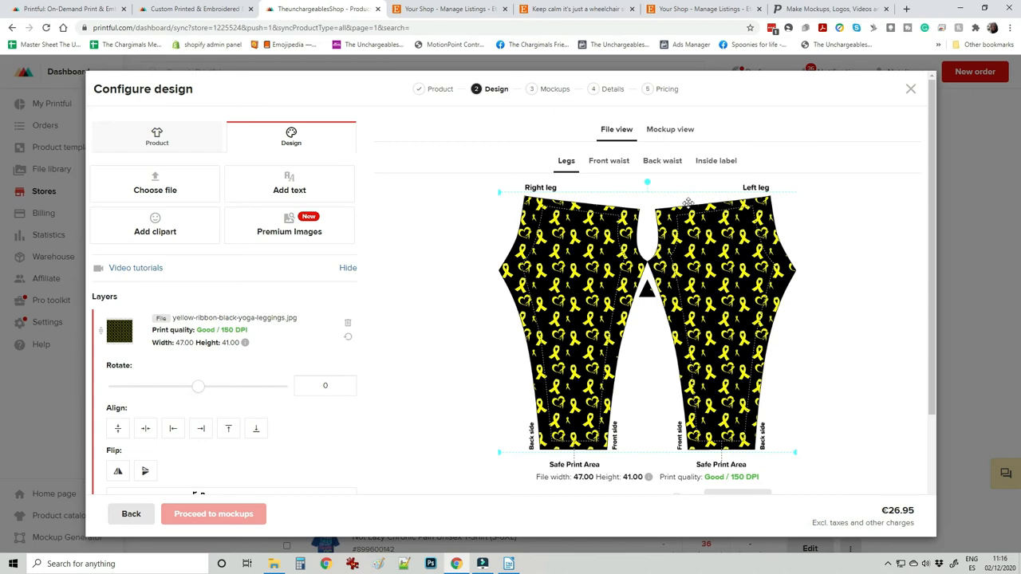
left_click(609, 159)
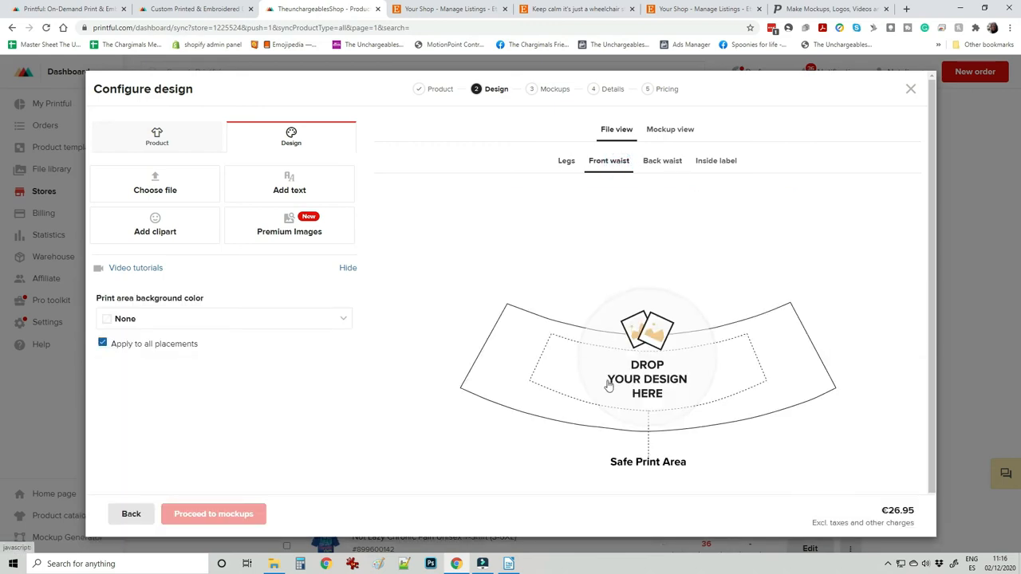
- Place yellow-waistband.jpg on the front waistband
left_click(155, 184)
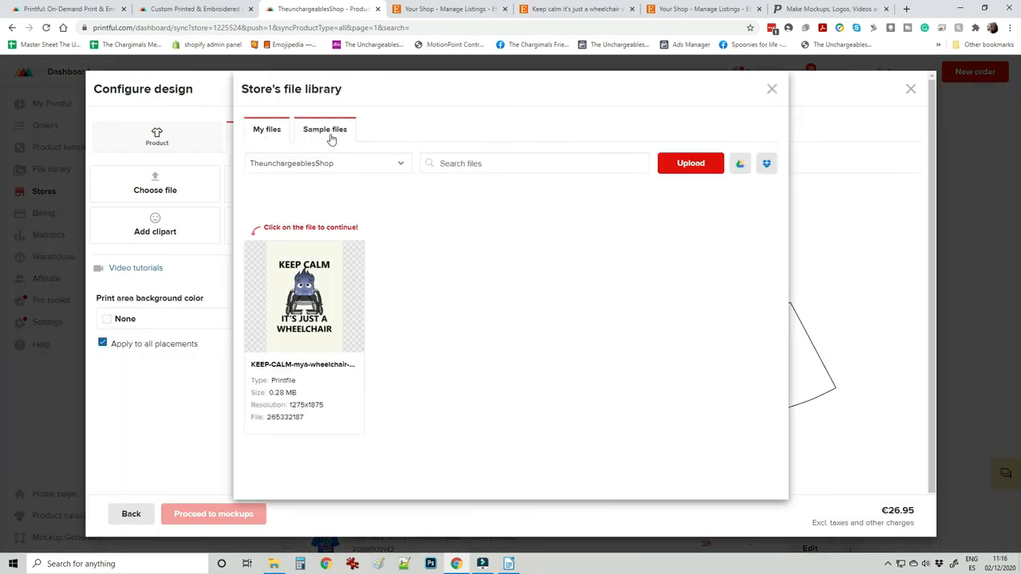
left_click(266, 130)
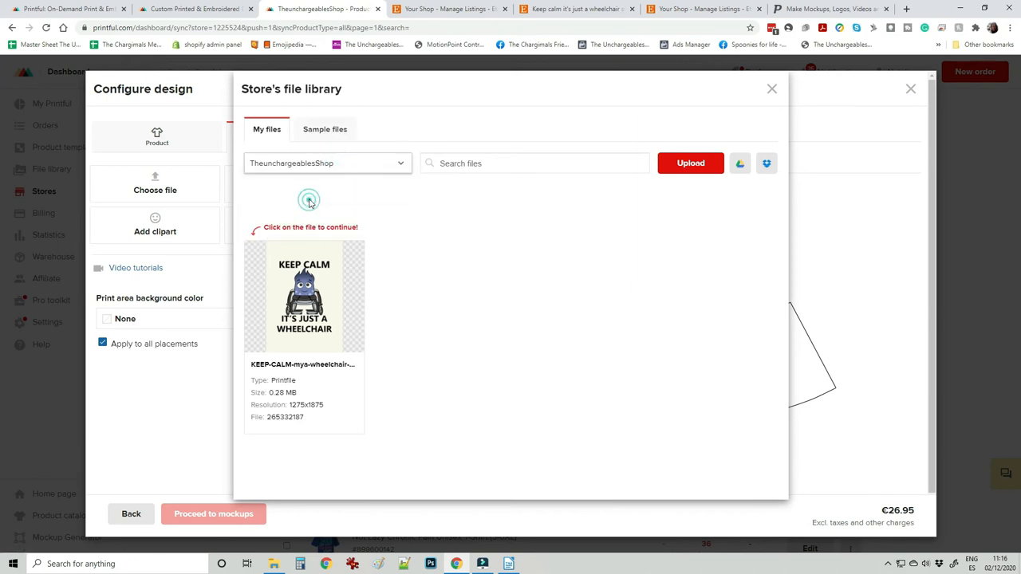
left_click(327, 162)
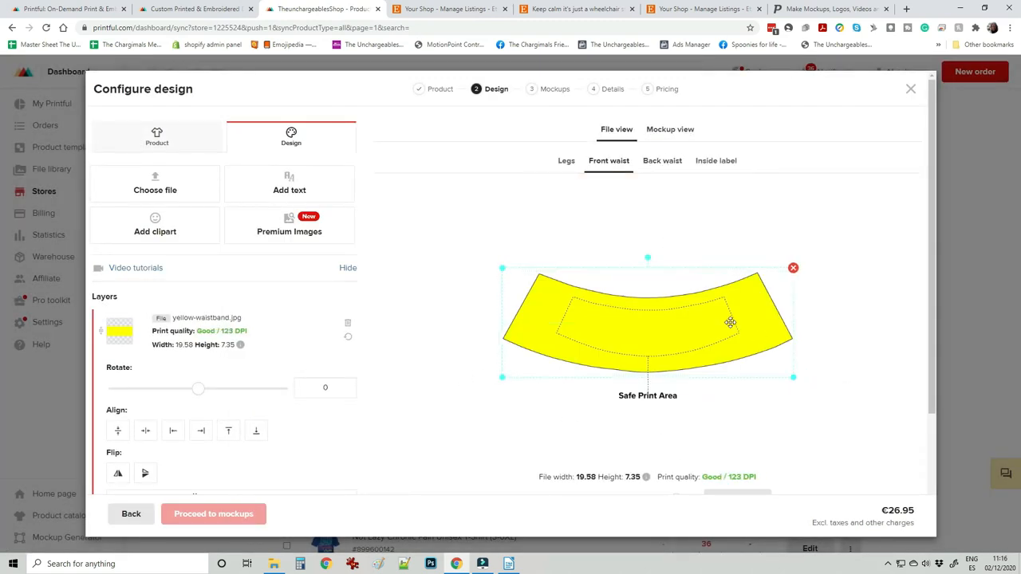
- Place yellow-waistband.jpg from The Unchargeables files on the back waistband
left_click(662, 160)
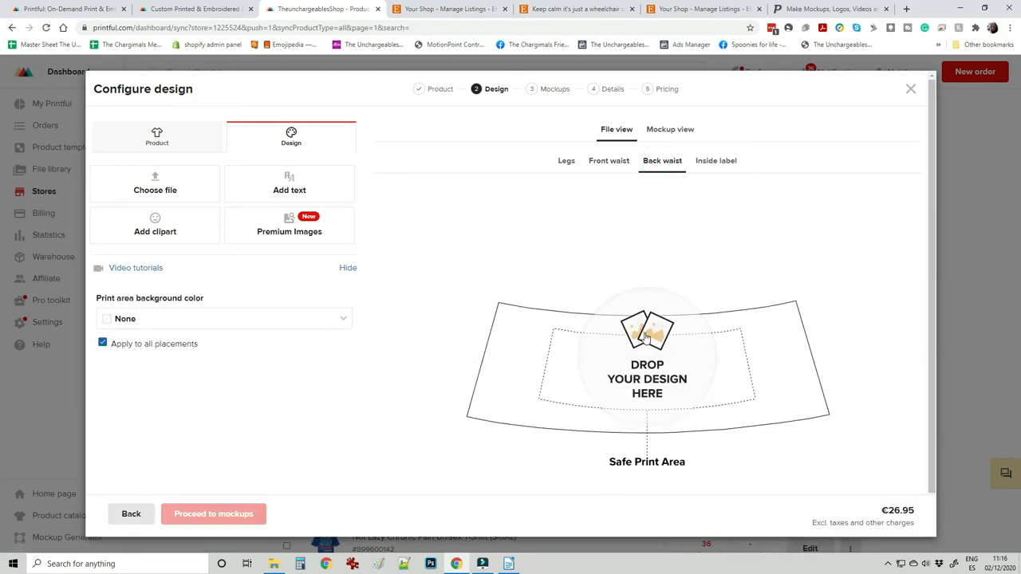
left_click(155, 184)
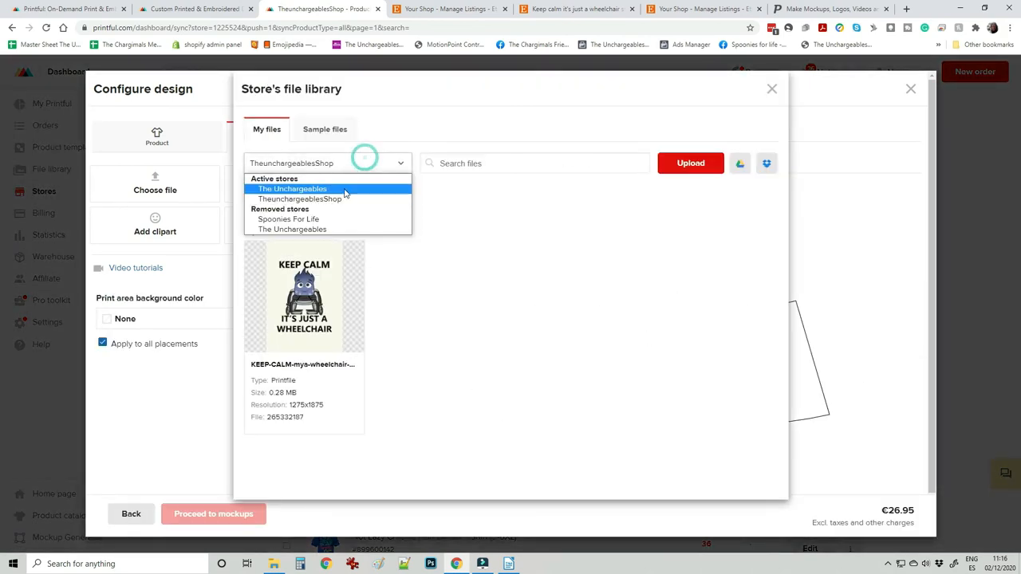
left_click(293, 188)
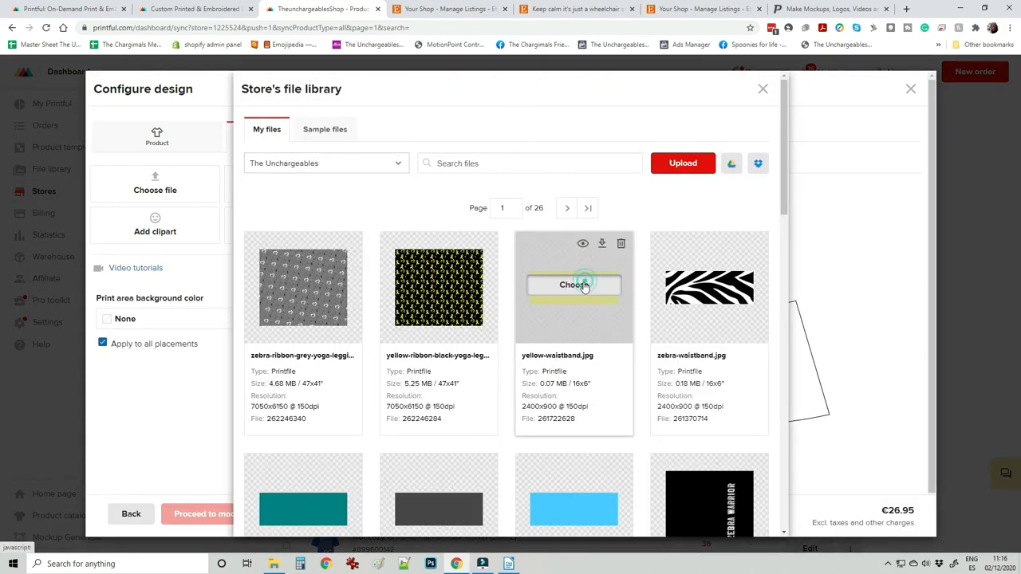
left_click(574, 284)
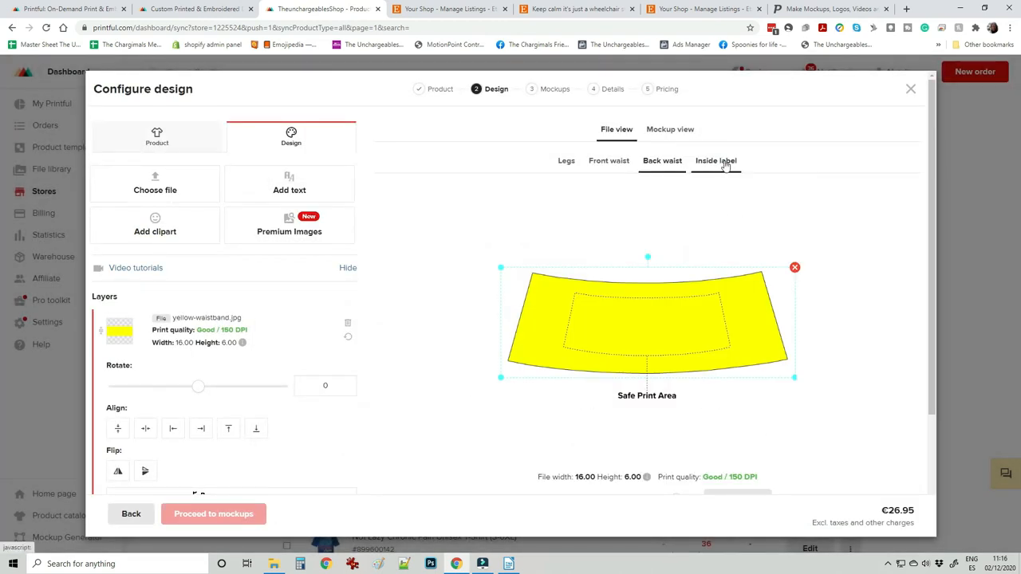
left_click(714, 159)
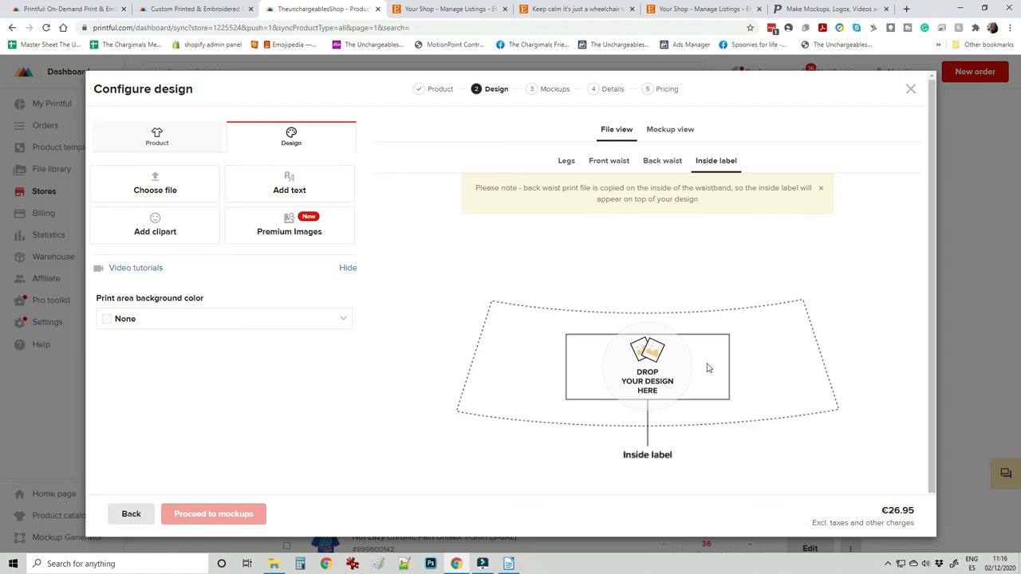
- Search 'logo' in The Unchargeables files and put The-Unchargeables-simple-logo.png on the inside label
left_click(154, 183)
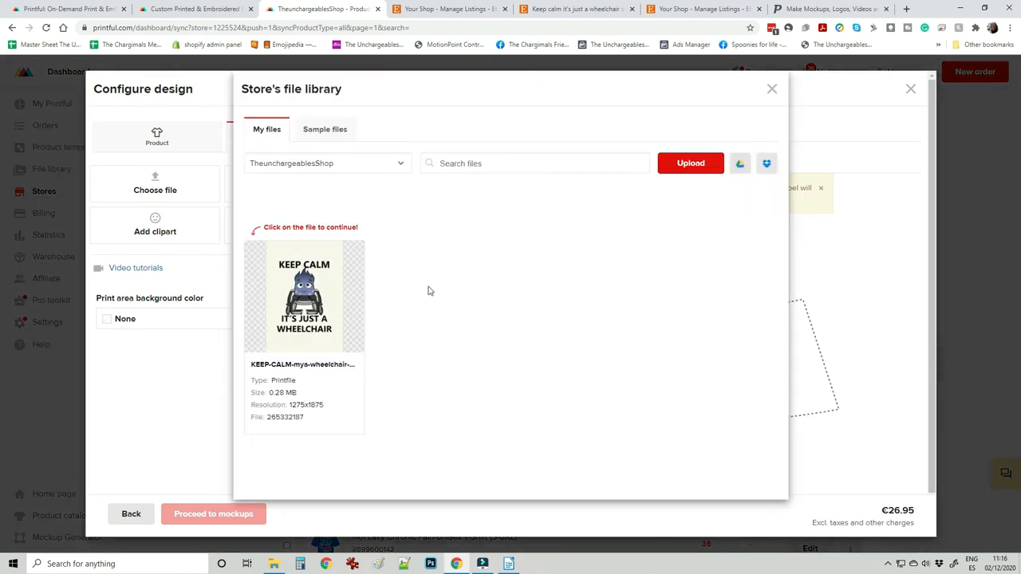
left_click(327, 163)
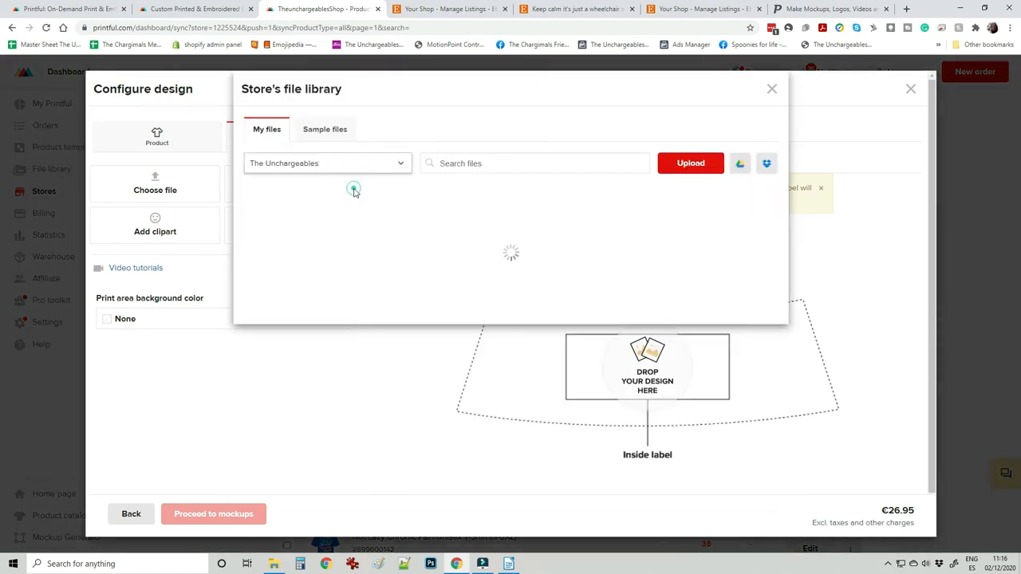
left_click(530, 163)
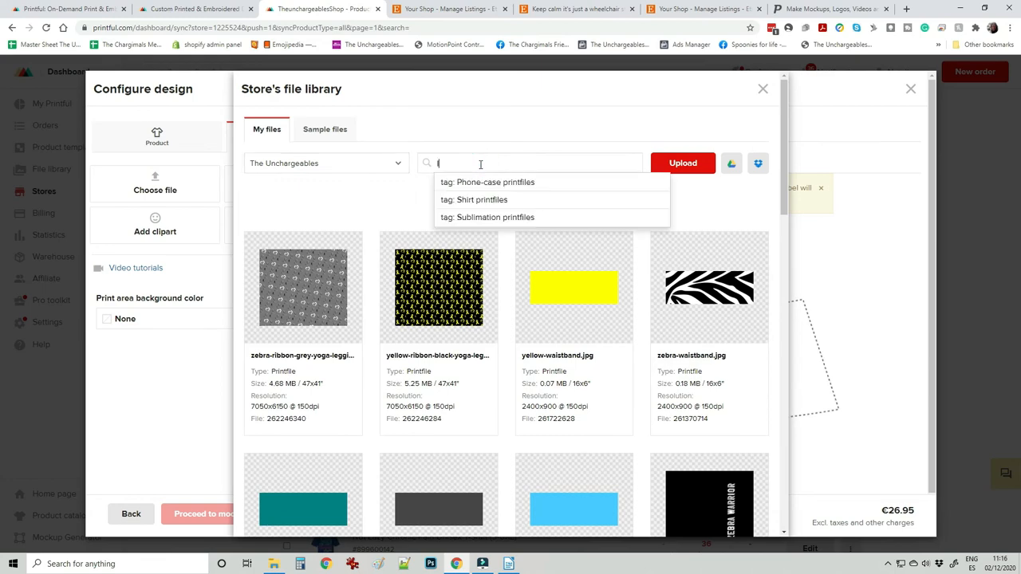
type("logo")
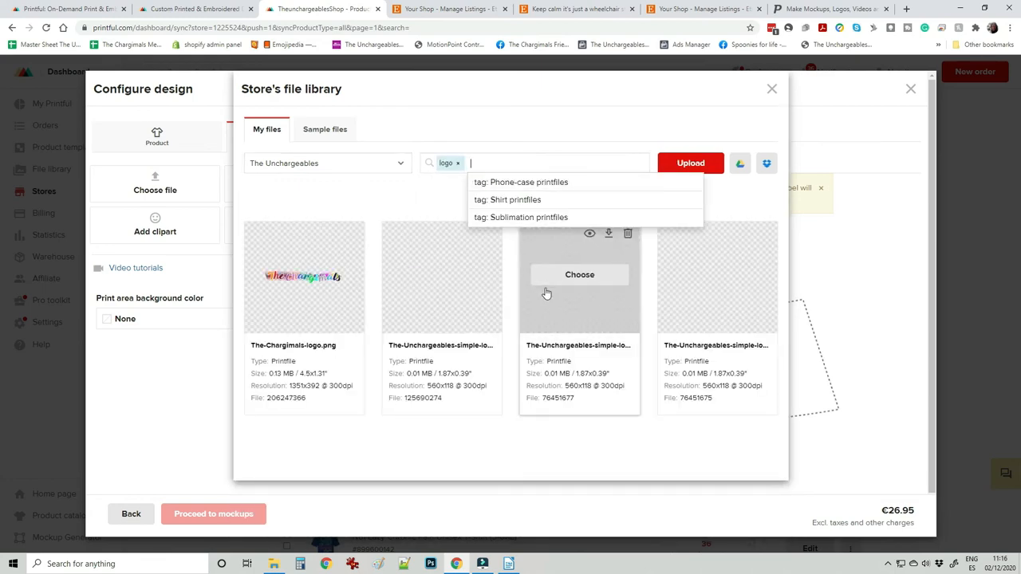
left_click(581, 275)
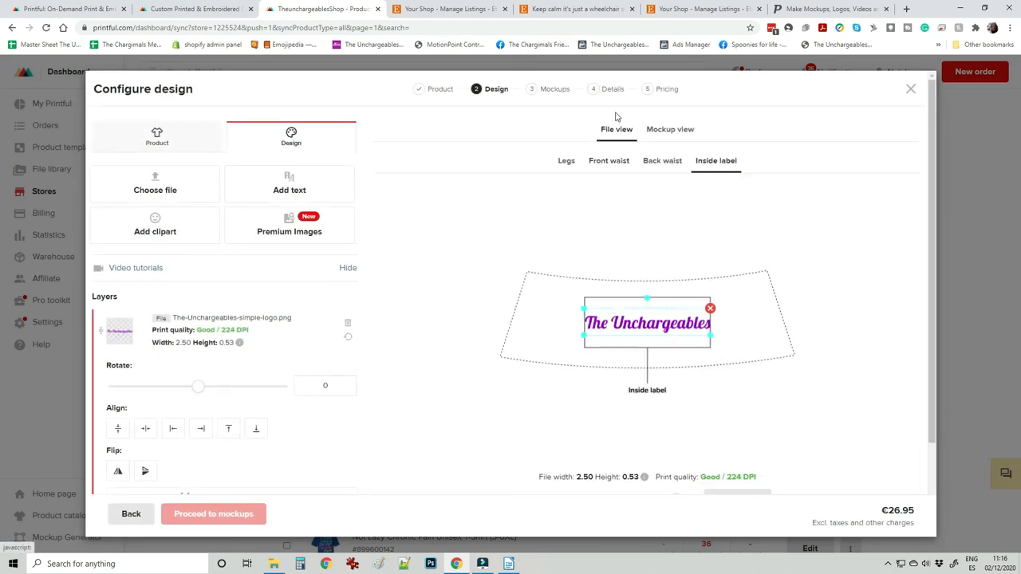
left_click(565, 159)
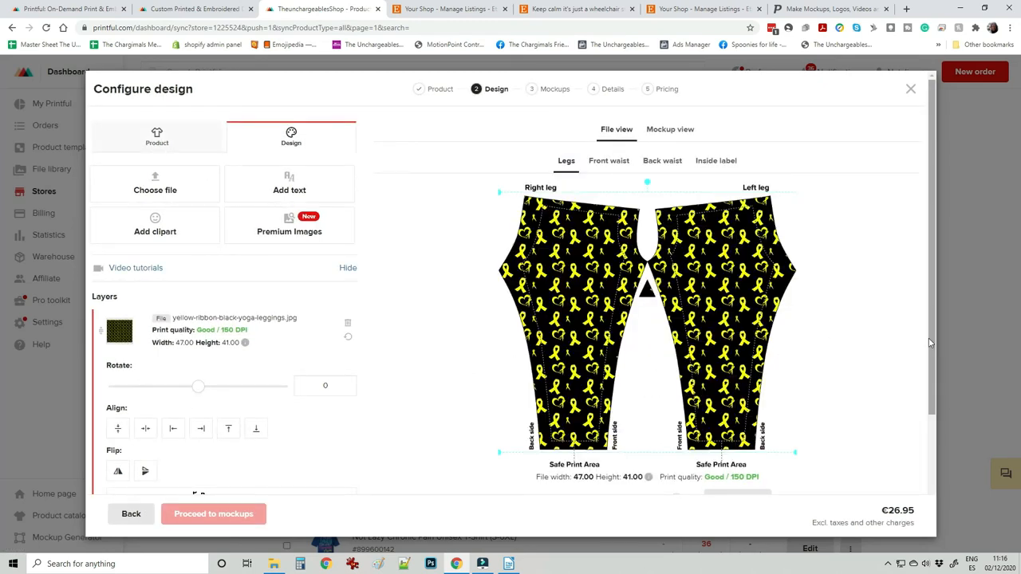
- Set stitch color Black and Inside pocket With pocket, then proceed to mockups
scroll("down", 3)
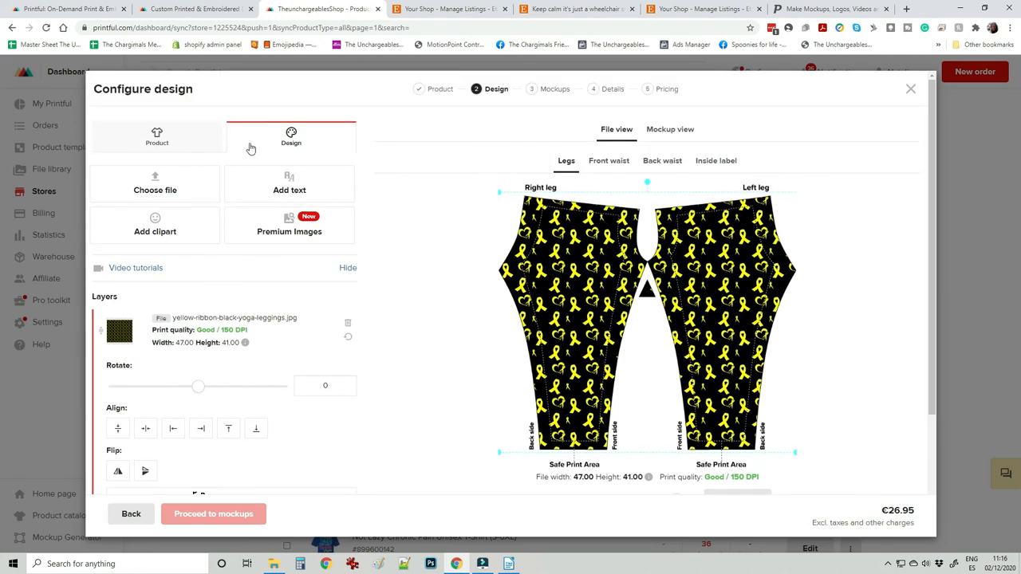
left_click(156, 136)
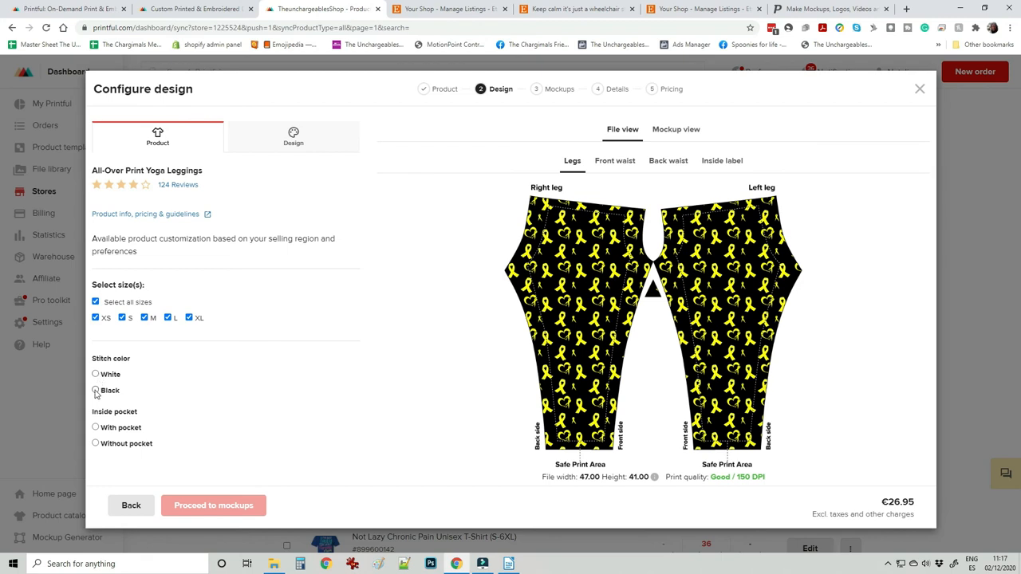
left_click(96, 390)
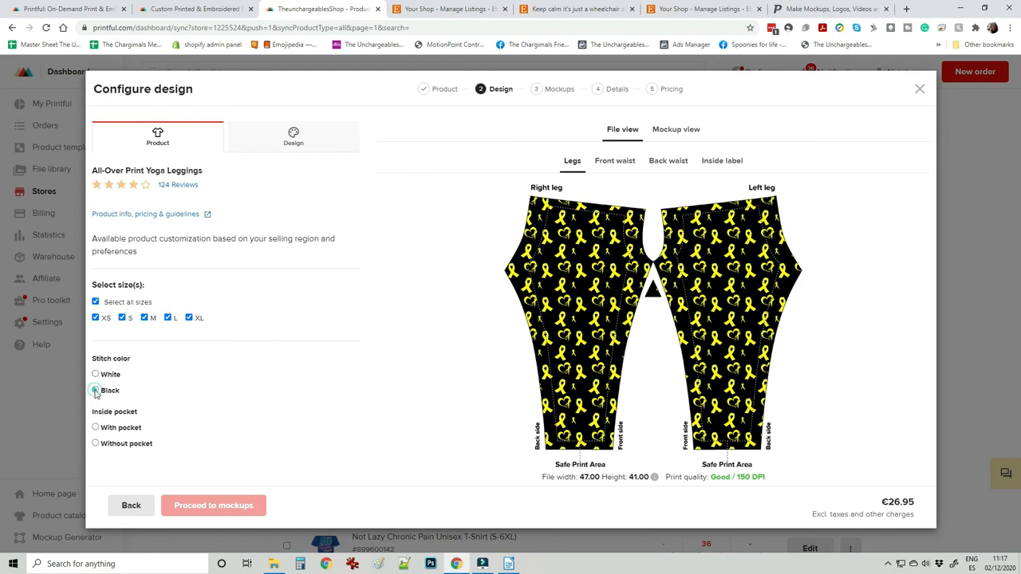
left_click(95, 389)
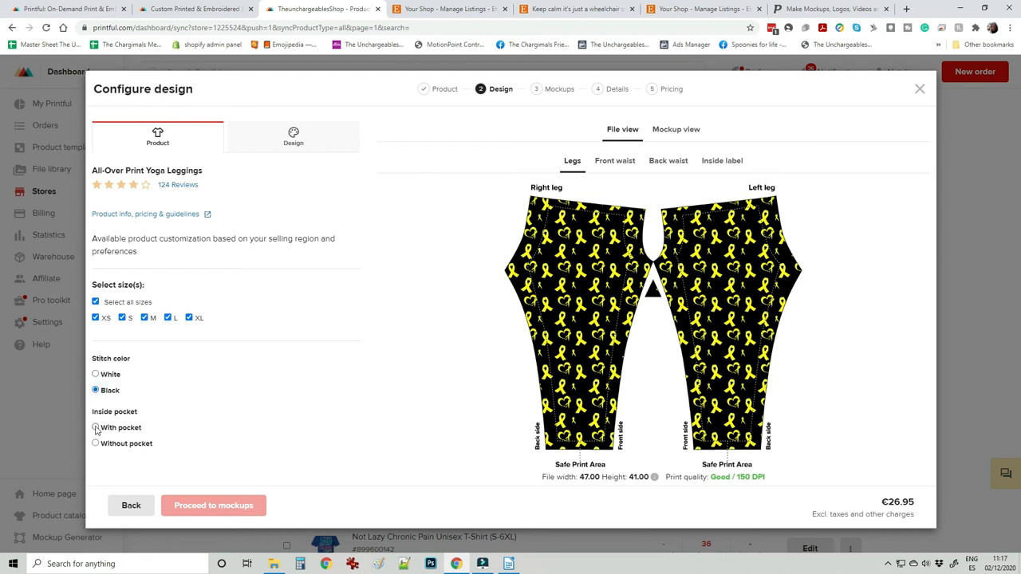
left_click(95, 428)
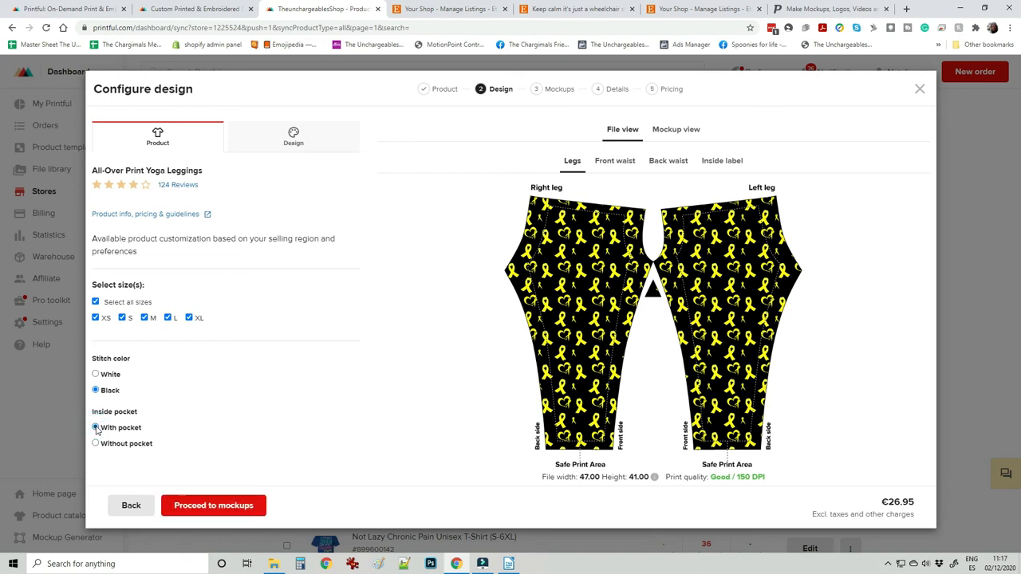
left_click(214, 504)
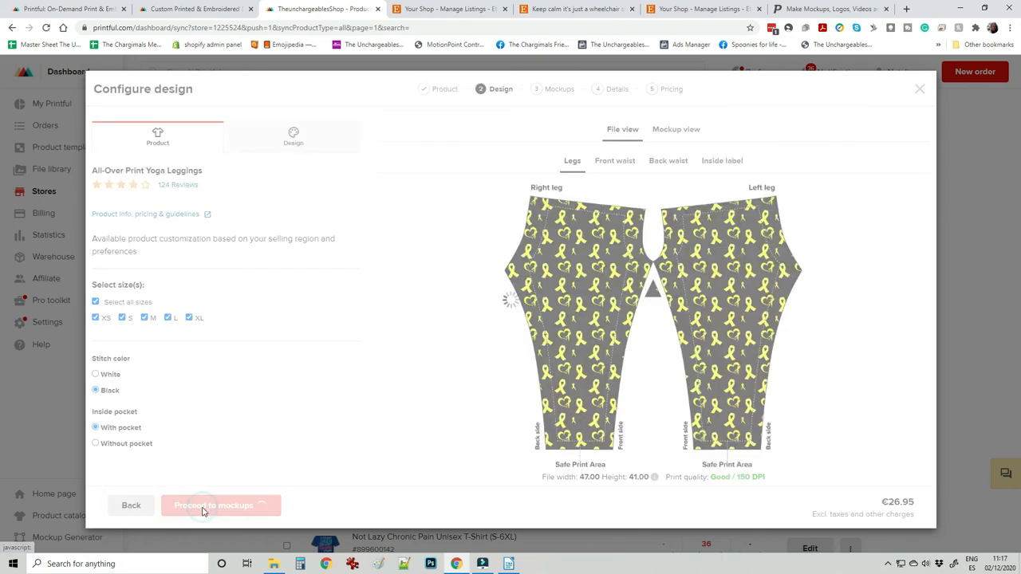
- Scroll through the default ticked front, right, left and back leggings mockups
left_click(220, 504)
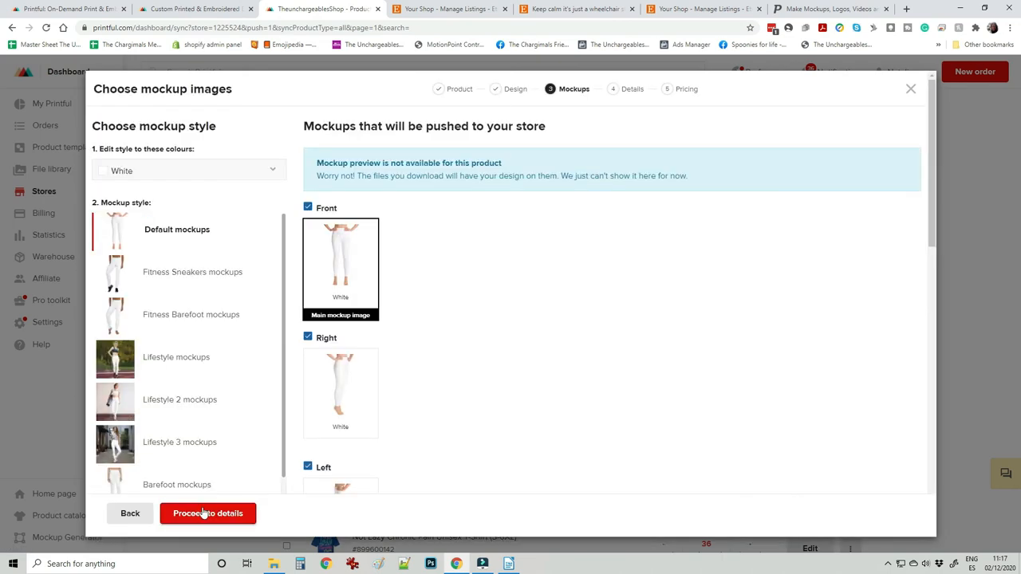
mouse_move(300, 284)
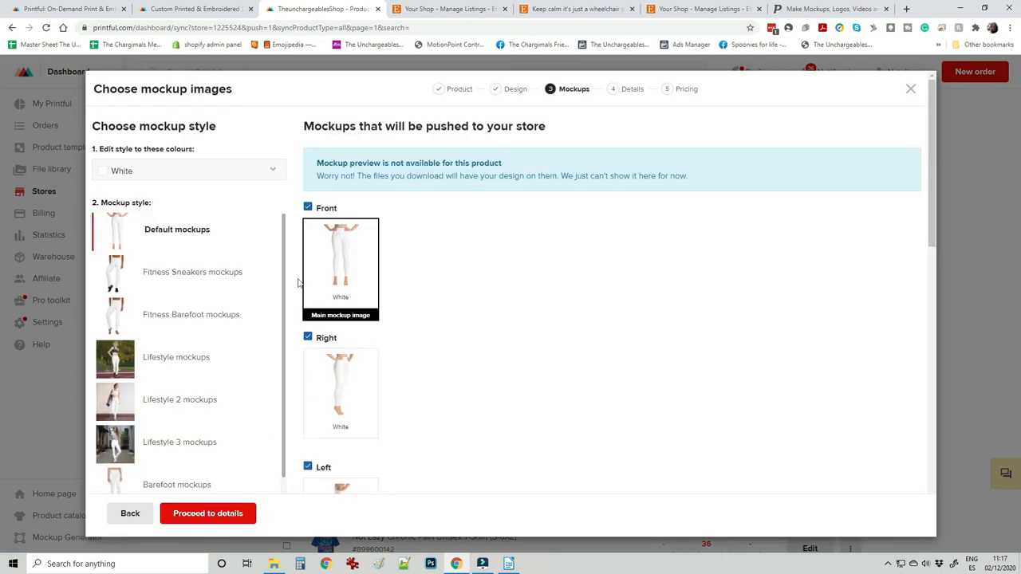
scroll("down", 3)
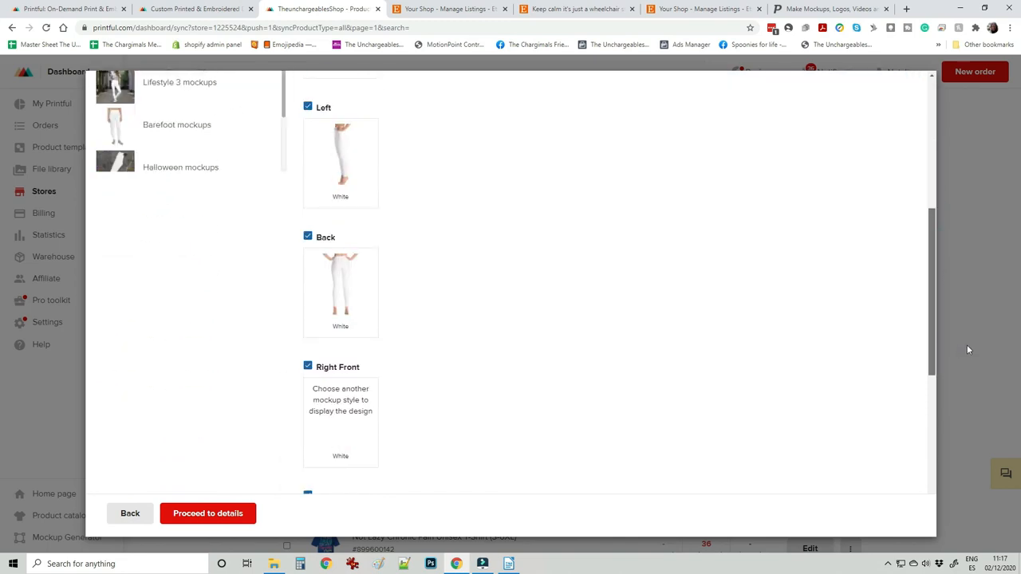
scroll("down", 3)
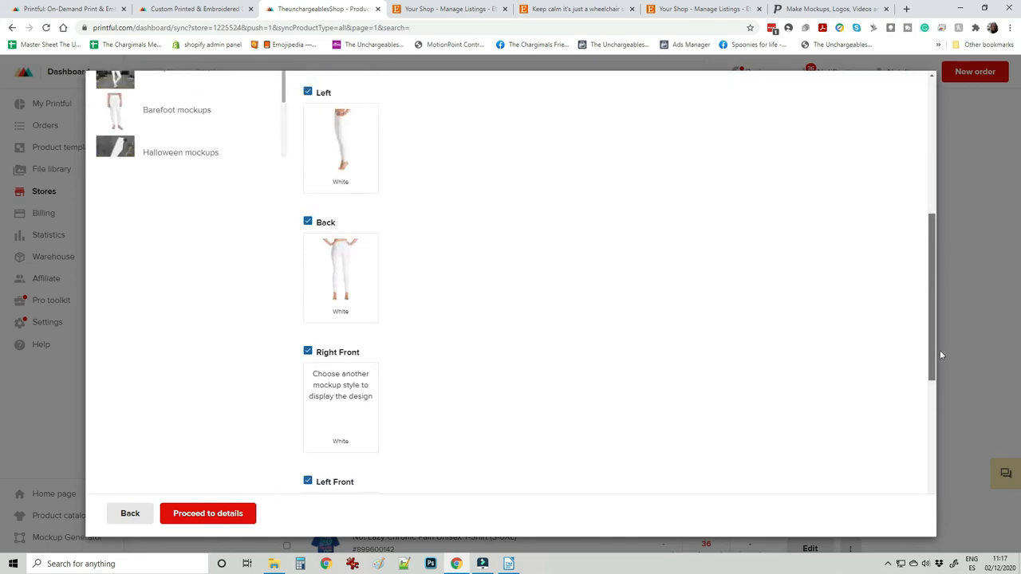